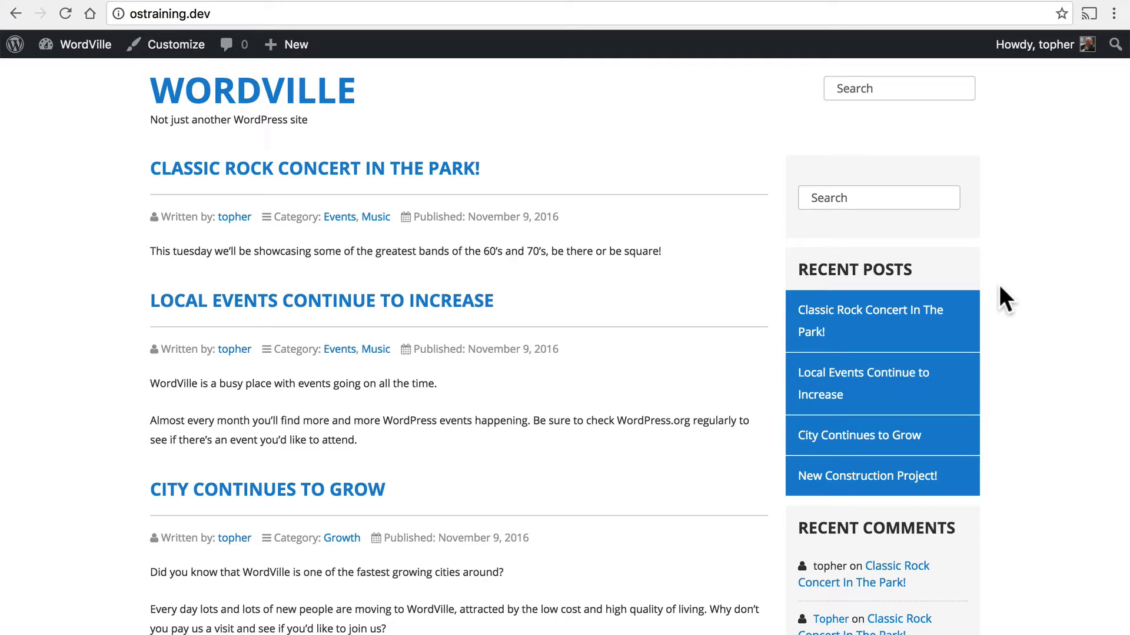
{"action": "mouse_move", "coordinate": [597, 342]}
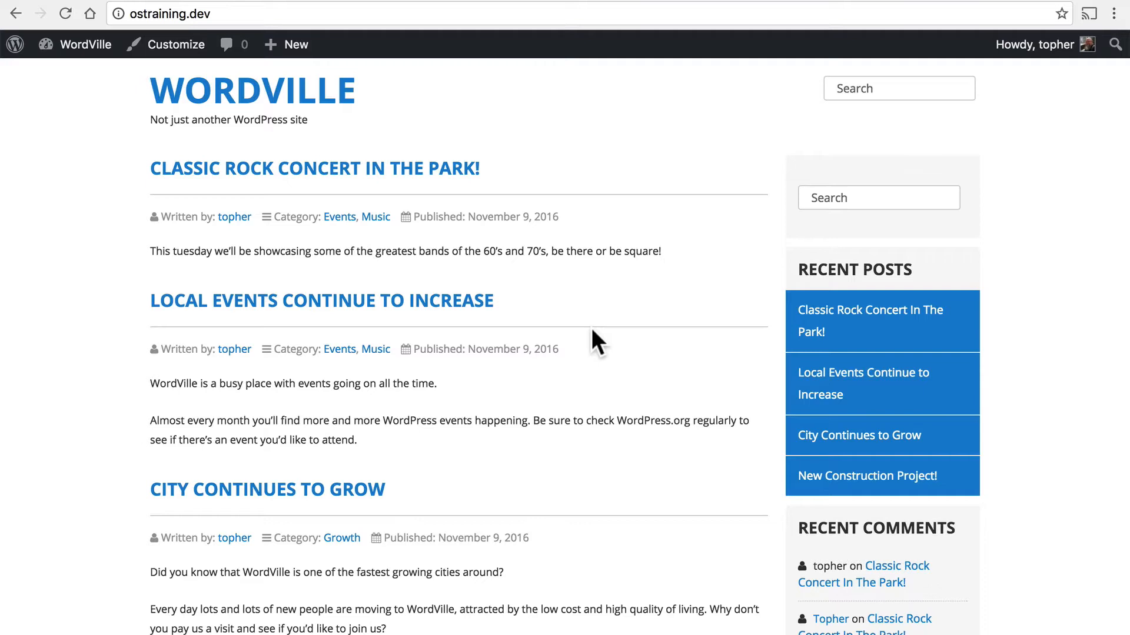
{"action": "mouse_move", "coordinate": [339, 101]}
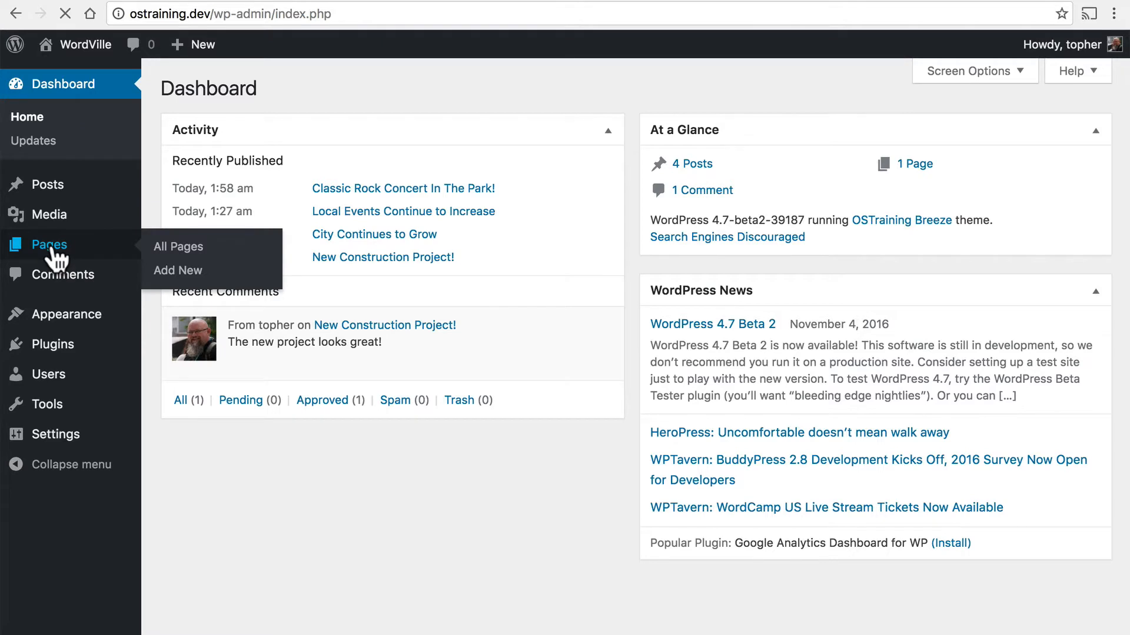
Move the default Sample Page to the trash from the All Pages list
{"action": "left_click", "coordinate": [178, 246]}
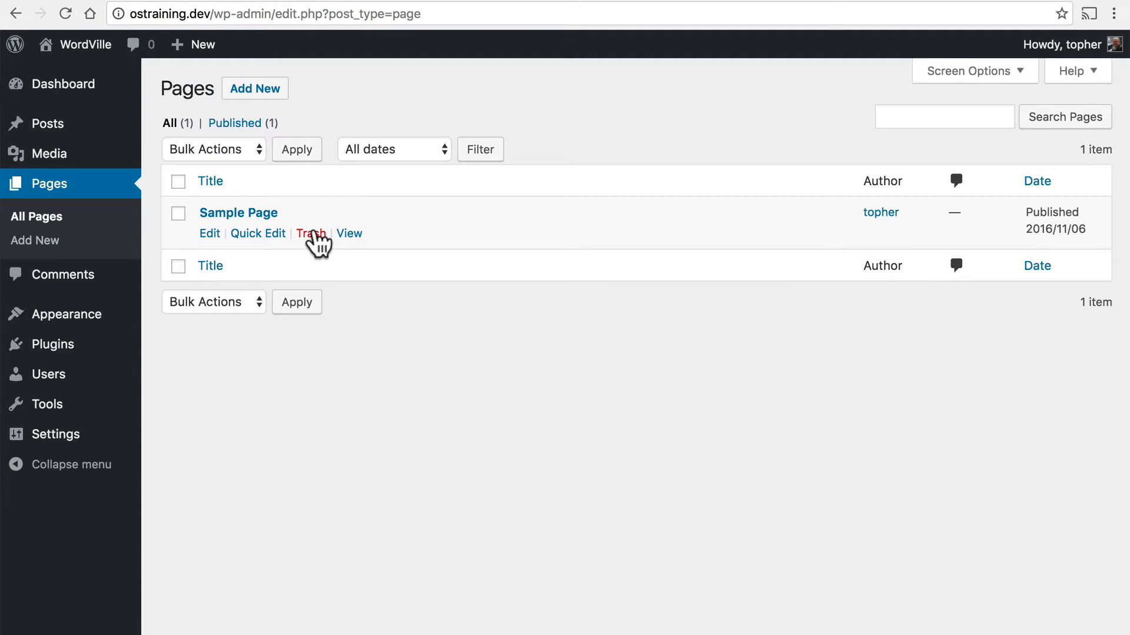
{"action": "left_click", "coordinate": [310, 233]}
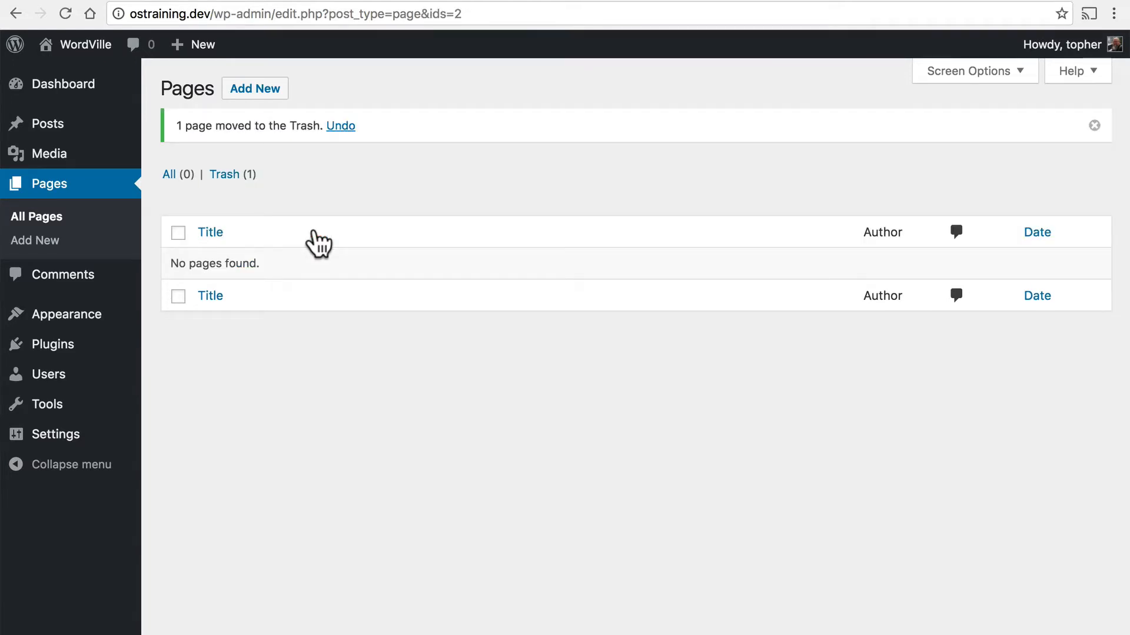
{"action": "mouse_move", "coordinate": [302, 209]}
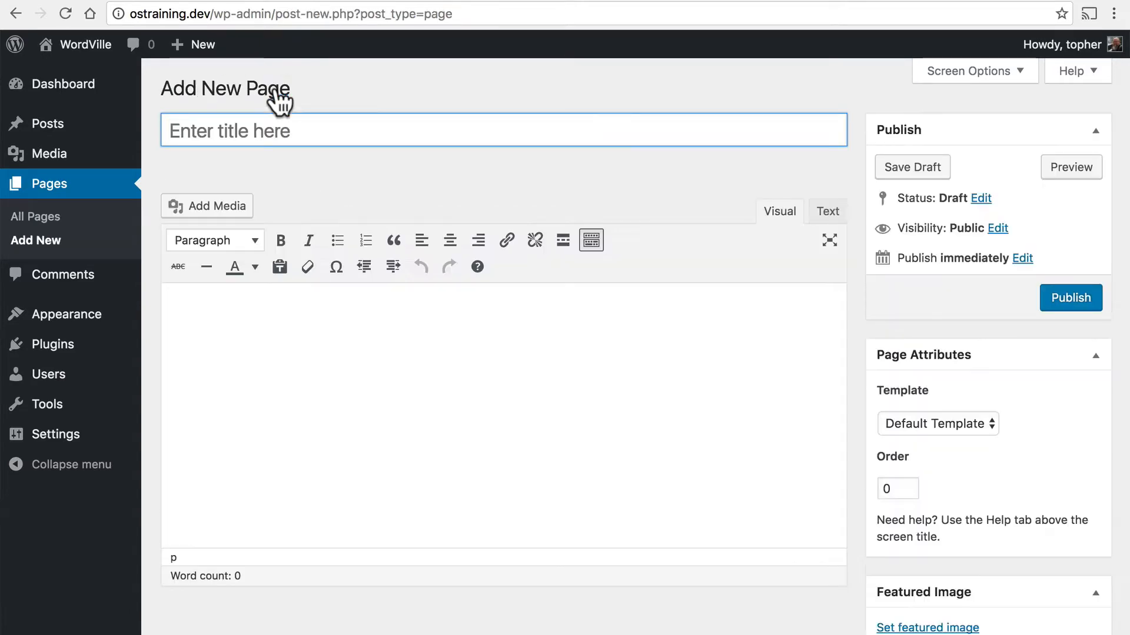
Publish a new empty page titled Home
{"action": "type", "text": "Hom"}
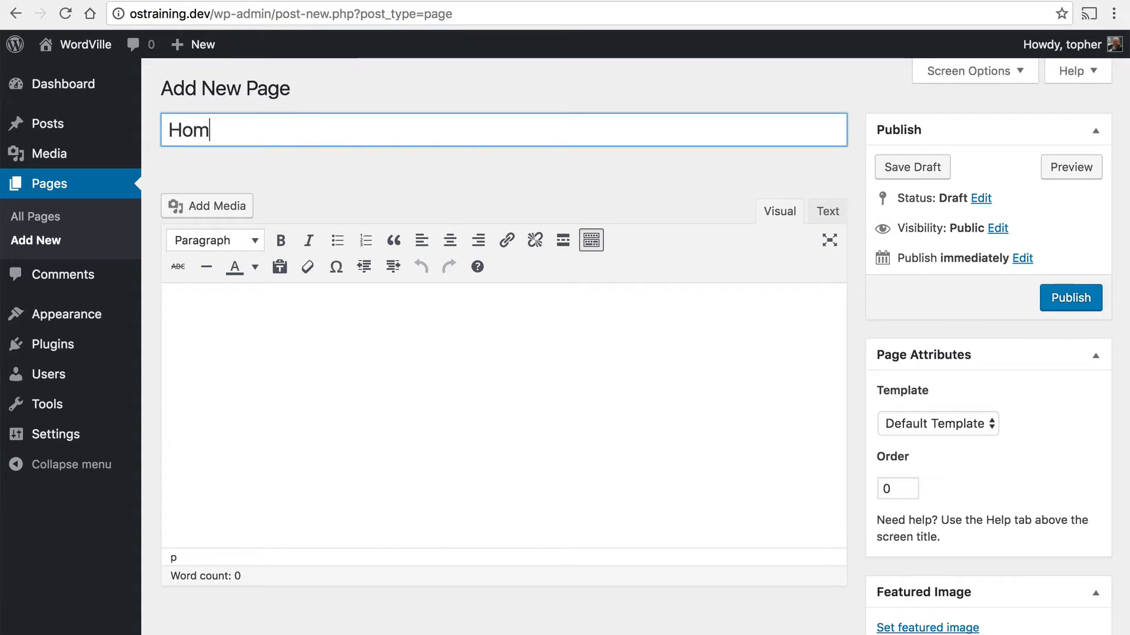
{"action": "type", "text": "e"}
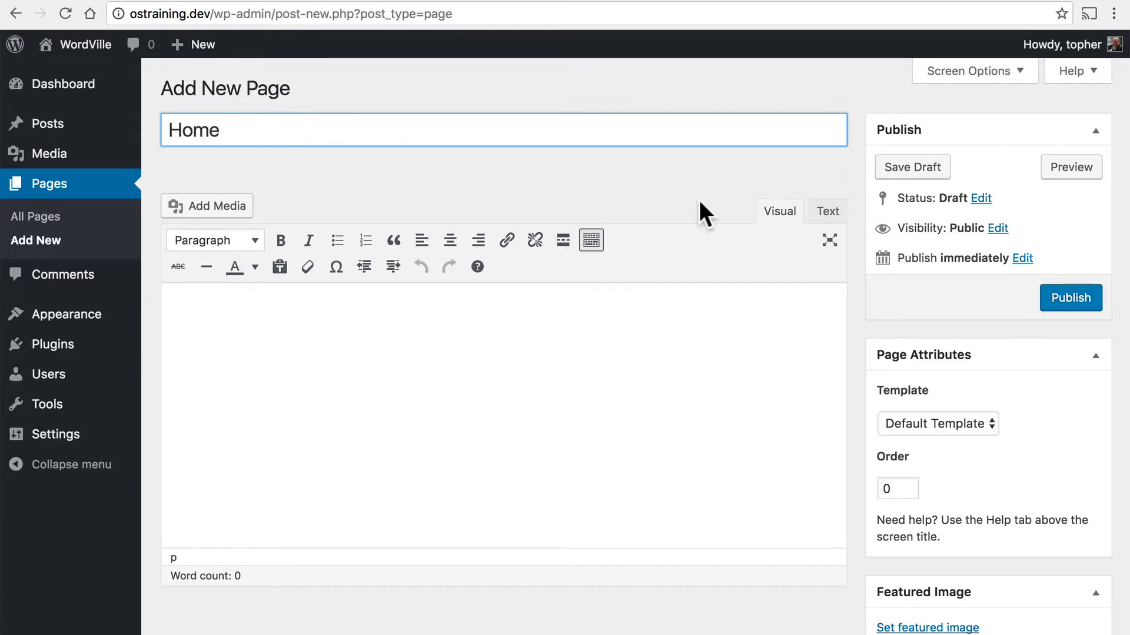
{"action": "mouse_move", "coordinate": [1071, 298]}
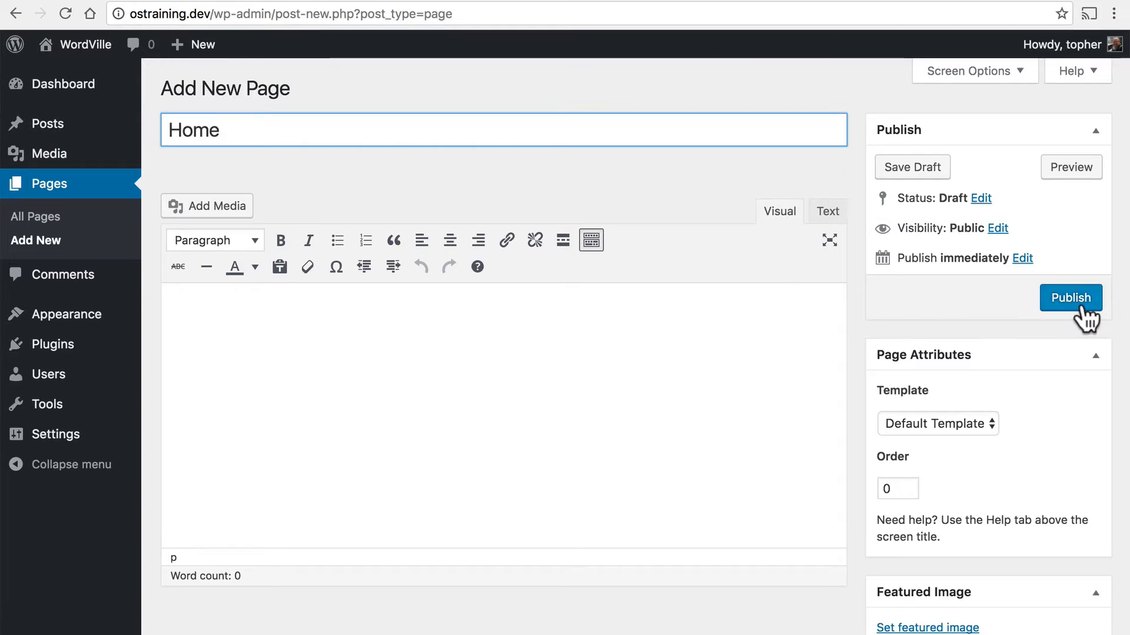
{"action": "left_click", "coordinate": [1069, 298]}
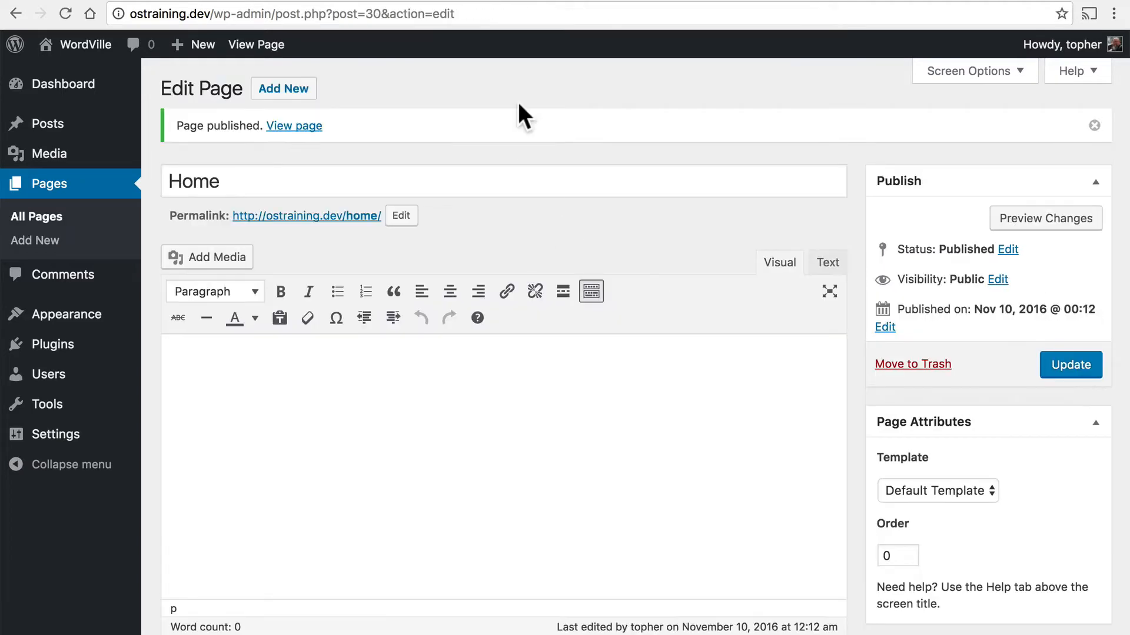
{"action": "mouse_move", "coordinate": [283, 88]}
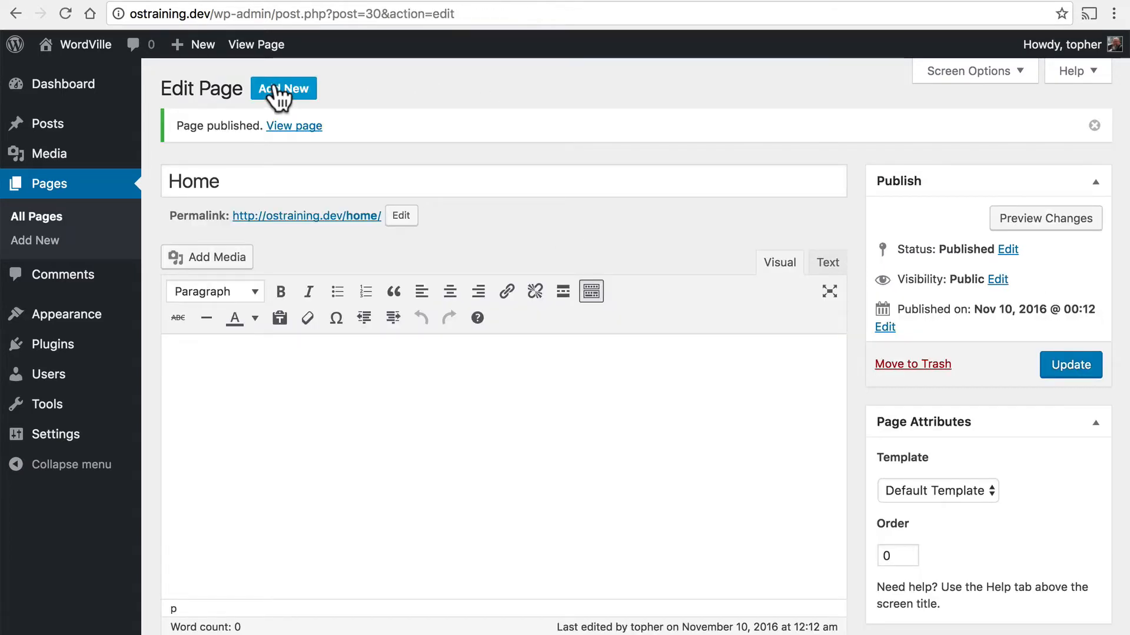
Publish a second empty page titled News and return to the pages list
{"action": "left_click", "coordinate": [284, 88]}
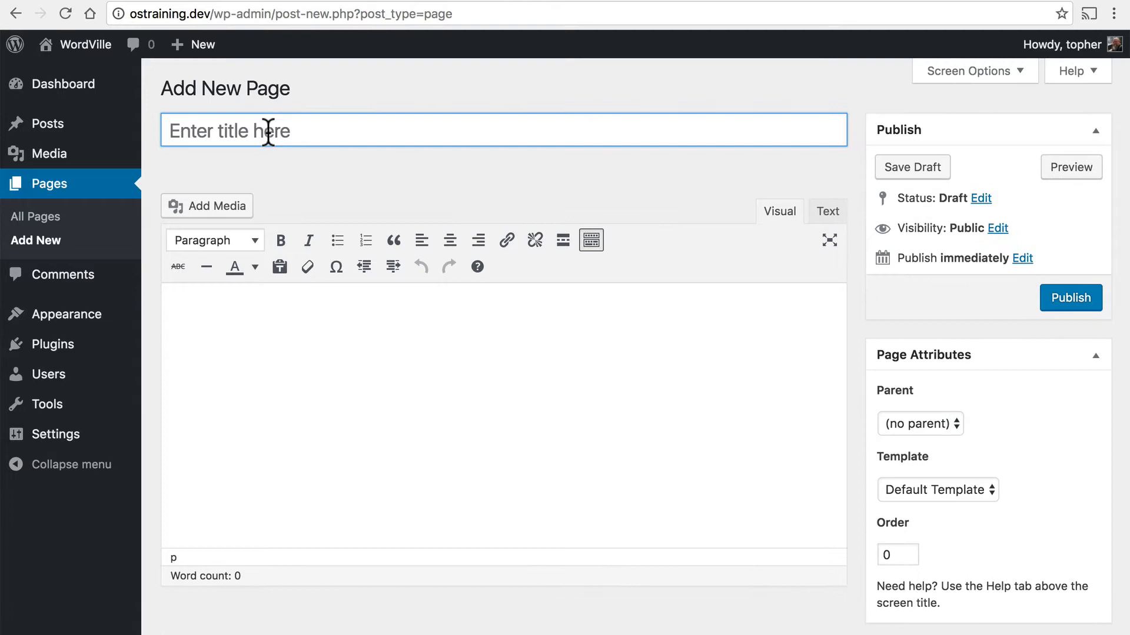
{"action": "type", "text": "News"}
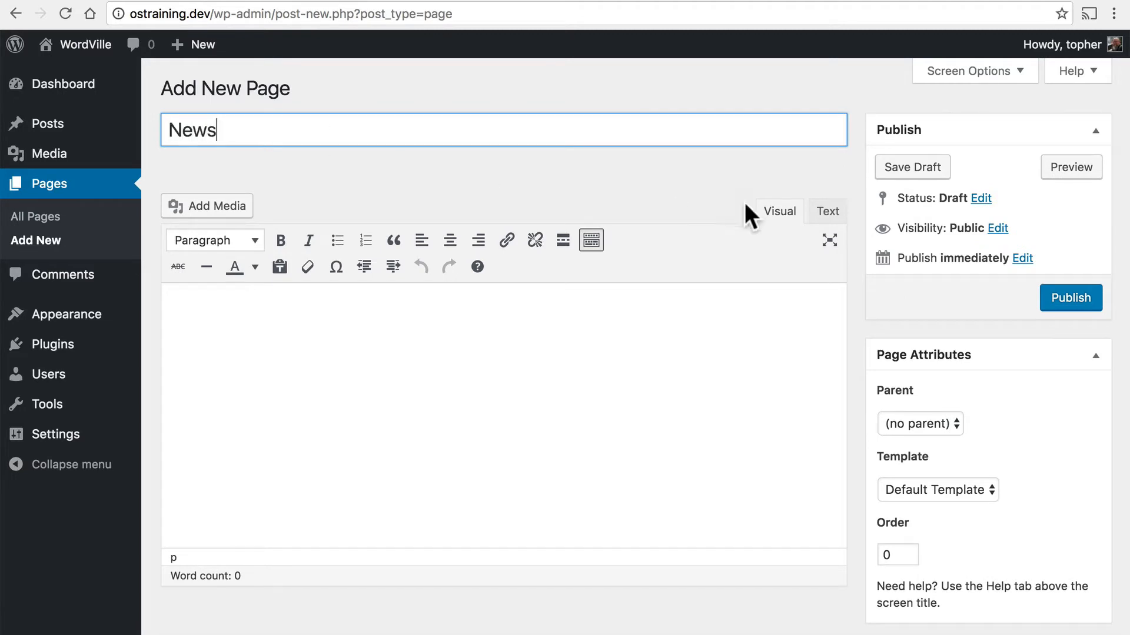
{"action": "left_click", "coordinate": [1069, 297]}
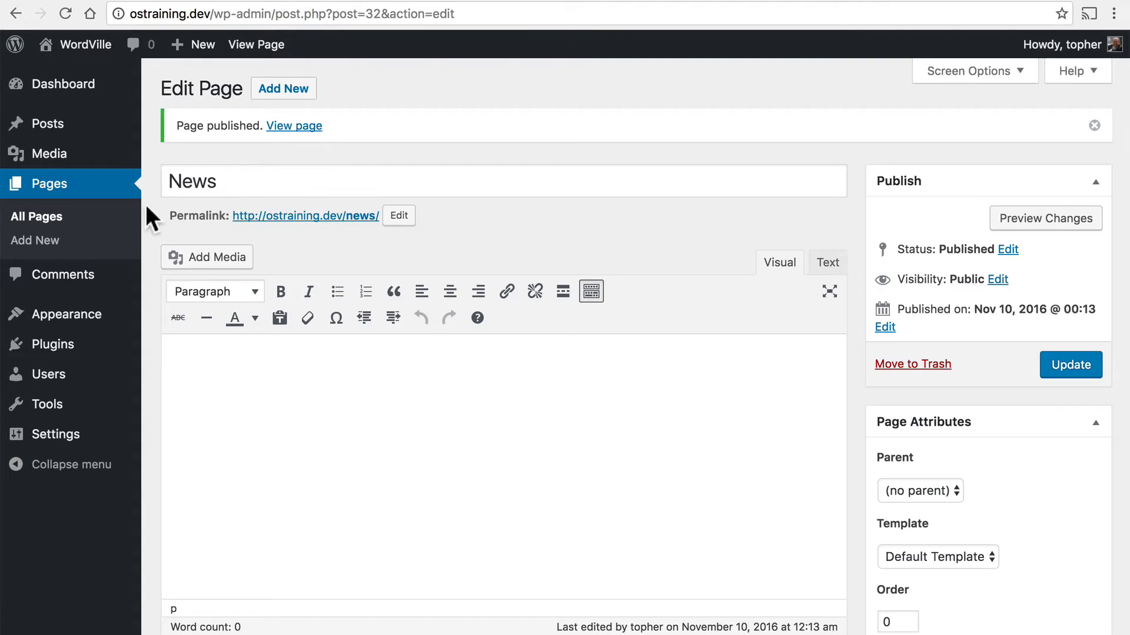
{"action": "left_click", "coordinate": [37, 217]}
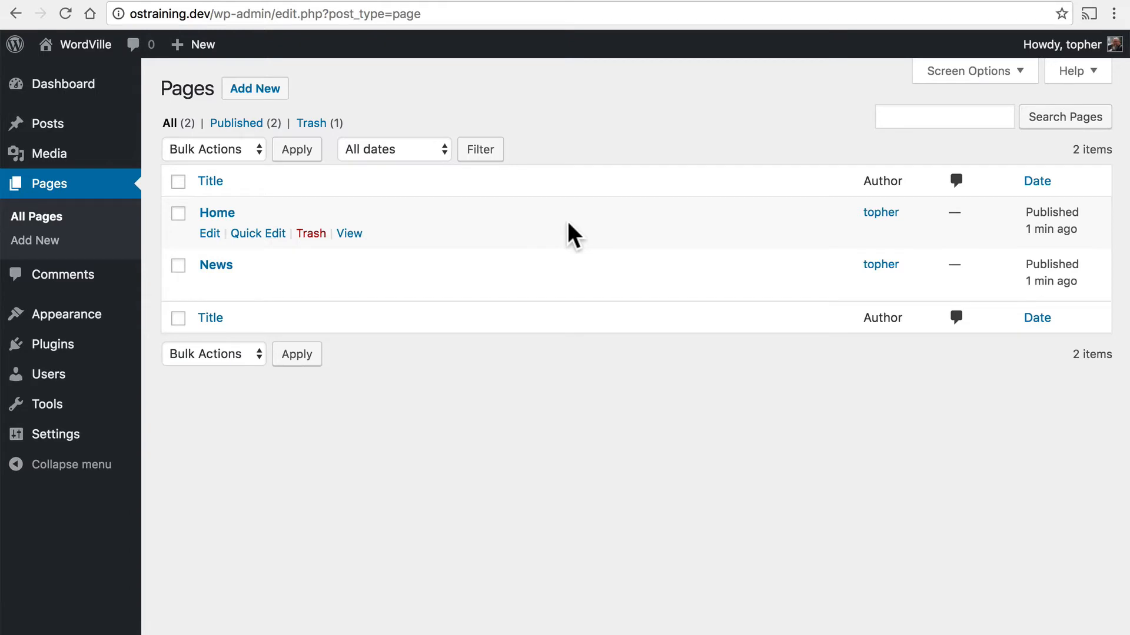
{"action": "mouse_move", "coordinate": [336, 224]}
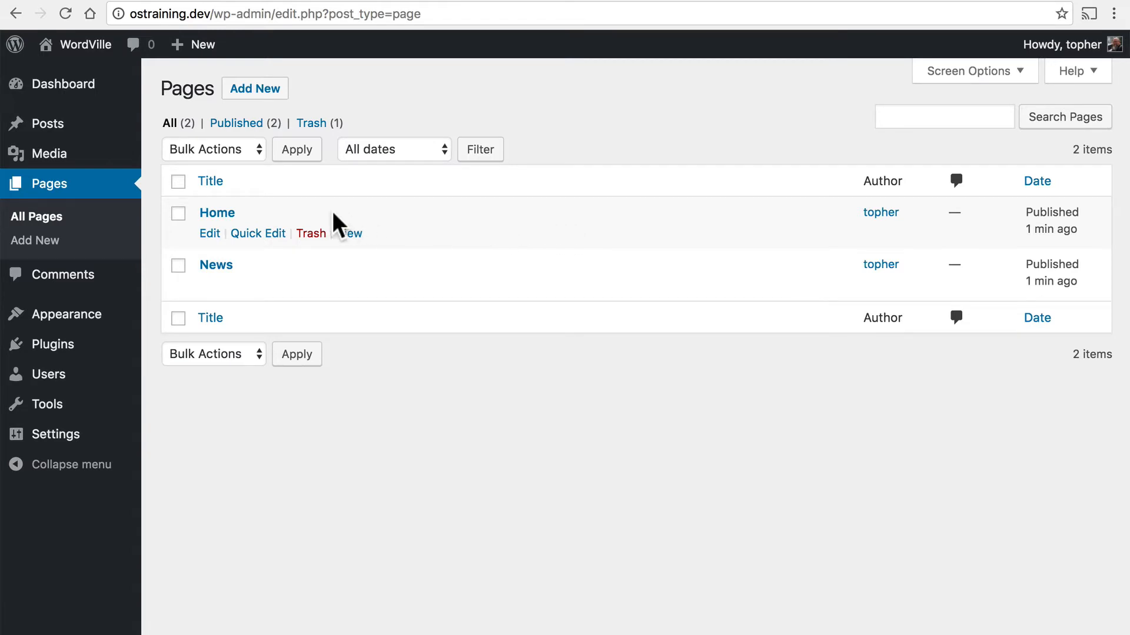
{"action": "mouse_move", "coordinate": [254, 217]}
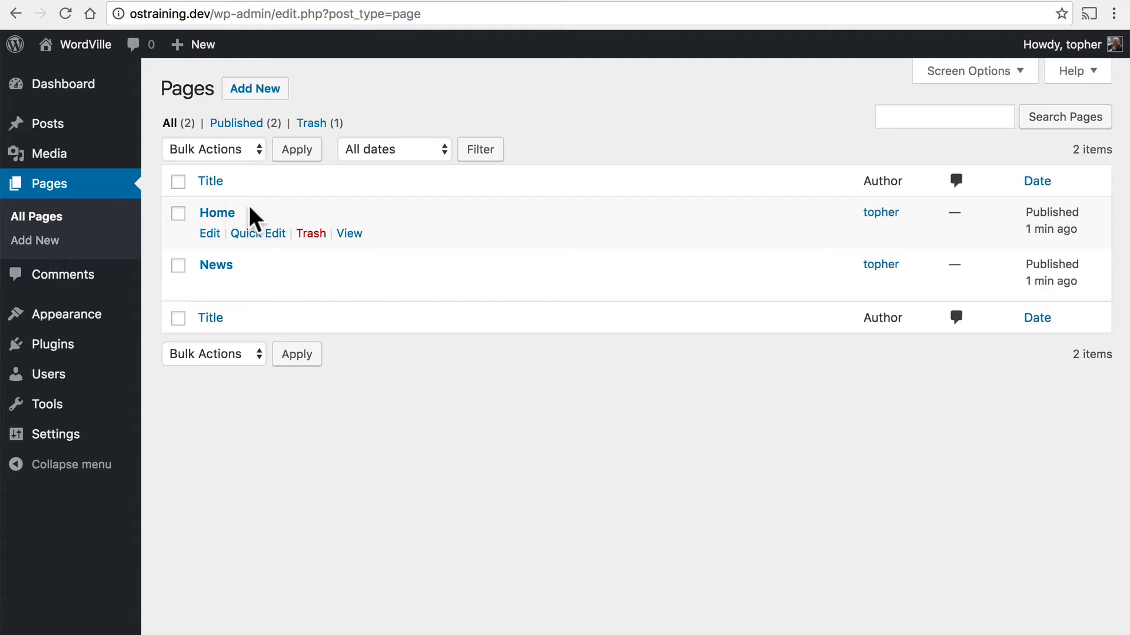
{"action": "mouse_move", "coordinate": [356, 241]}
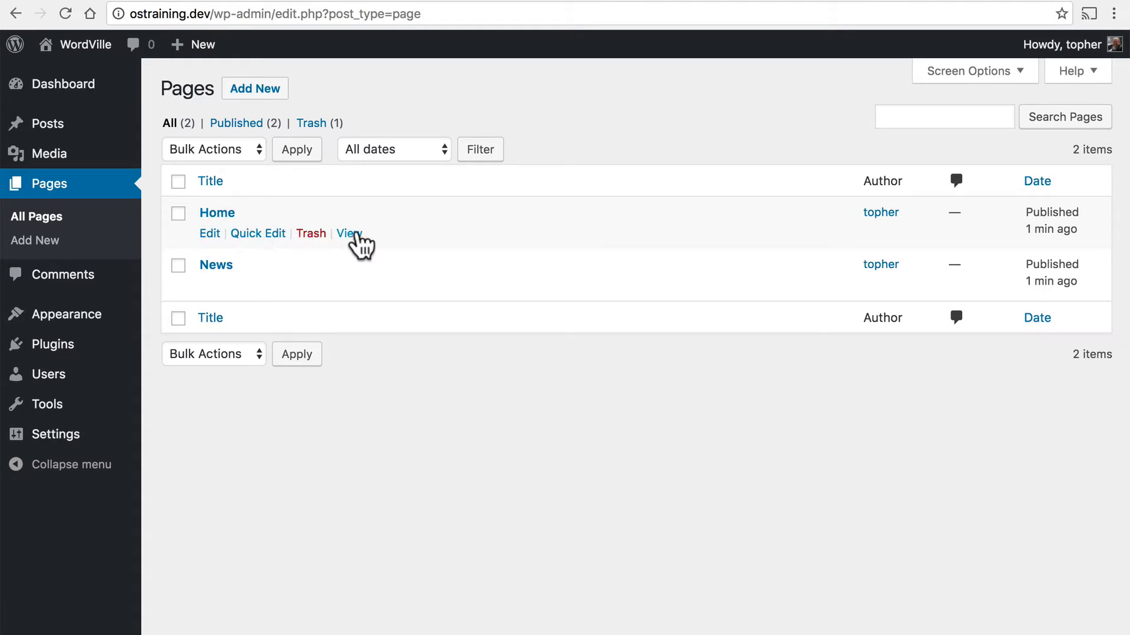
{"action": "mouse_move", "coordinate": [883, 238]}
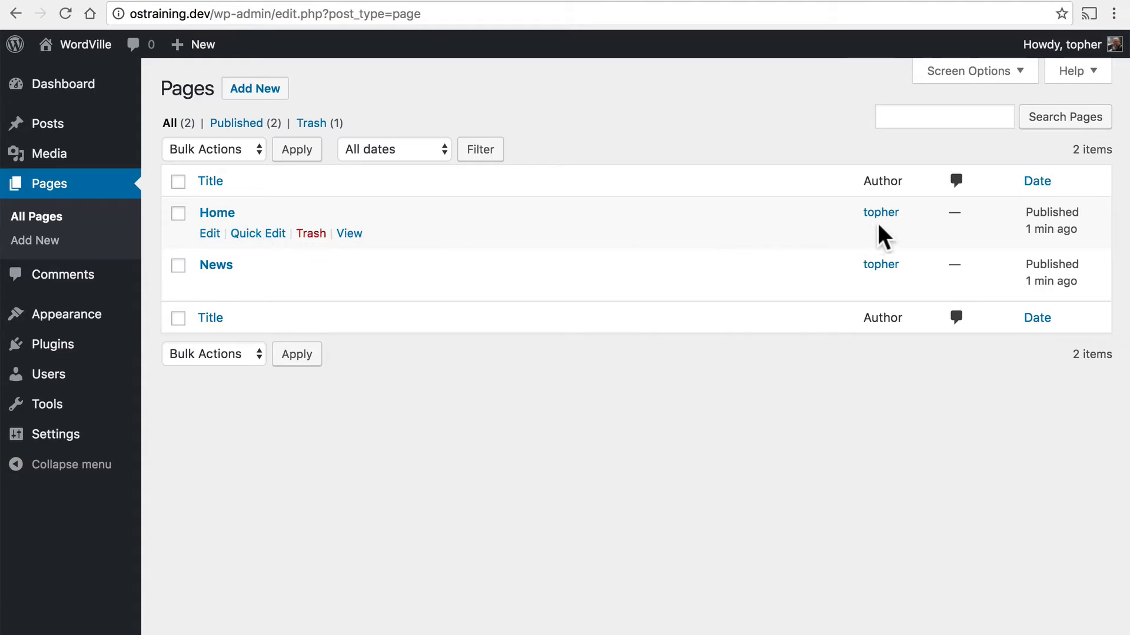
{"action": "mouse_move", "coordinate": [1009, 225]}
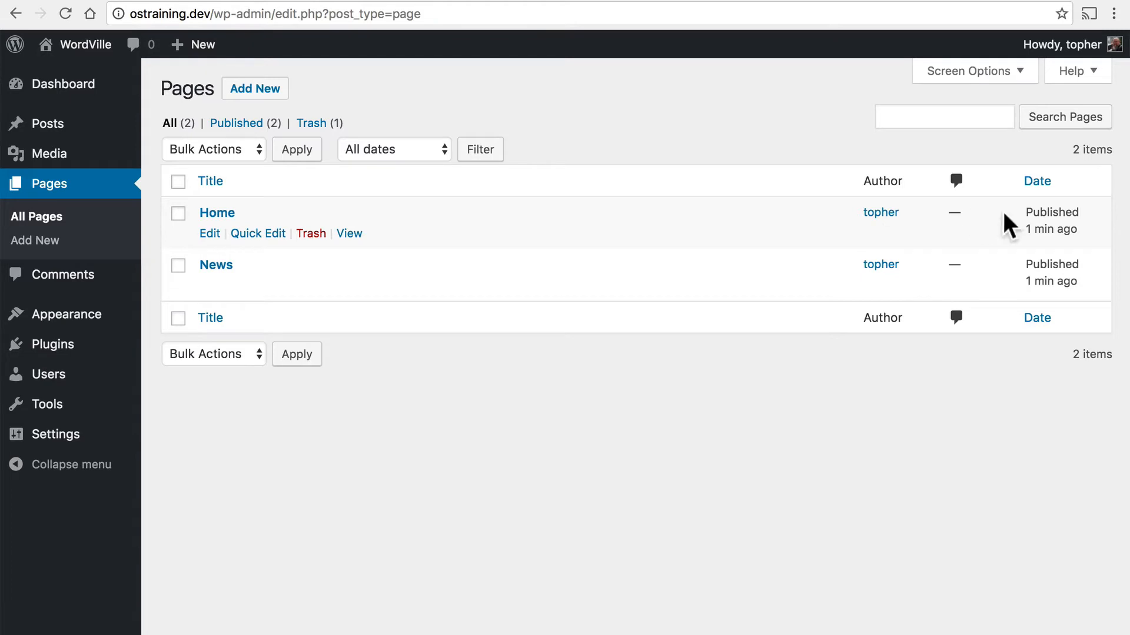
{"action": "mouse_move", "coordinate": [1041, 215]}
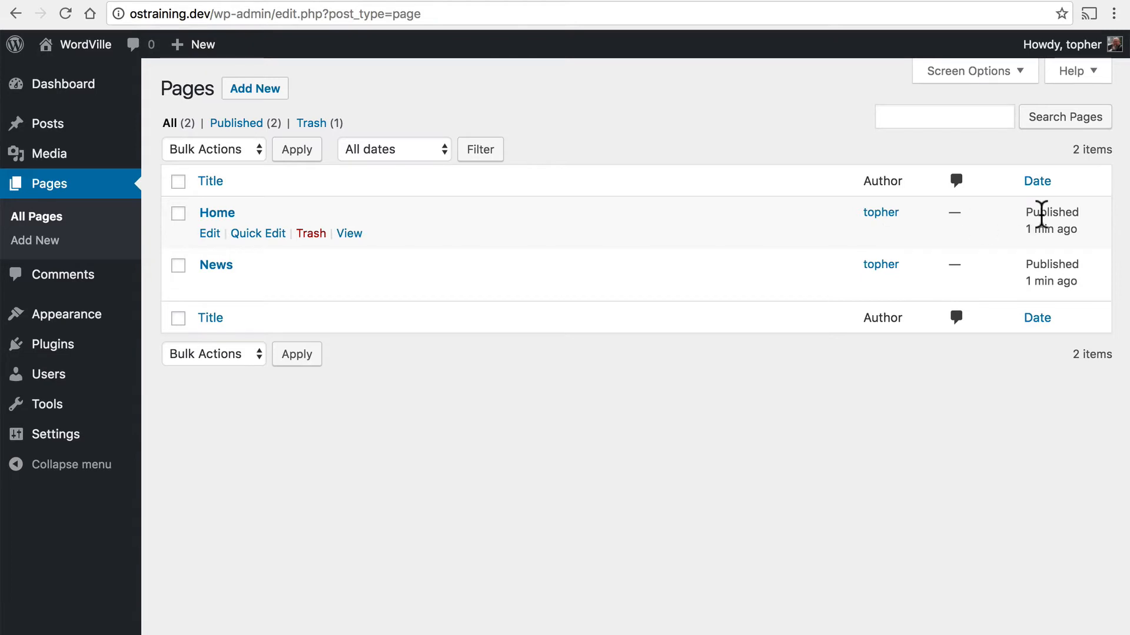
{"action": "mouse_move", "coordinate": [607, 114]}
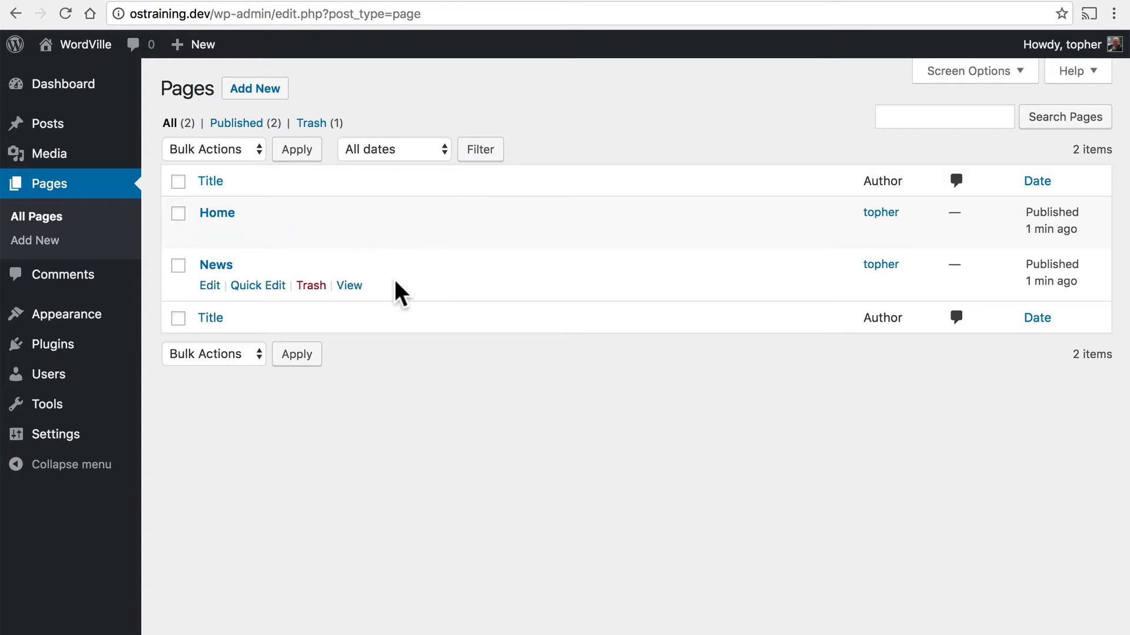
{"action": "mouse_move", "coordinate": [55, 434]}
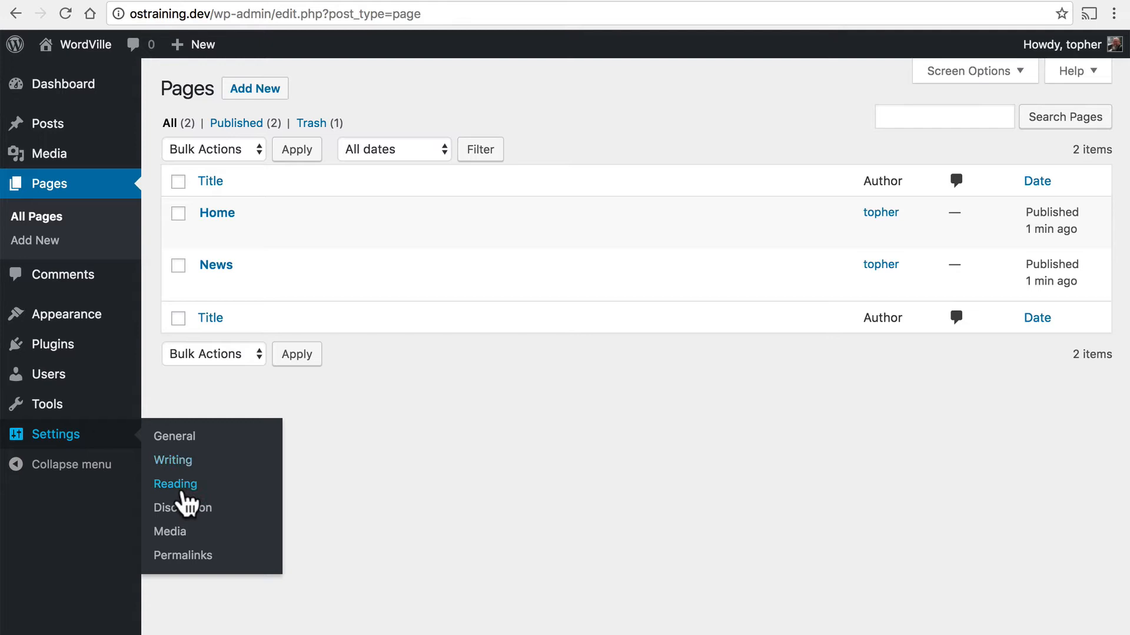
In Reading settings, set a static front page with Home as front page and News as posts page, and save
{"action": "left_click", "coordinate": [176, 484]}
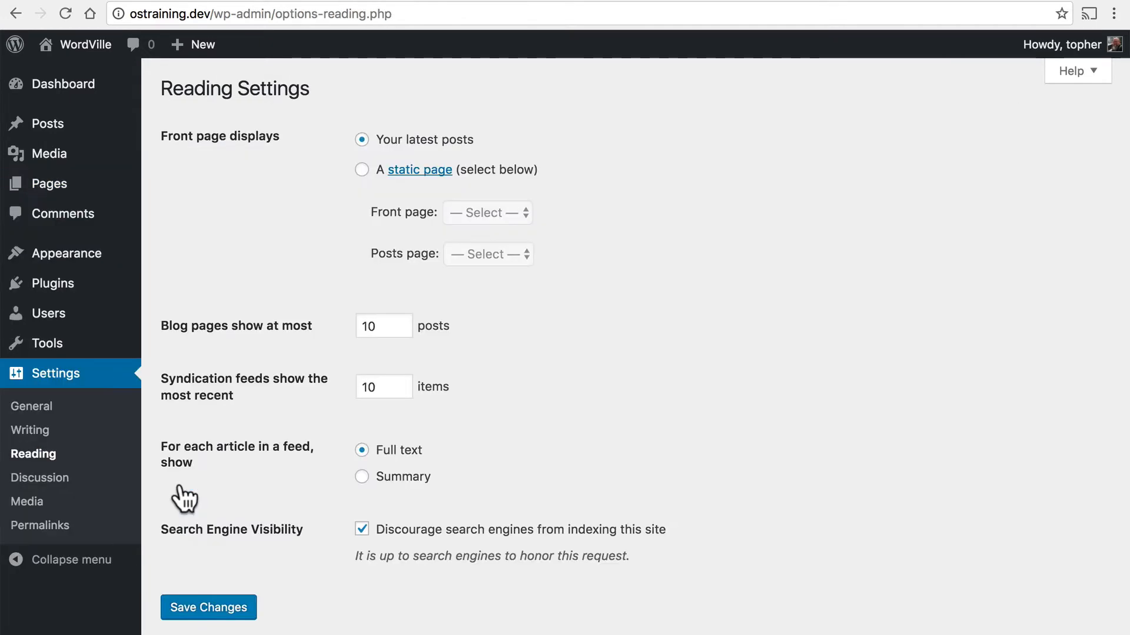
{"action": "mouse_move", "coordinate": [360, 194]}
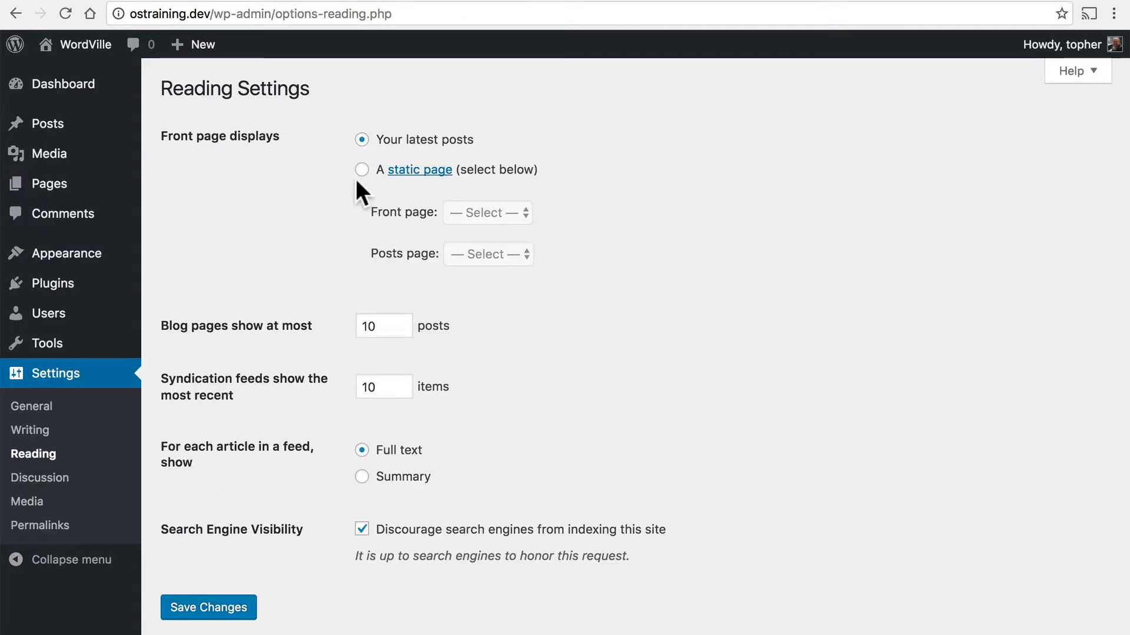
{"action": "mouse_move", "coordinate": [364, 186]}
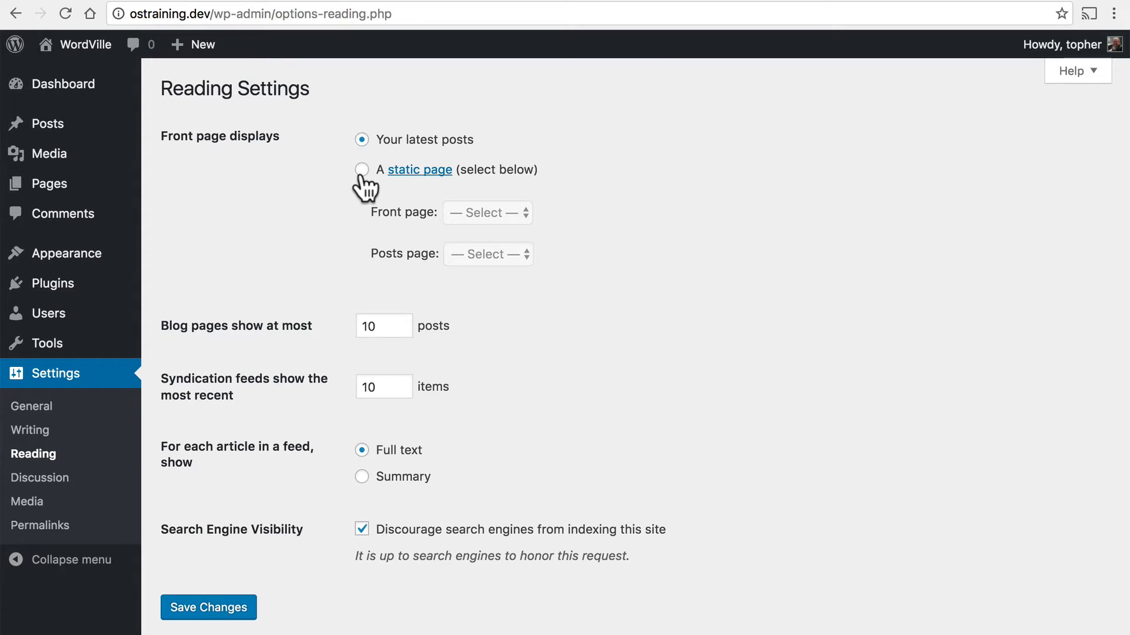
{"action": "left_click", "coordinate": [361, 170]}
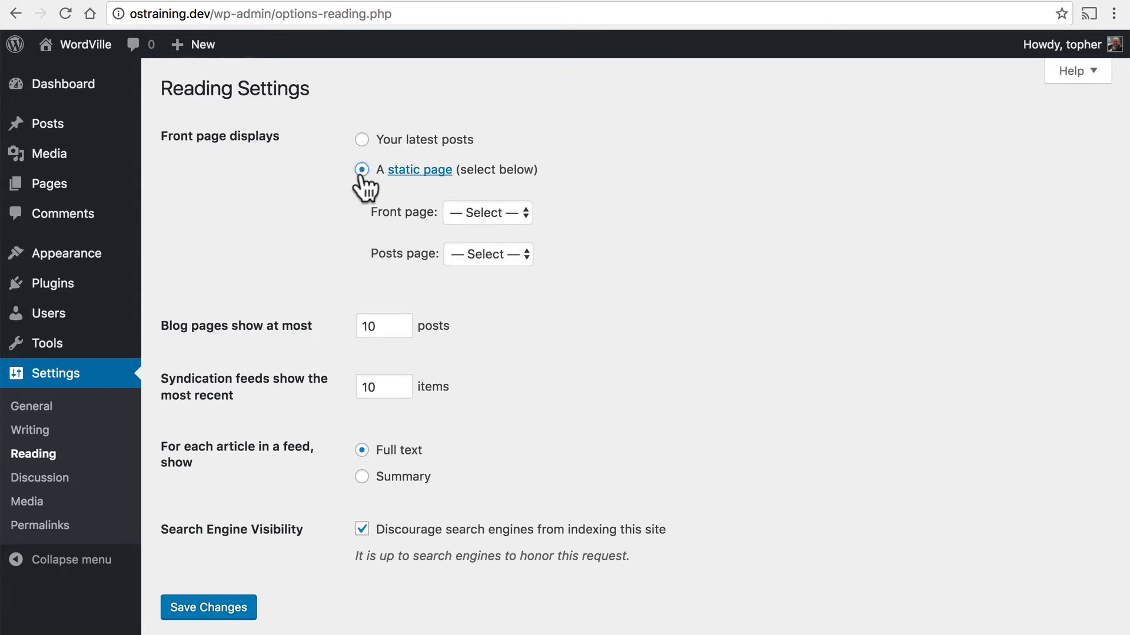
{"action": "left_click", "coordinate": [487, 213]}
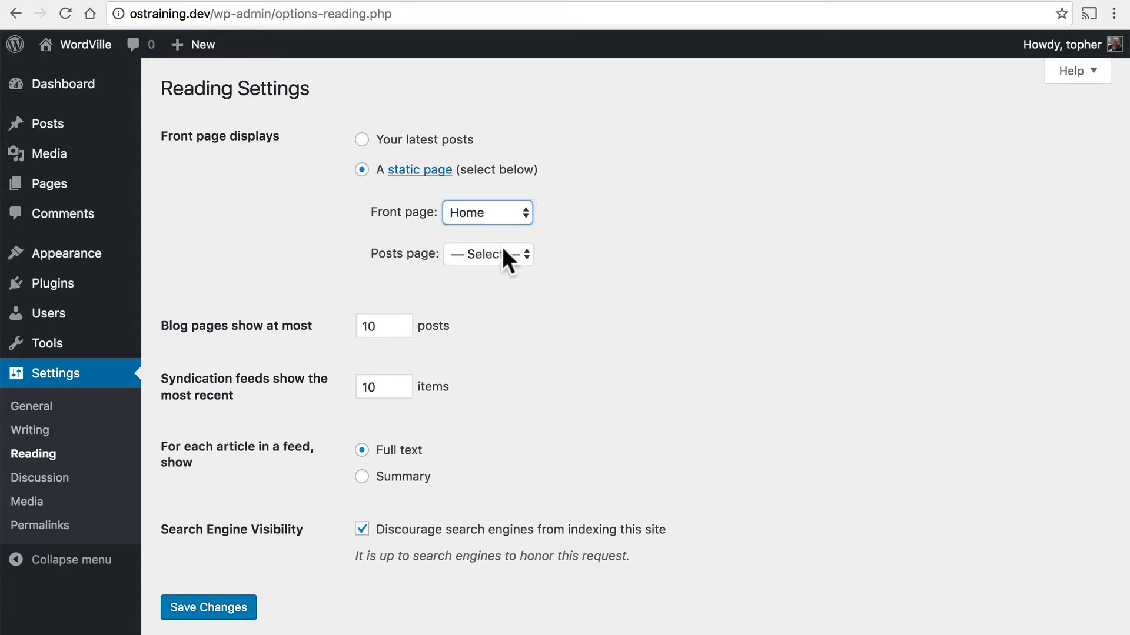
{"action": "left_click", "coordinate": [487, 254]}
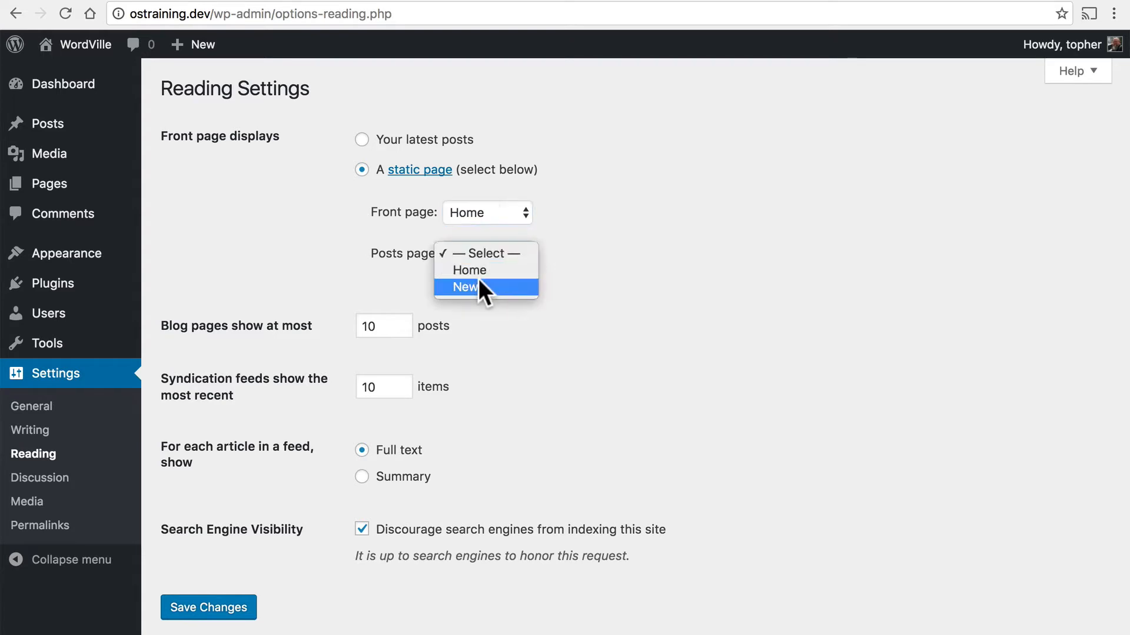
{"action": "left_click", "coordinate": [463, 287]}
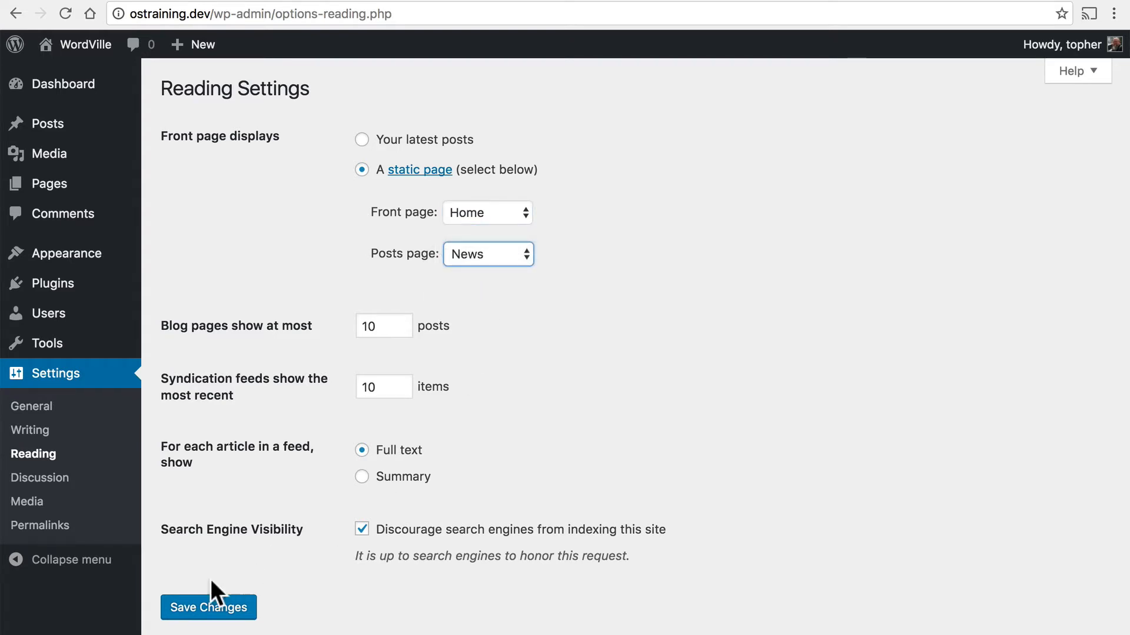
{"action": "left_click", "coordinate": [207, 607]}
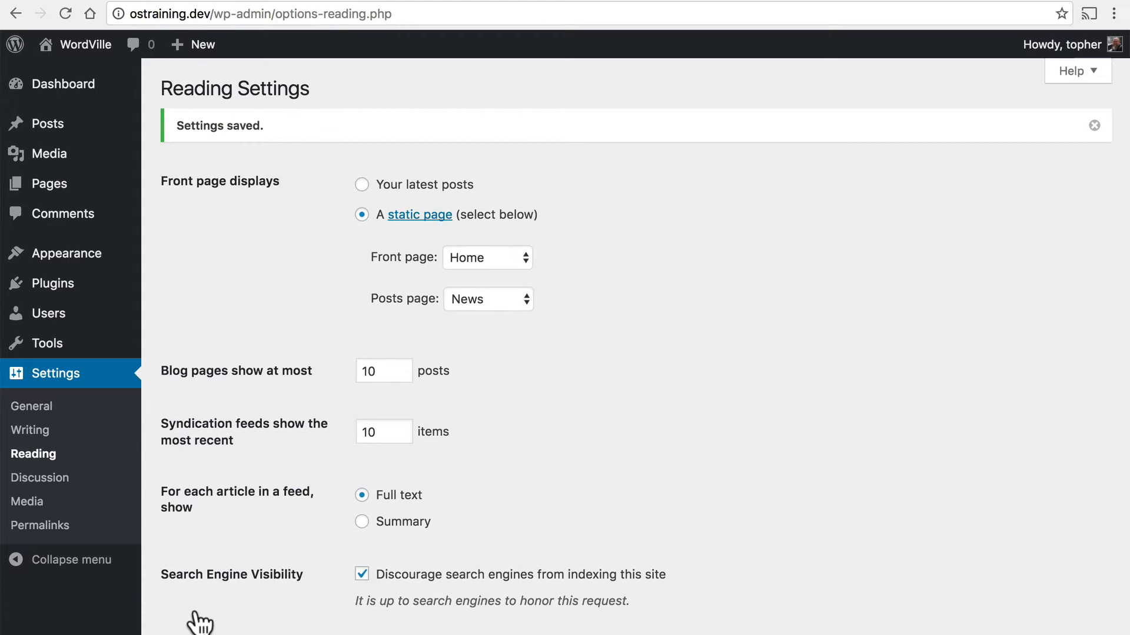
{"action": "mouse_move", "coordinate": [461, 307]}
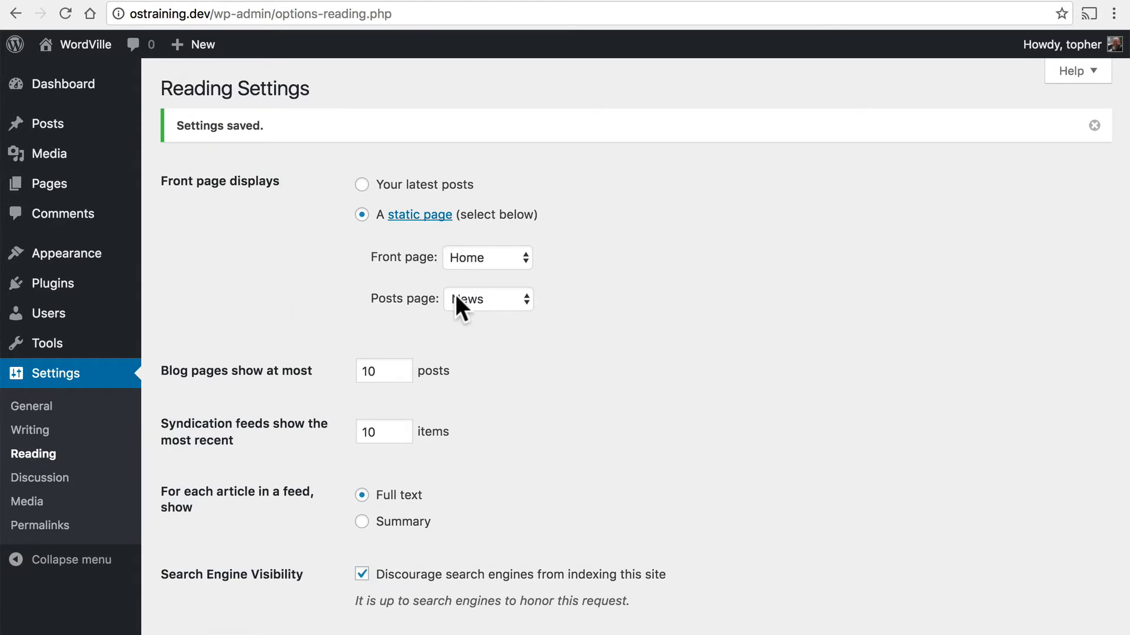
{"action": "mouse_move", "coordinate": [247, 13]}
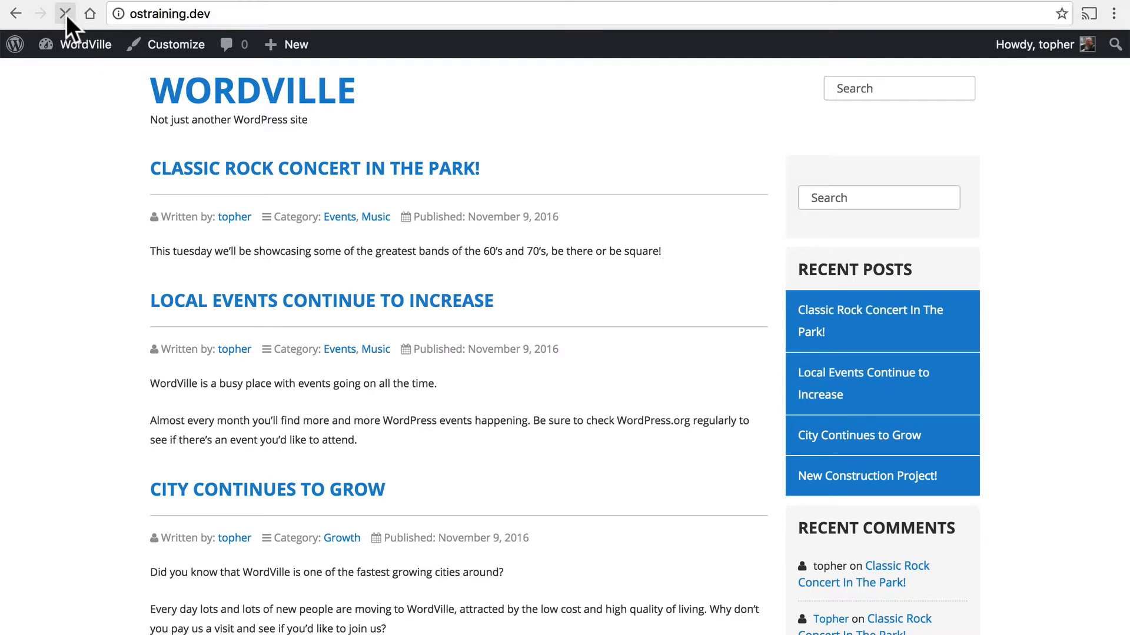
{"action": "left_click", "coordinate": [65, 13]}
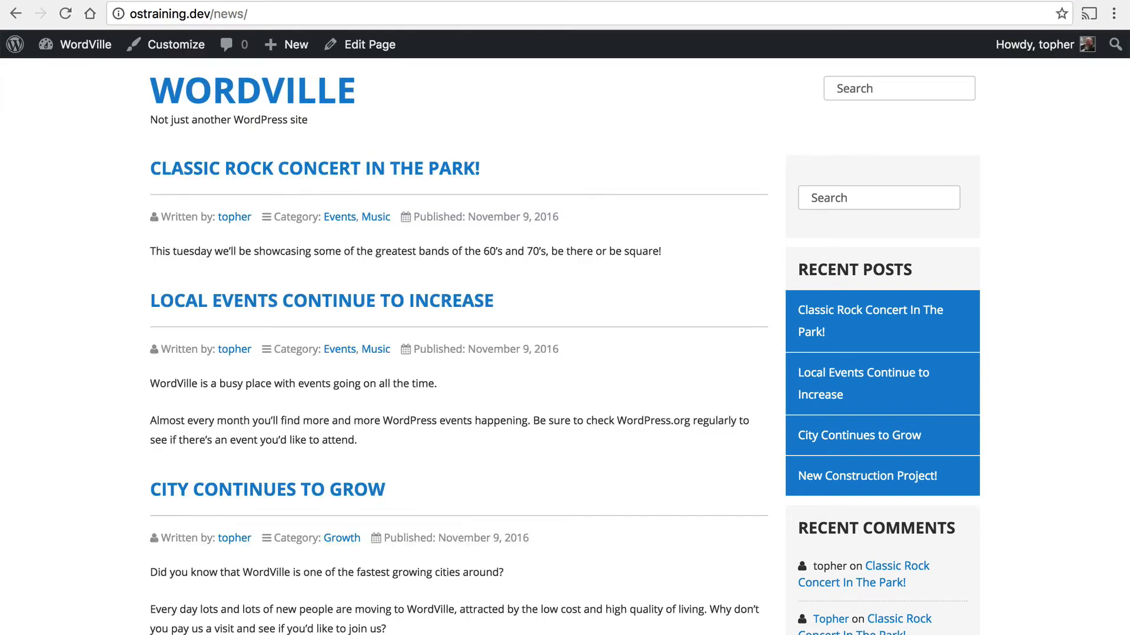
{"action": "mouse_move", "coordinate": [463, 331]}
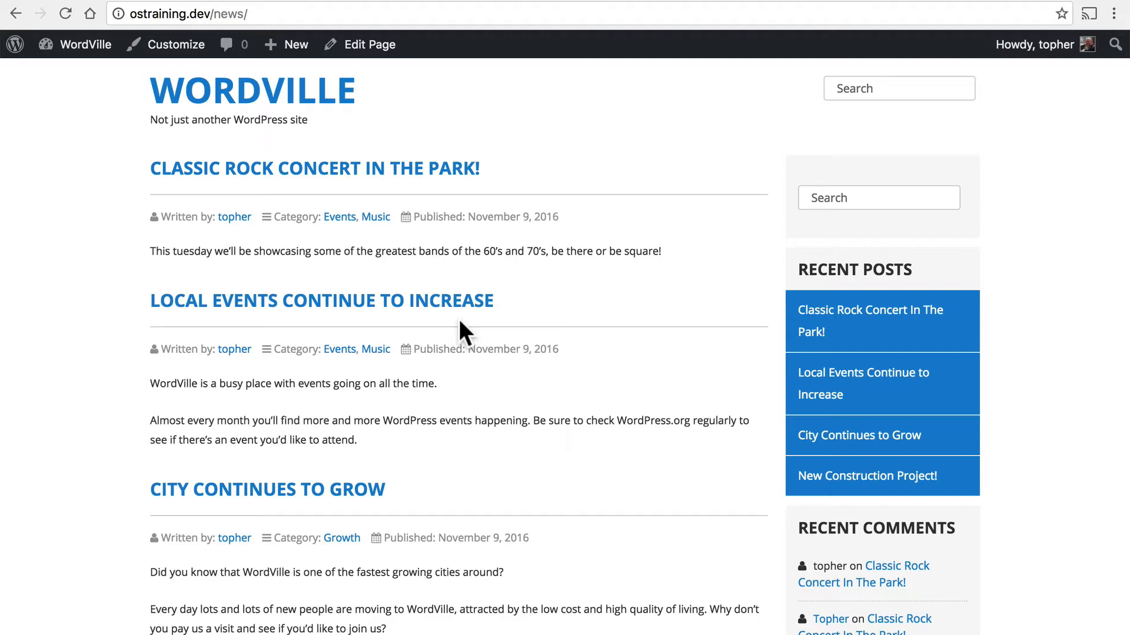
{"action": "mouse_move", "coordinate": [142, 204]}
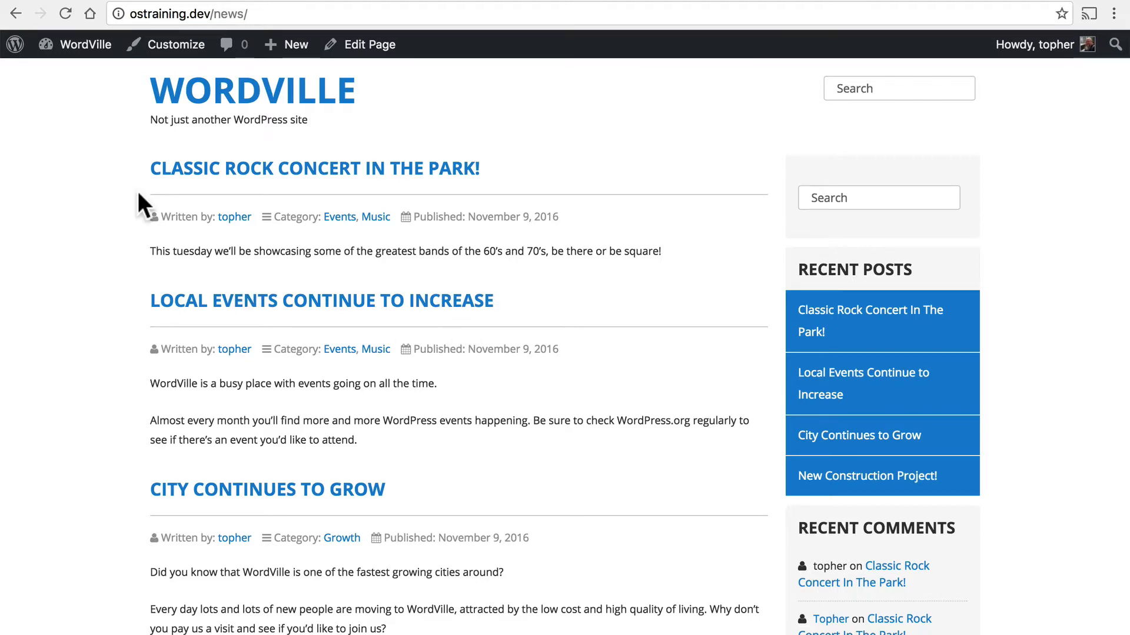
{"action": "mouse_move", "coordinate": [119, 186]}
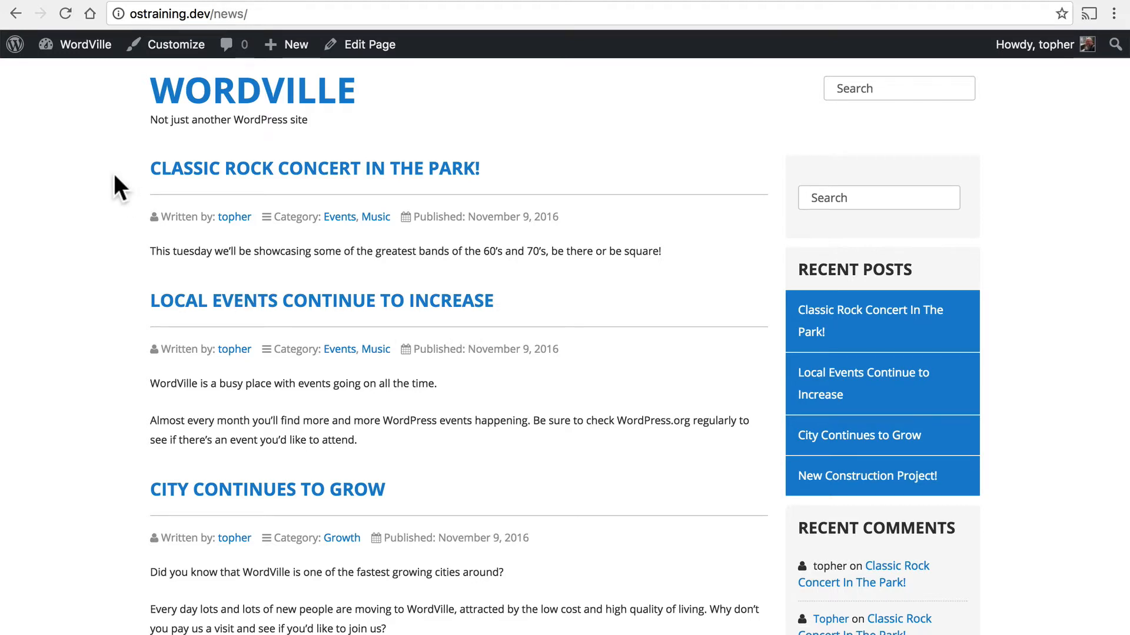
{"action": "mouse_move", "coordinate": [296, 317]}
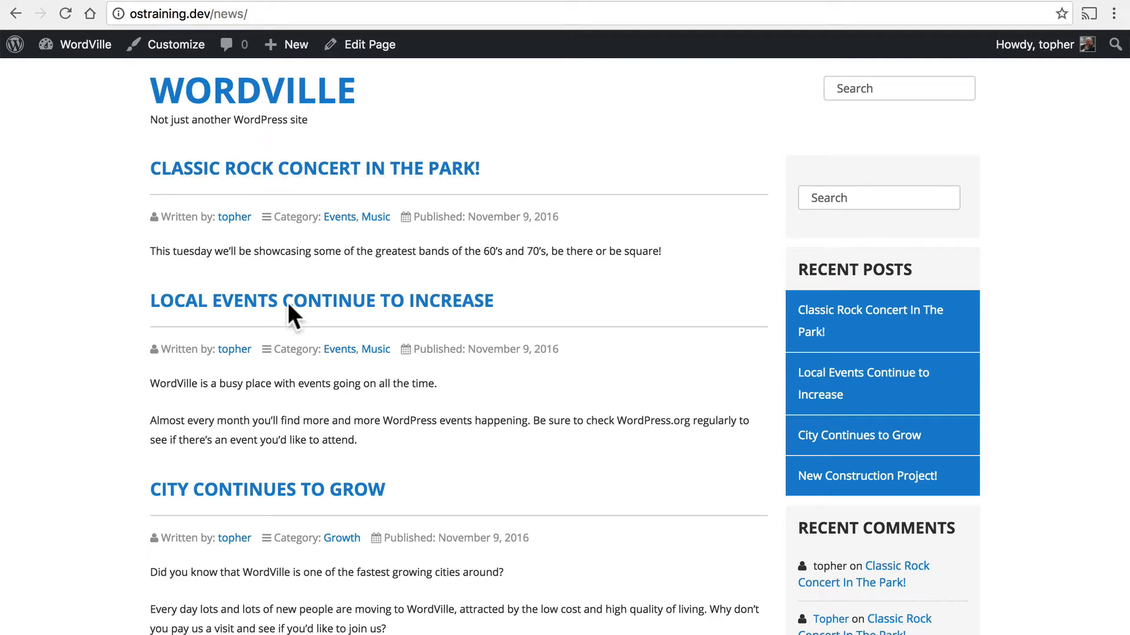
{"action": "mouse_move", "coordinate": [121, 165]}
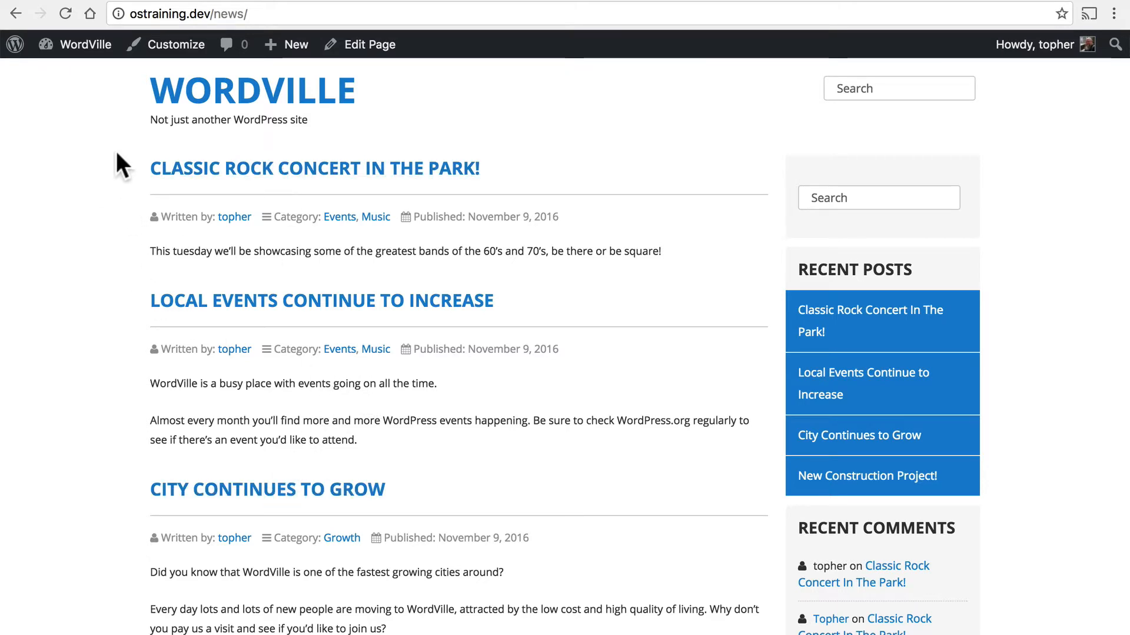
{"action": "mouse_move", "coordinate": [15, 14]}
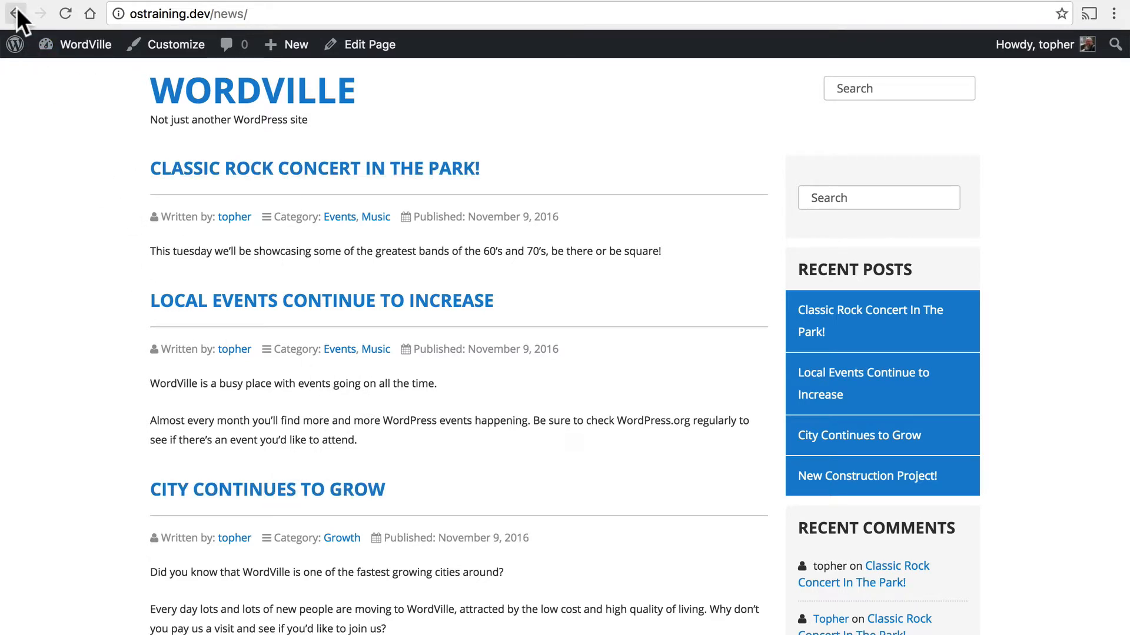
{"action": "left_click", "coordinate": [15, 13]}
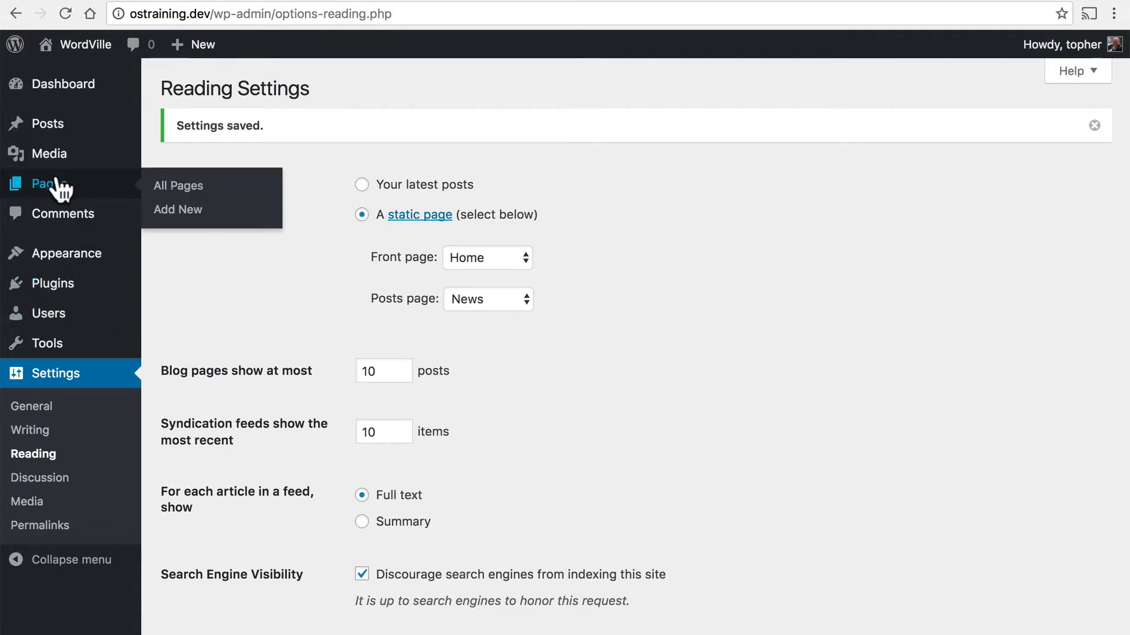
Show the pages list, now labelling Home as Front Page and News as Posts Page
{"action": "left_click", "coordinate": [178, 185]}
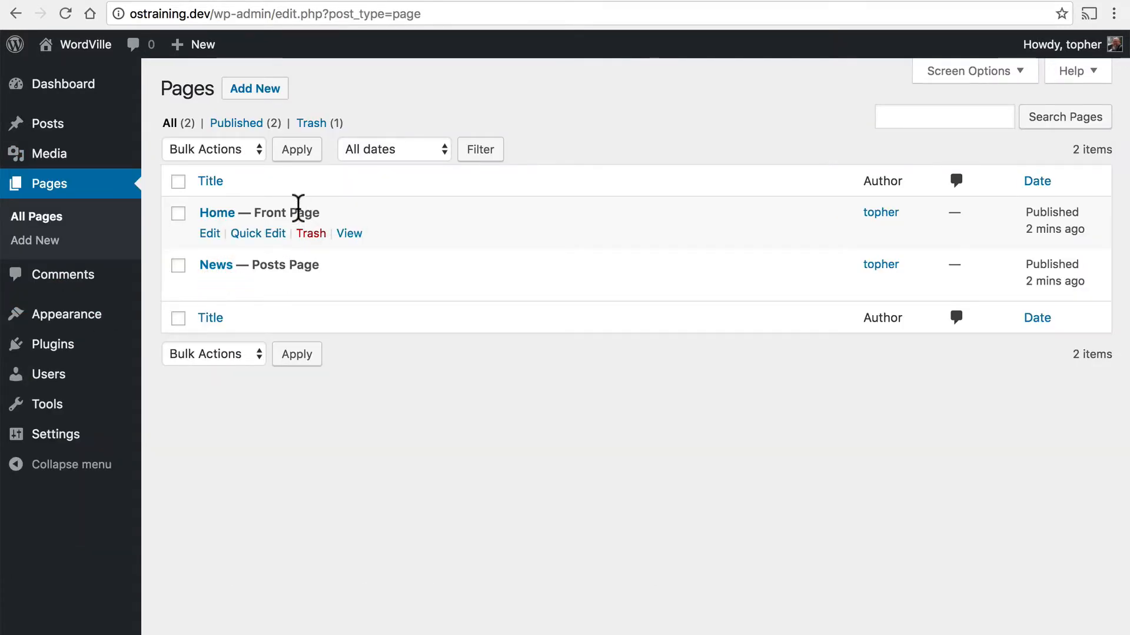
{"action": "mouse_move", "coordinate": [300, 265]}
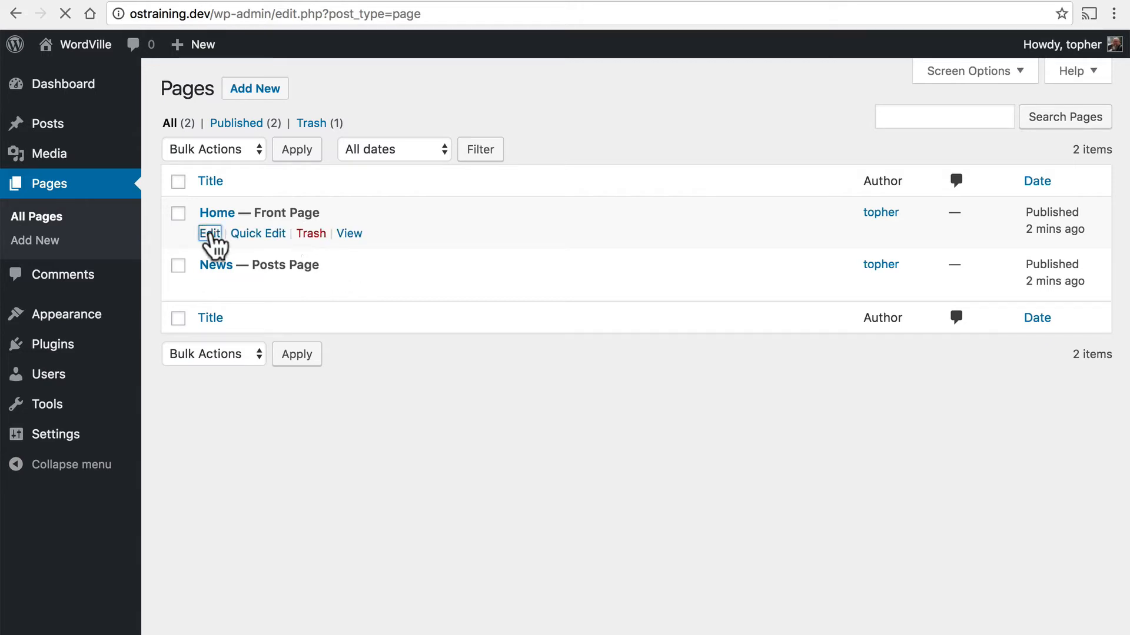
Edit the Home page and upload homepage.jpg through Add Media
{"action": "left_click", "coordinate": [209, 233]}
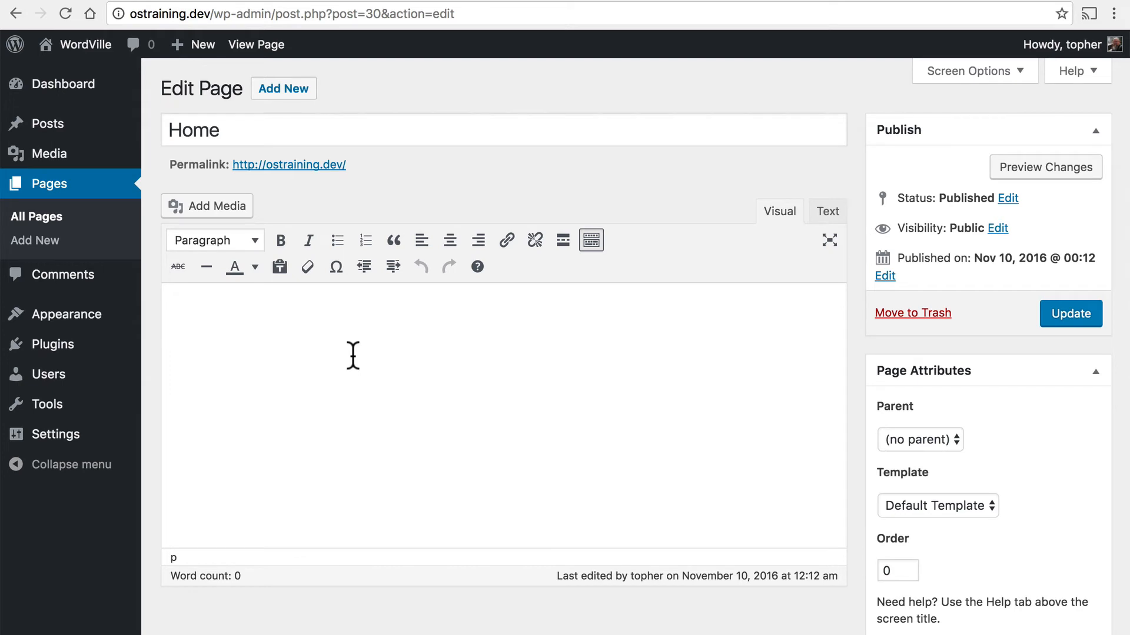
{"action": "left_click", "coordinate": [207, 204]}
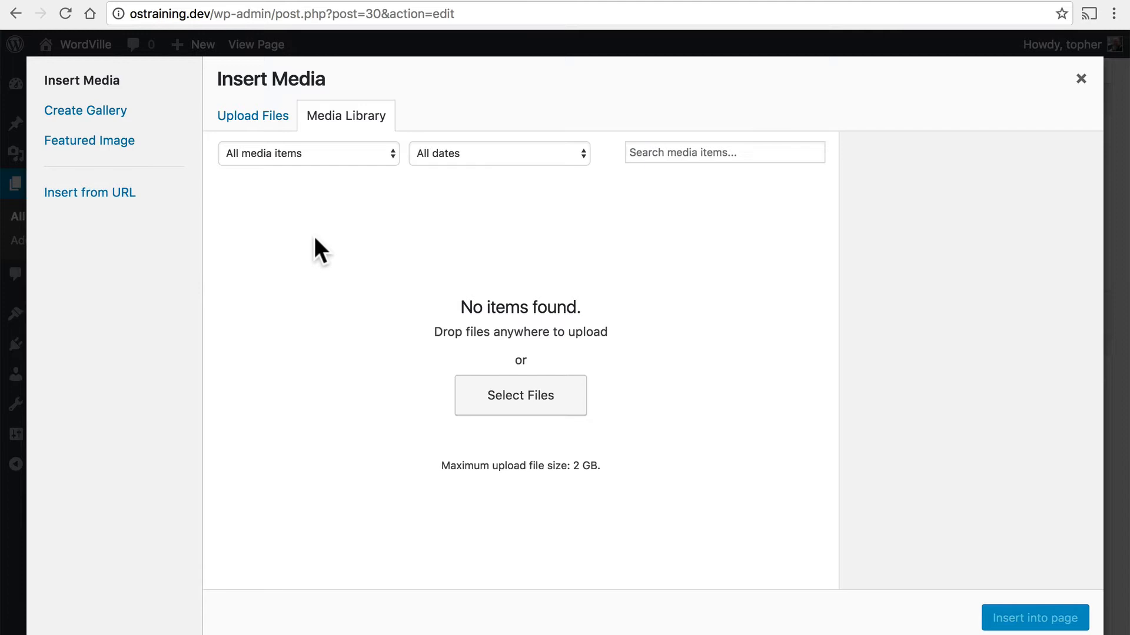
{"action": "mouse_move", "coordinate": [253, 115]}
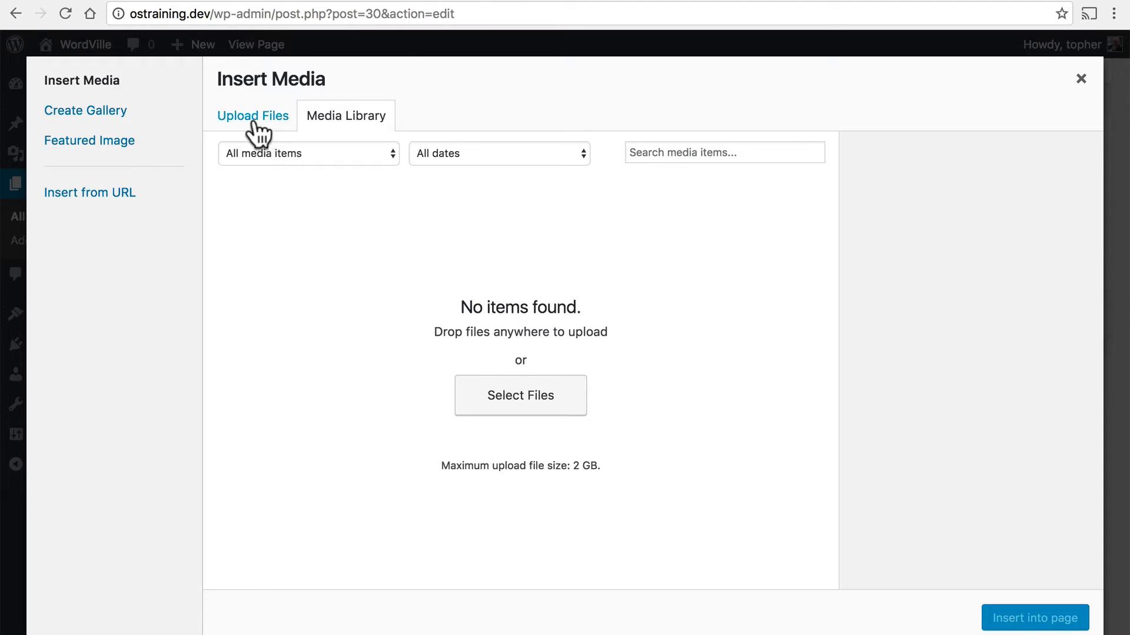
{"action": "left_click", "coordinate": [253, 116]}
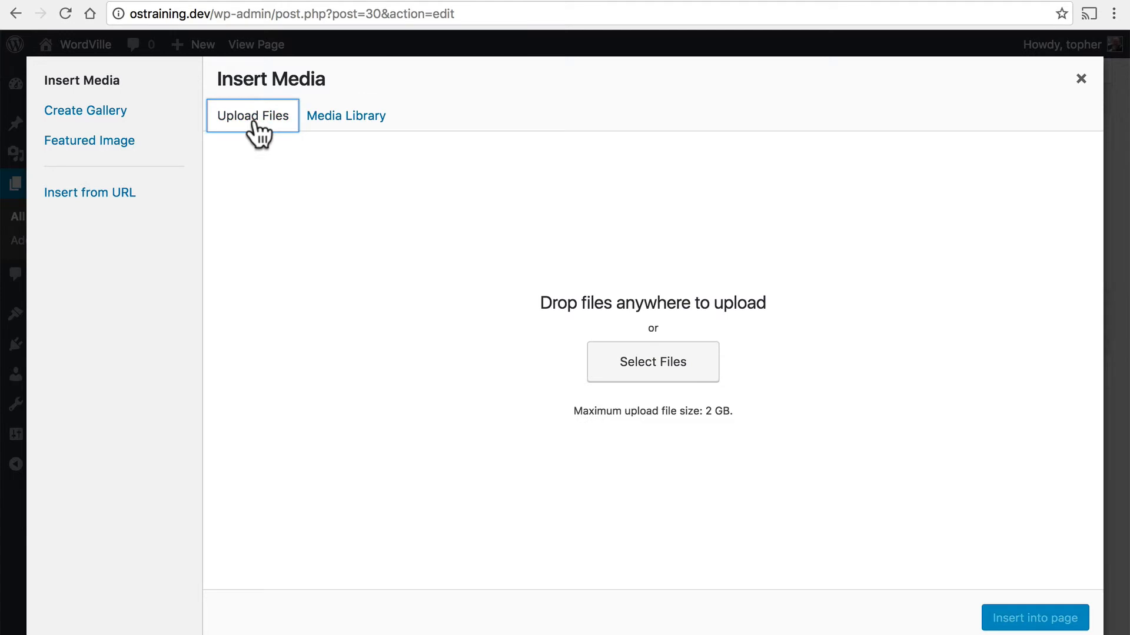
{"action": "mouse_move", "coordinate": [652, 361]}
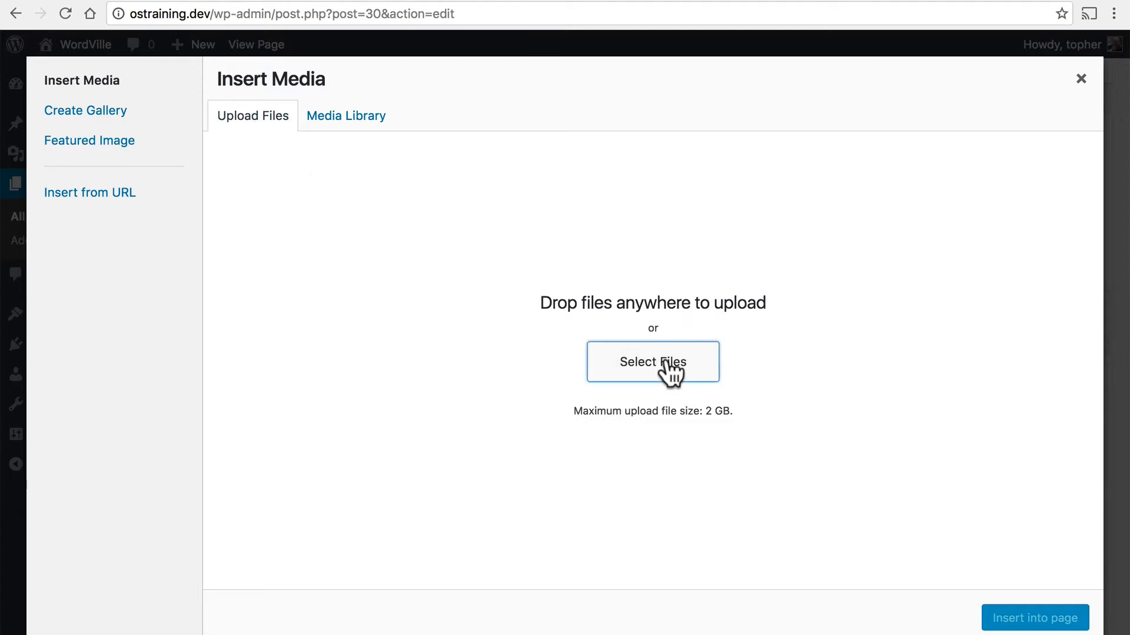
{"action": "left_click", "coordinate": [652, 362]}
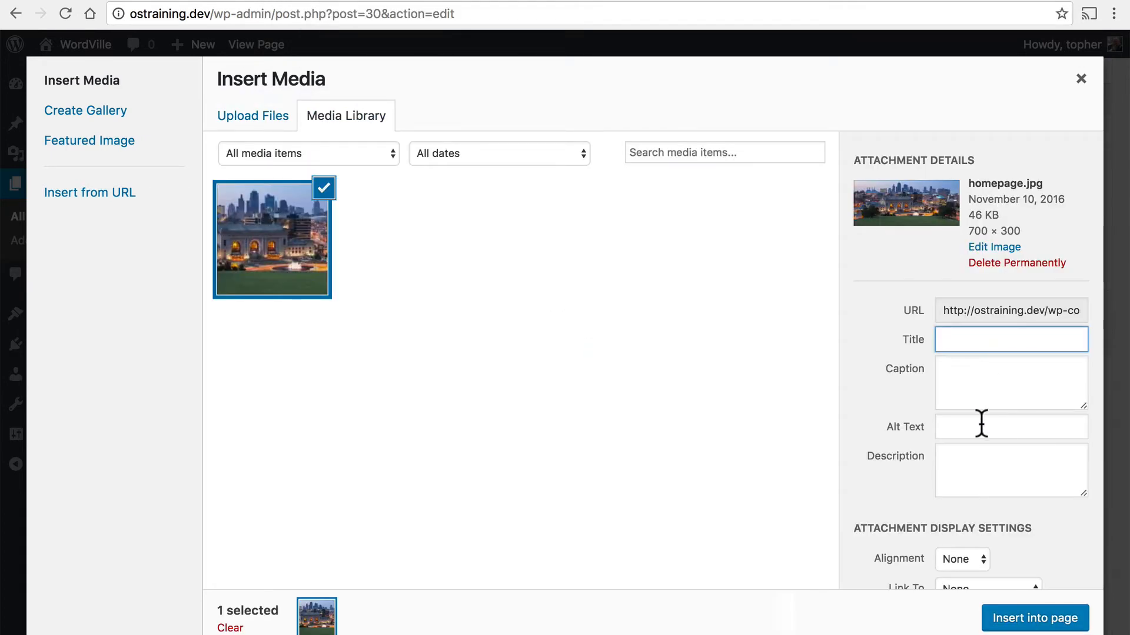
Give the image the alt text 'View of WordVille' and insert it into the page
{"action": "left_click", "coordinate": [1010, 426]}
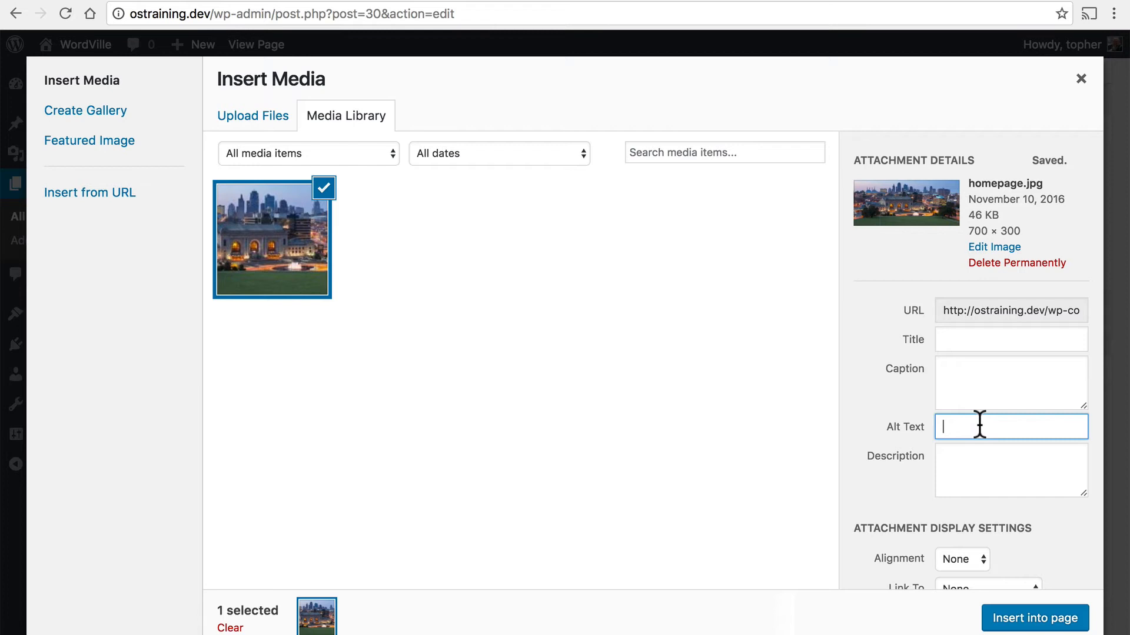
{"action": "type", "text": "View of Wo"}
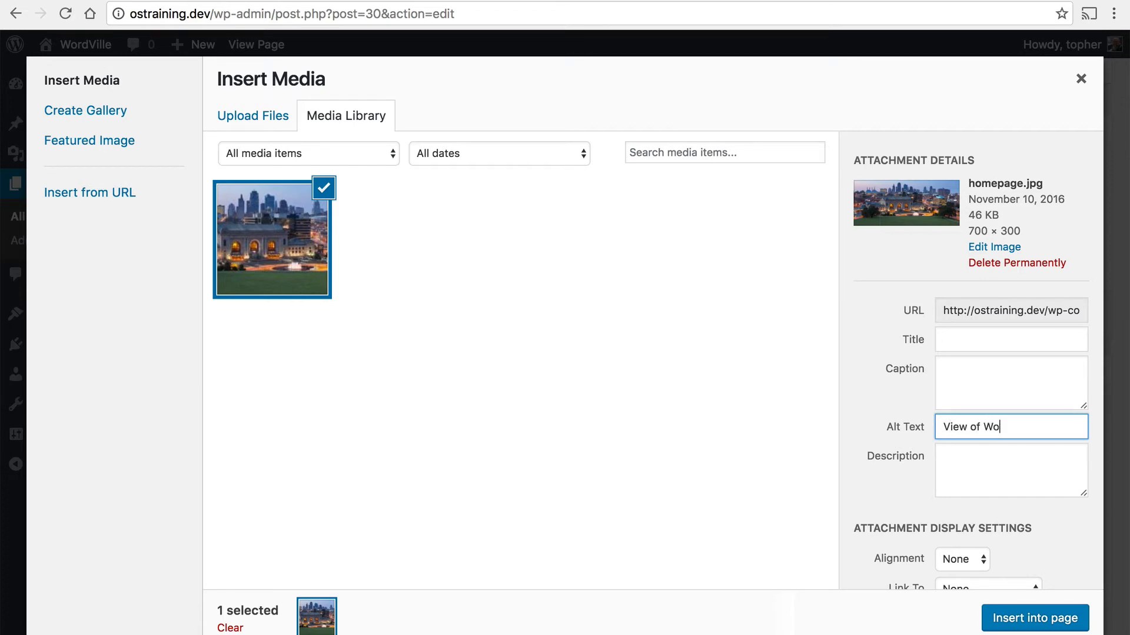
{"action": "type", "text": "rdVille"}
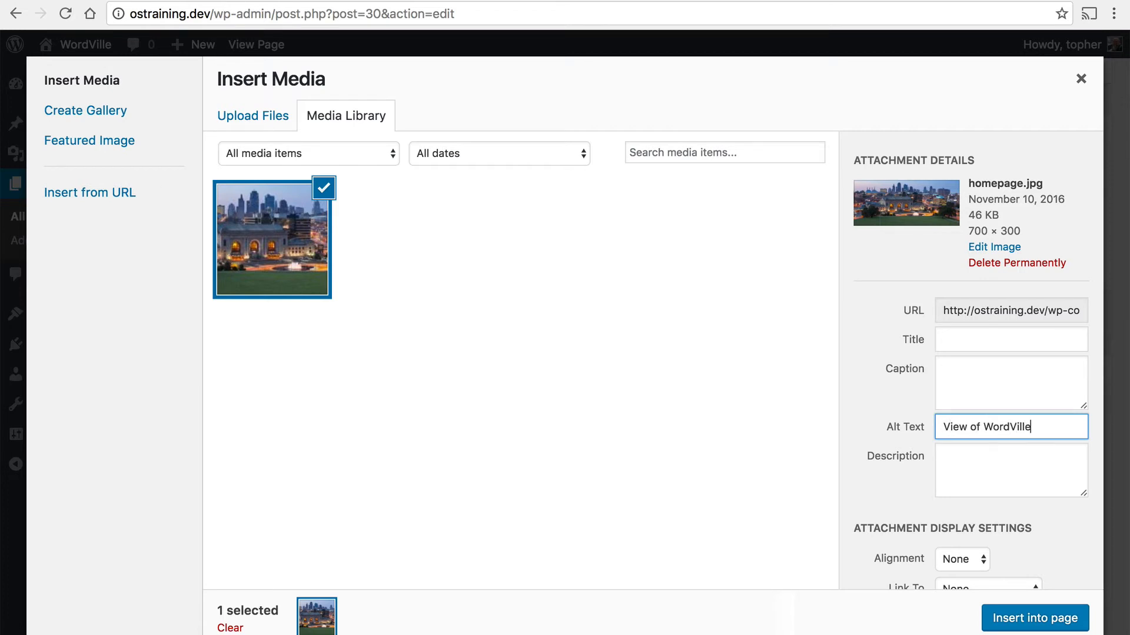
{"action": "scroll", "scroll_direction": "down", "scroll_amount": 3}
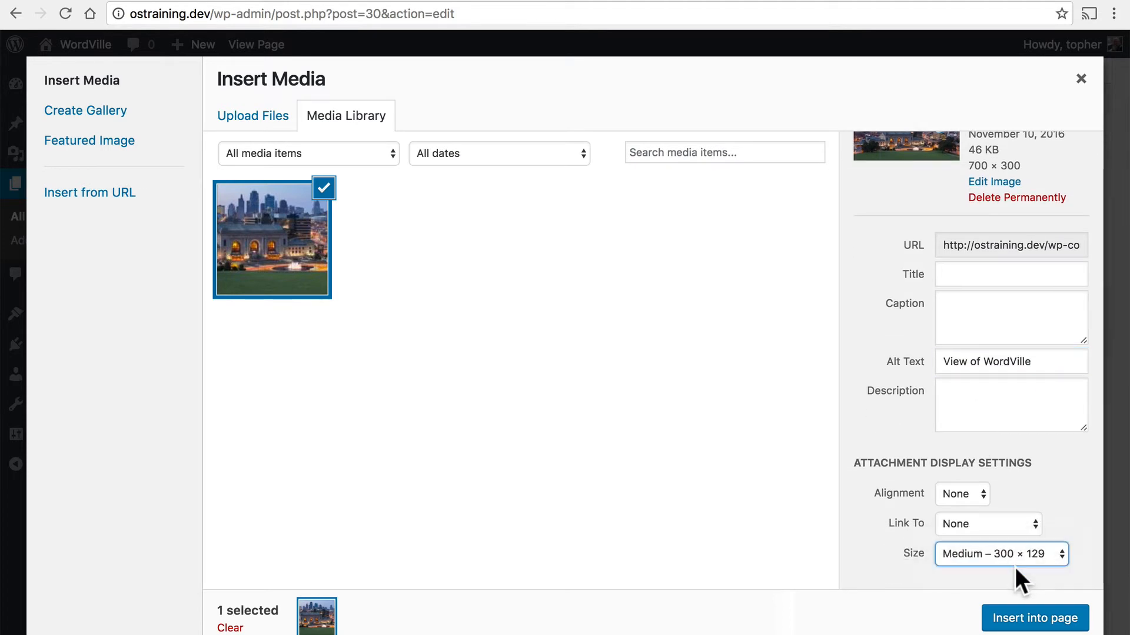
{"action": "left_click", "coordinate": [1034, 618]}
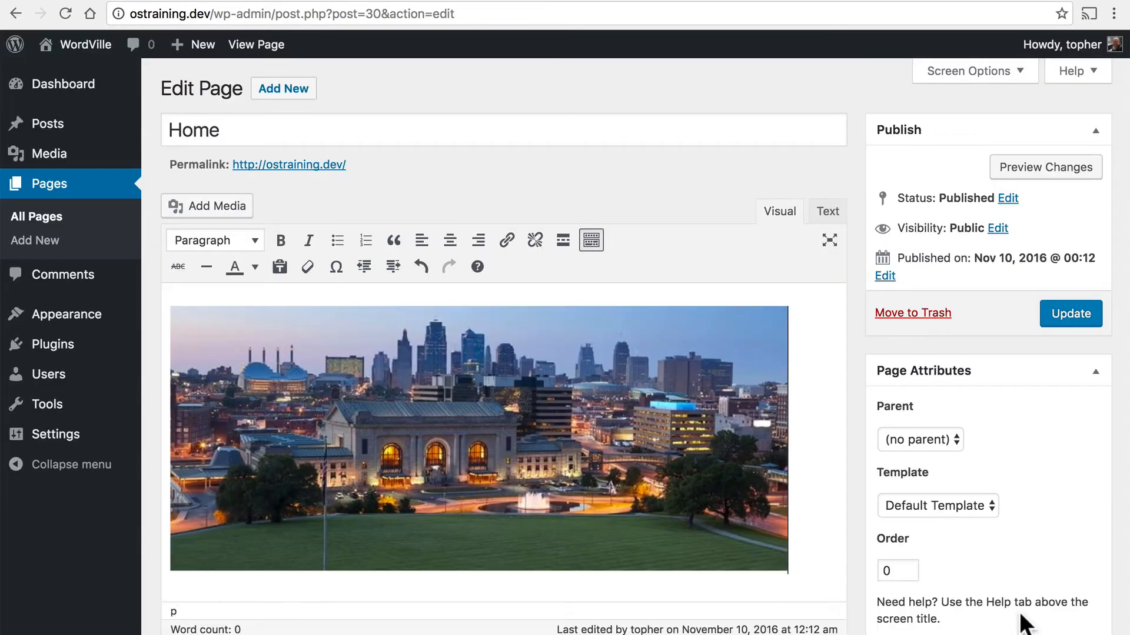
{"action": "mouse_move", "coordinate": [805, 440]}
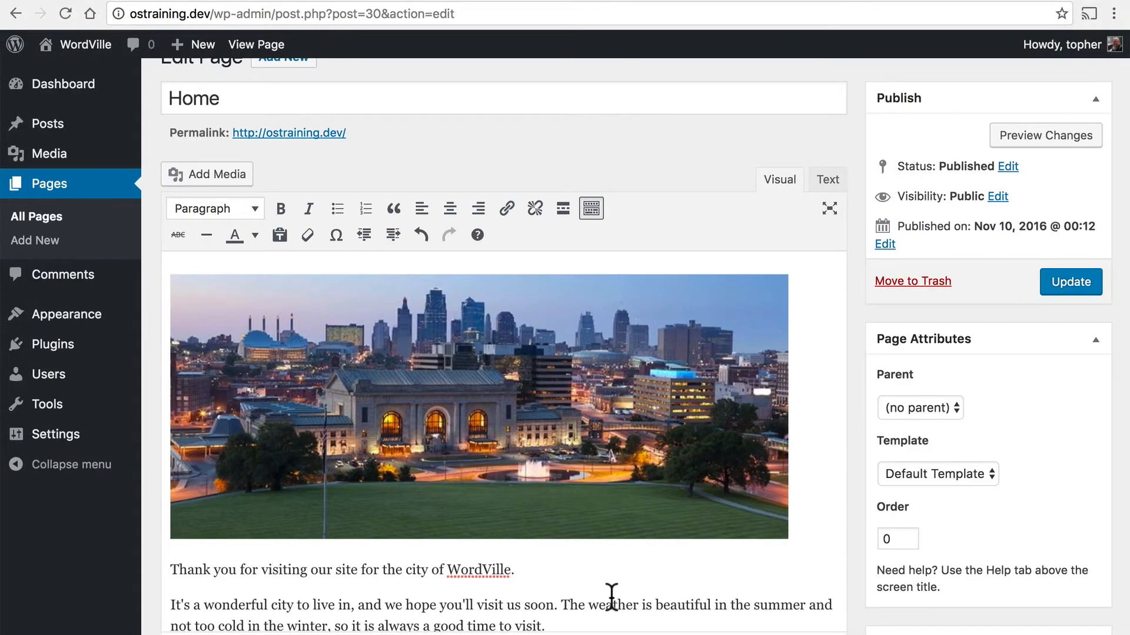
Review the welcome paragraphs about the Aquarium, Zoo and Museum, then update the Home page
{"action": "scroll", "scroll_direction": "down", "scroll_amount": 3}
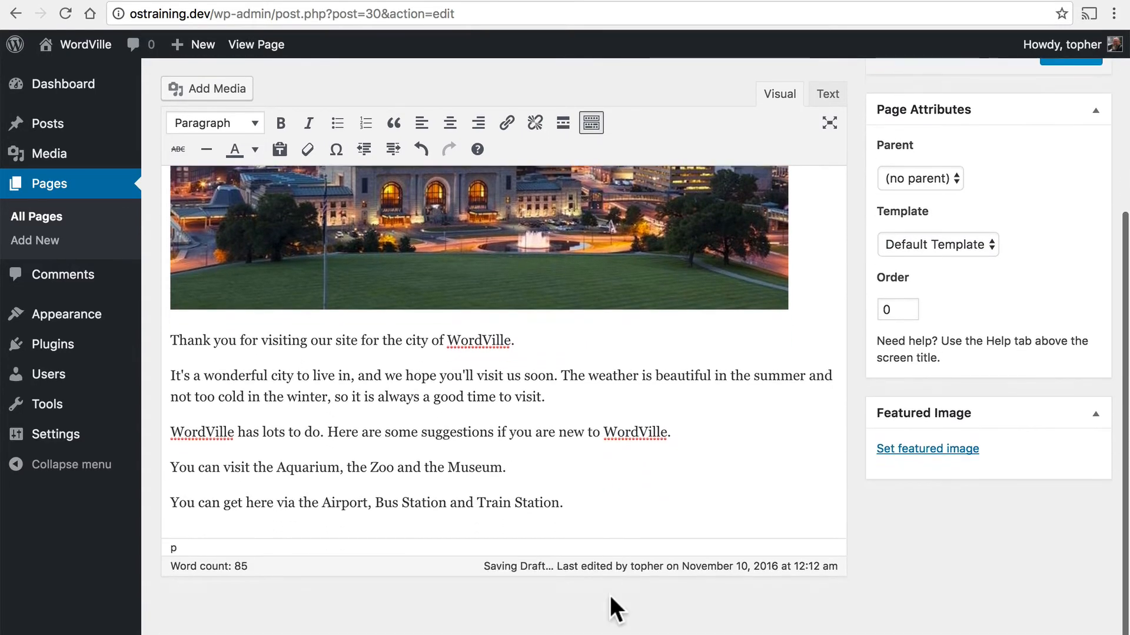
{"action": "scroll", "scroll_direction": "up", "scroll_amount": 3}
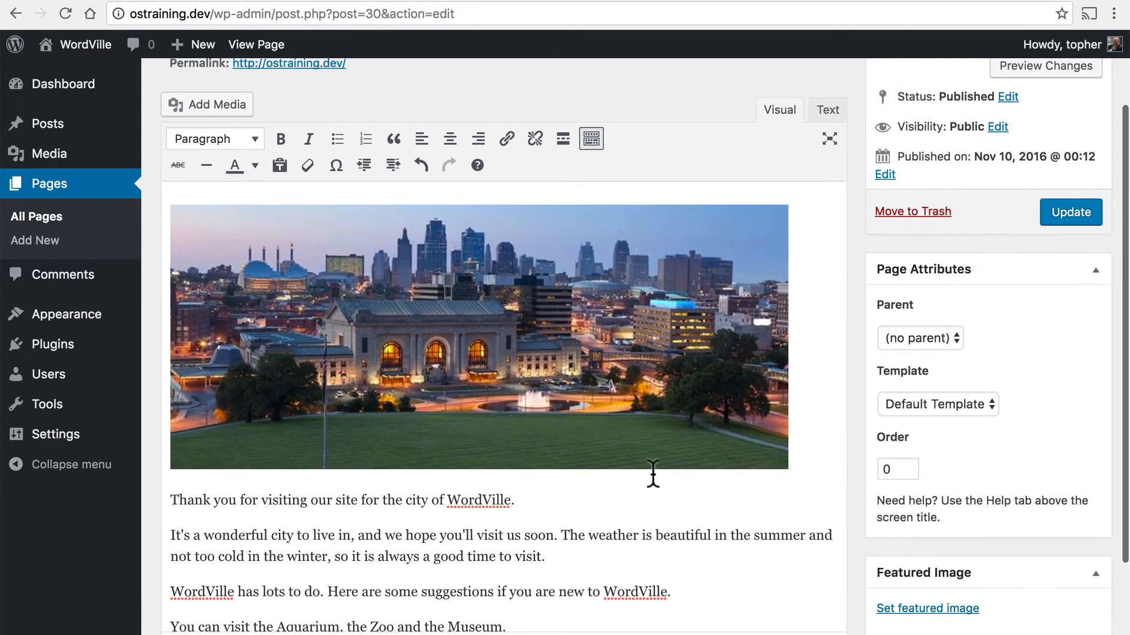
{"action": "left_click", "coordinate": [1069, 212]}
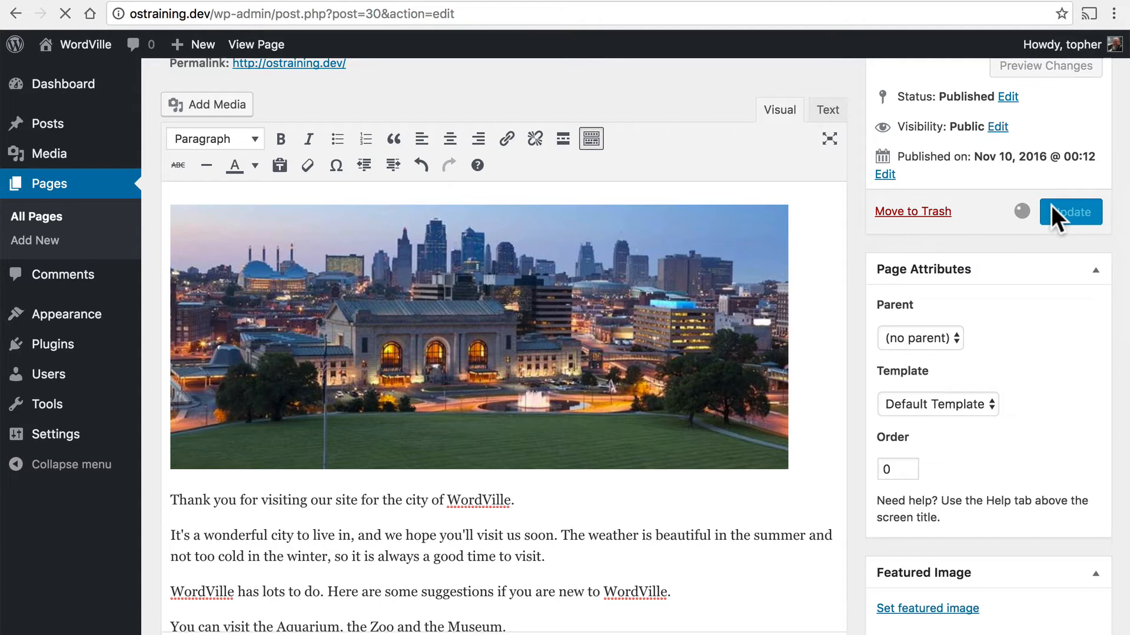
View the live Home page, reload it and scroll through the skyline image and paragraphs
{"action": "left_click", "coordinate": [1069, 210]}
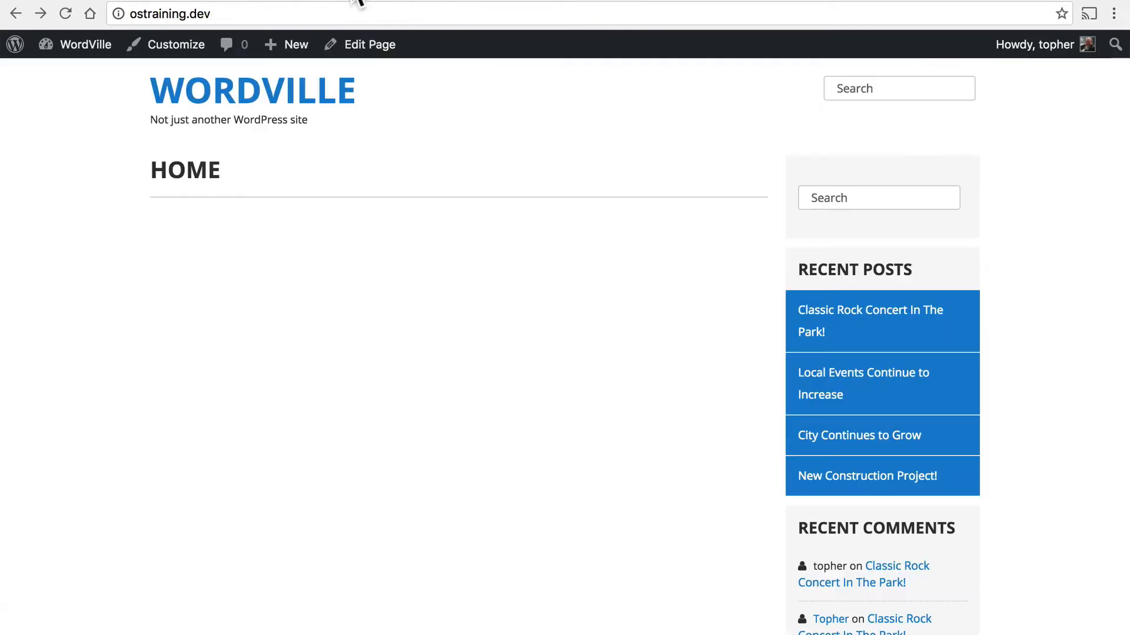
{"action": "left_click", "coordinate": [65, 13]}
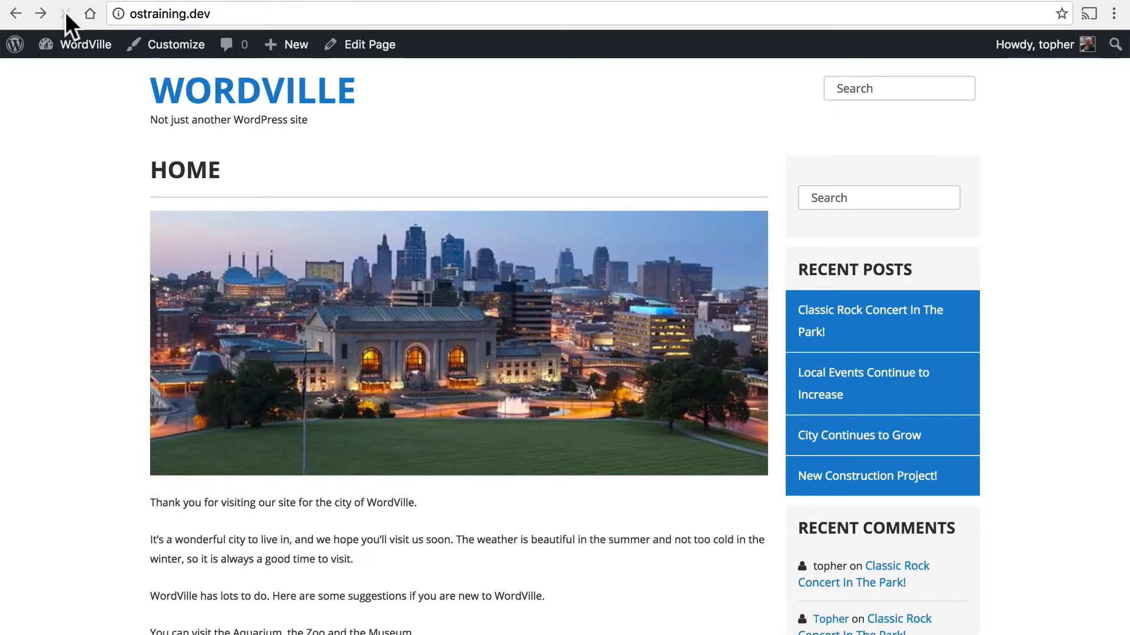
{"action": "scroll", "scroll_direction": "down", "scroll_amount": 3}
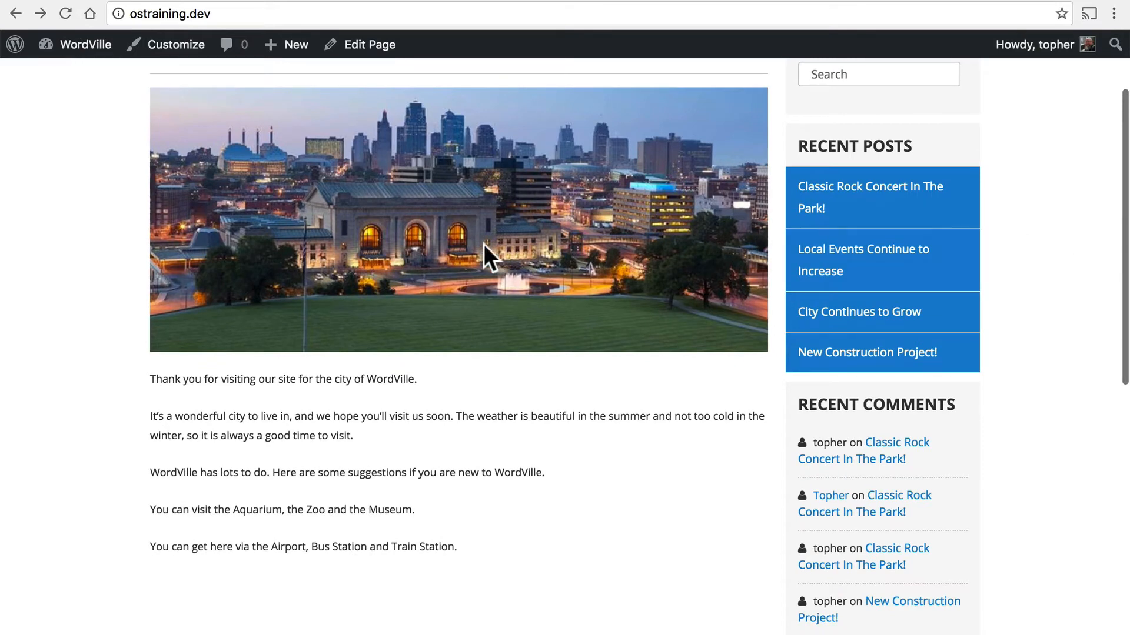
{"action": "mouse_move", "coordinate": [508, 505]}
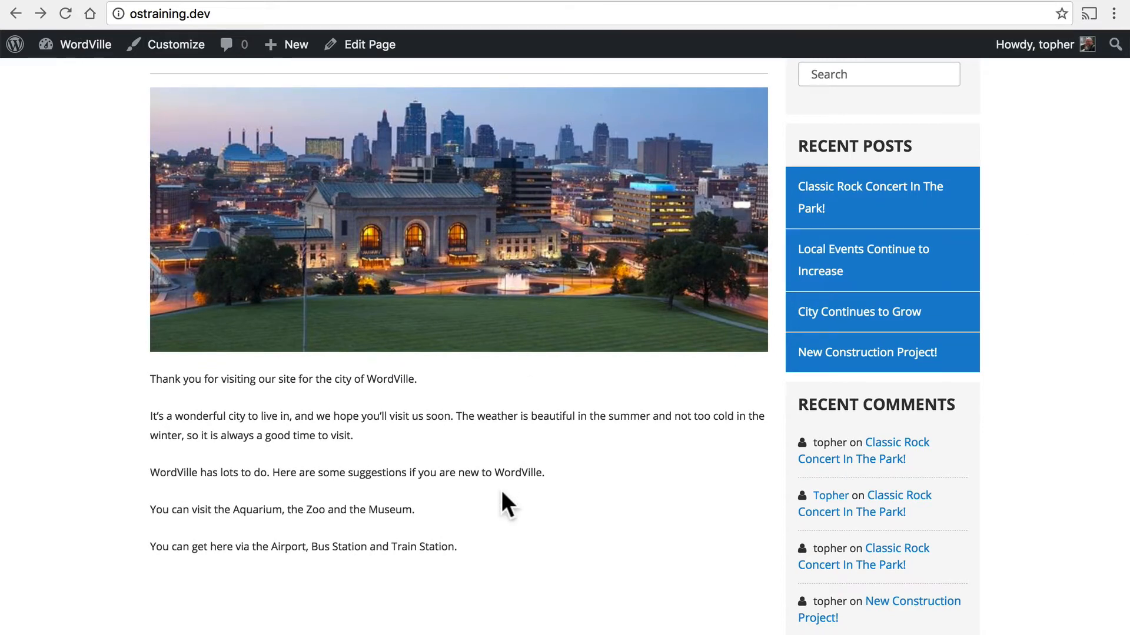
{"action": "scroll", "scroll_direction": "down", "scroll_amount": 3}
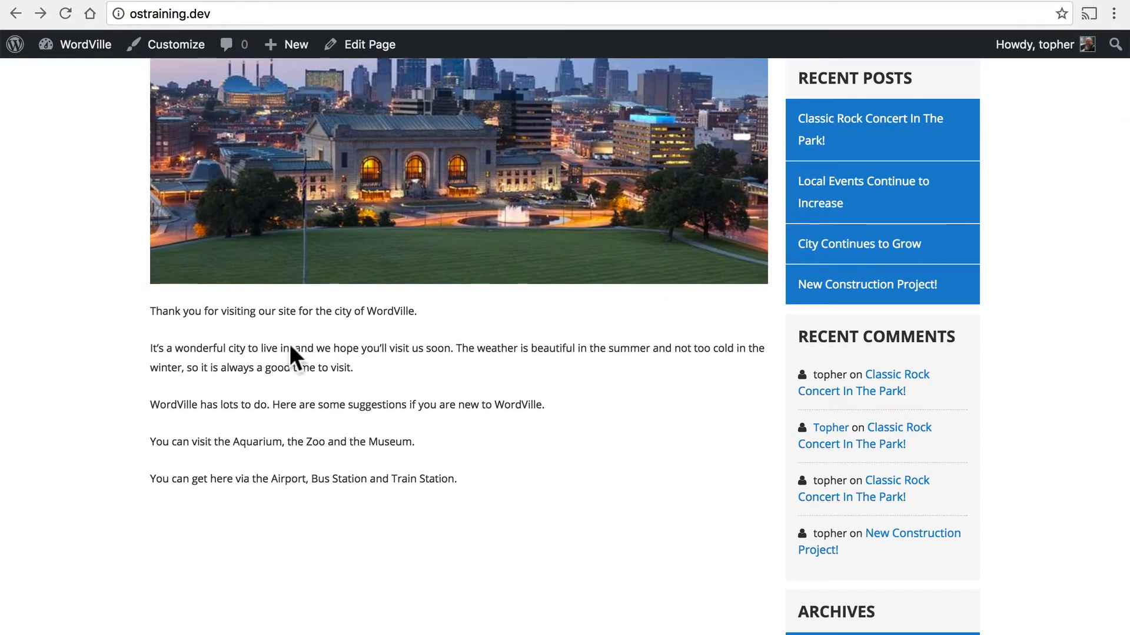
{"action": "mouse_move", "coordinate": [184, 462]}
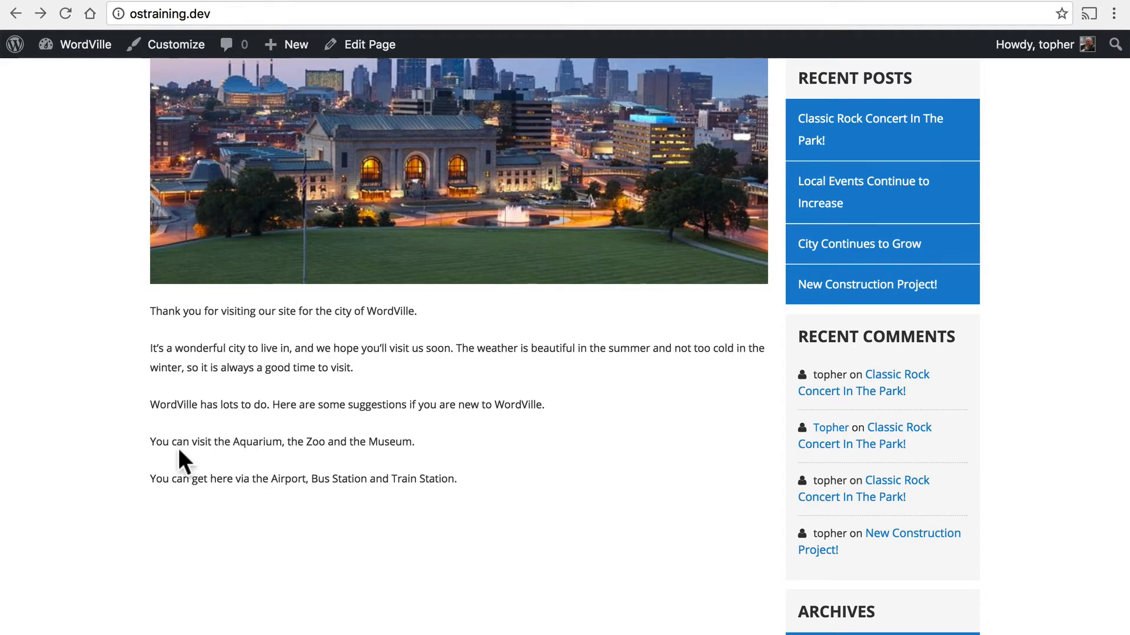
{"action": "mouse_move", "coordinate": [393, 468]}
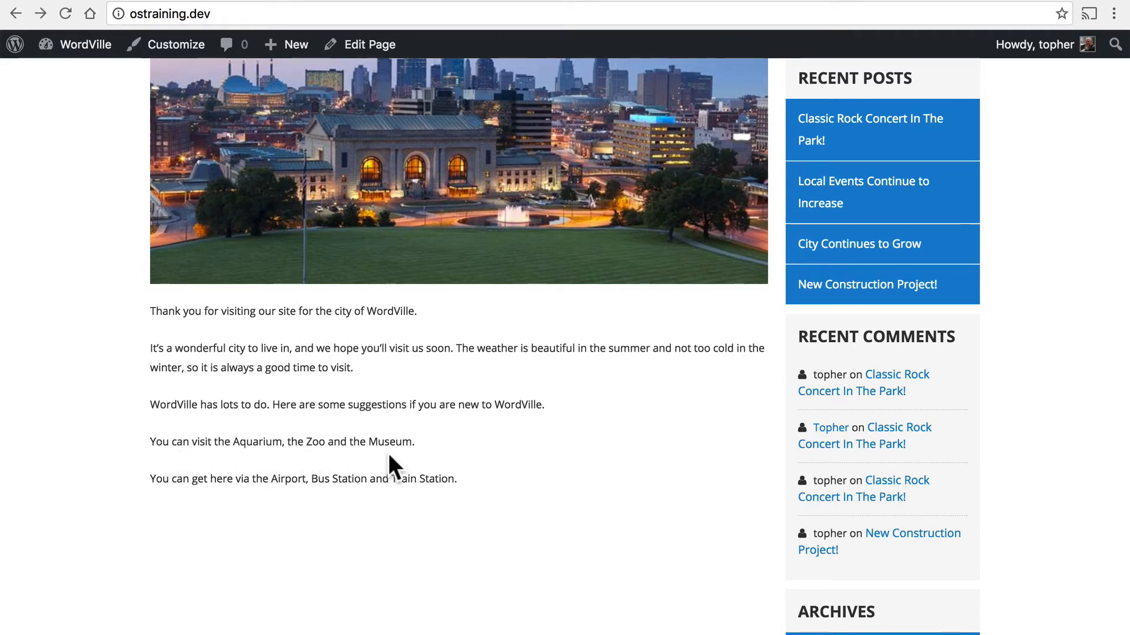
{"action": "mouse_move", "coordinate": [191, 13]}
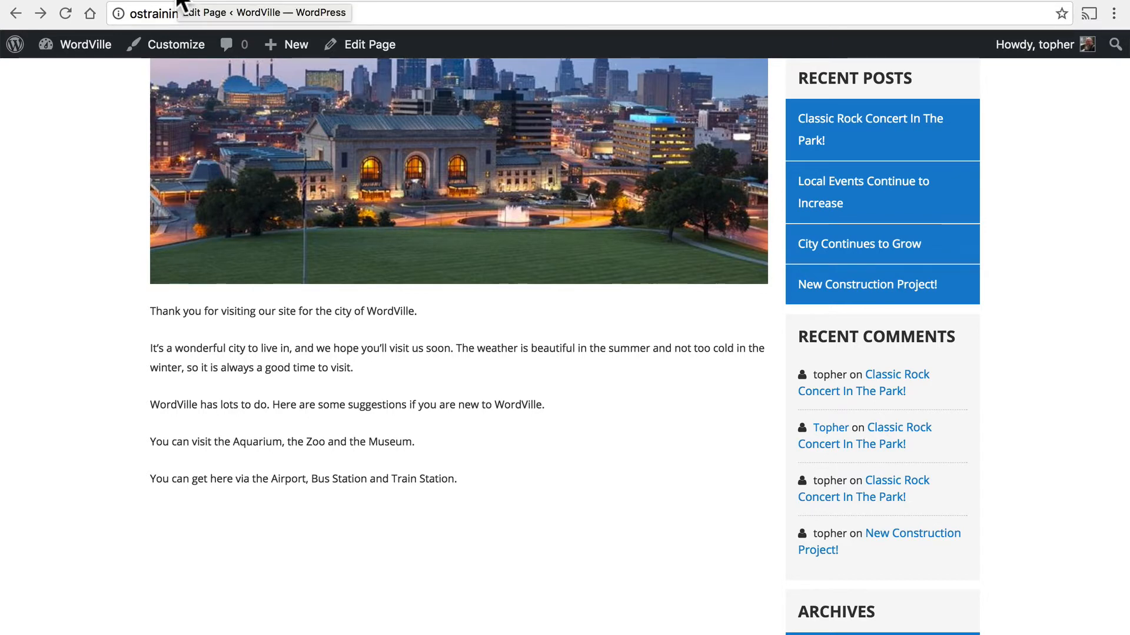
Publish a new empty page titled Aquarium
{"action": "left_click", "coordinate": [368, 44]}
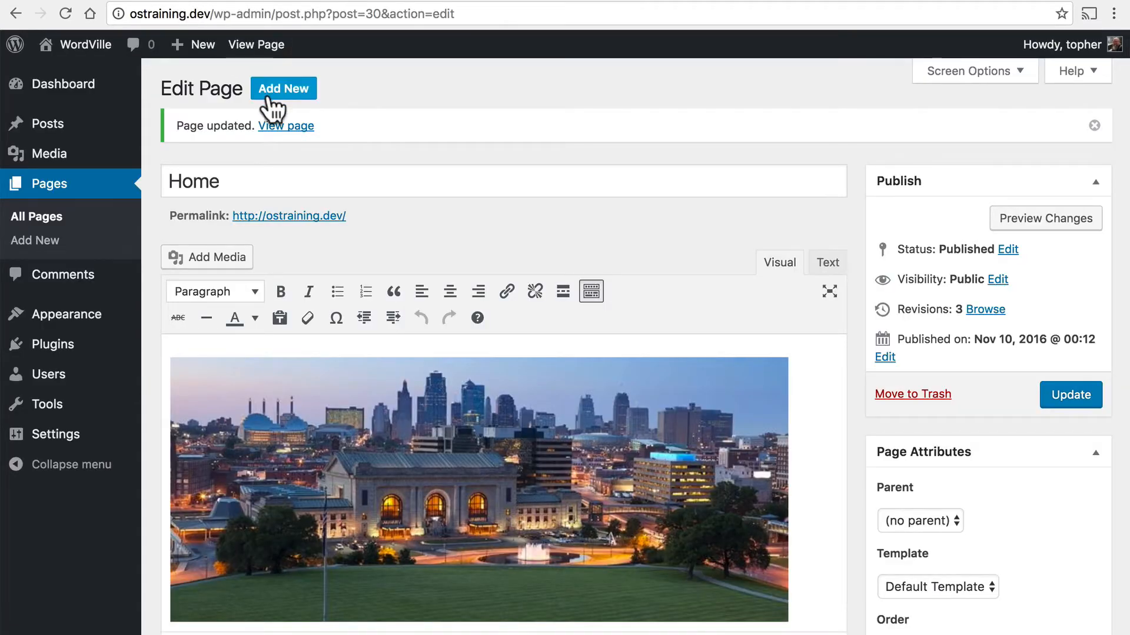
{"action": "left_click", "coordinate": [283, 88]}
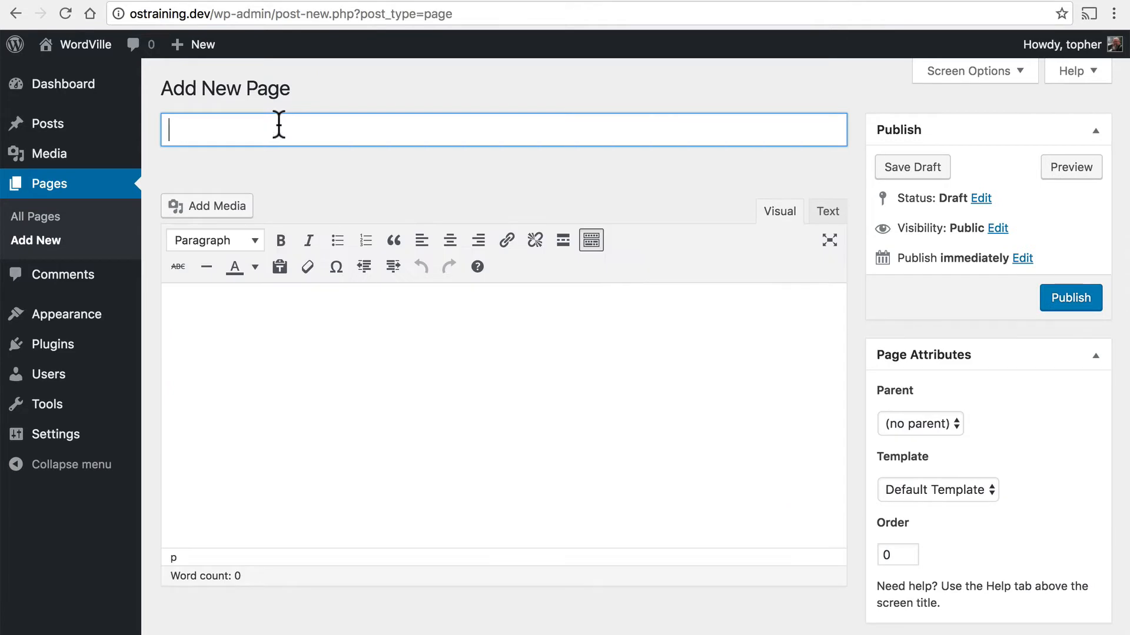
{"action": "type", "text": "Aqua"}
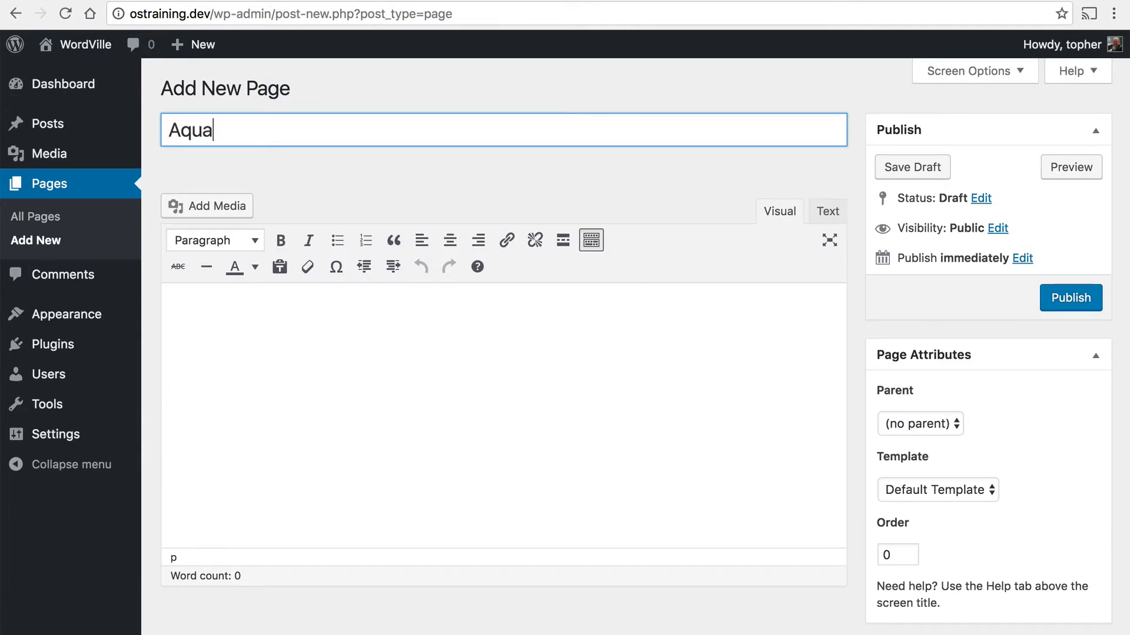
{"action": "type", "text": "rium"}
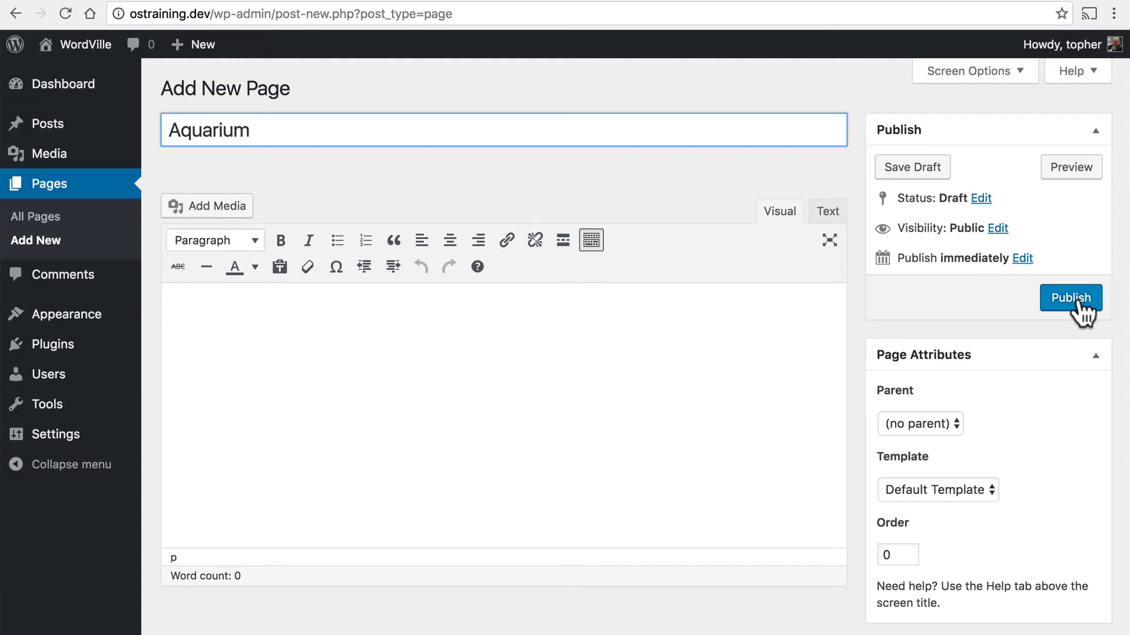
{"action": "left_click", "coordinate": [1071, 297]}
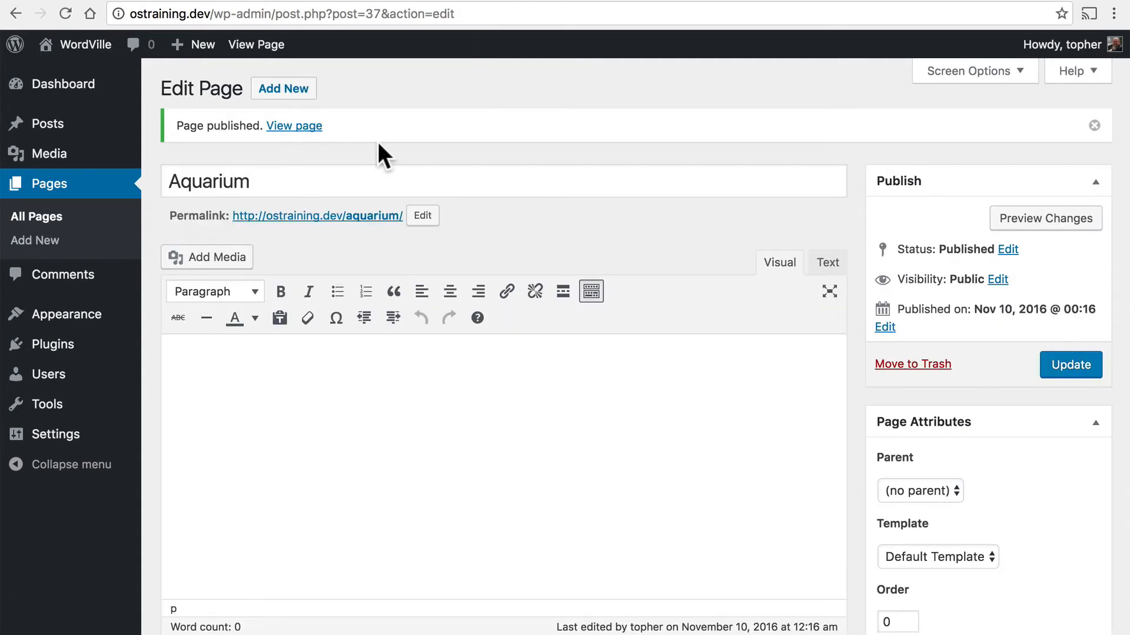
{"action": "mouse_move", "coordinate": [308, 116]}
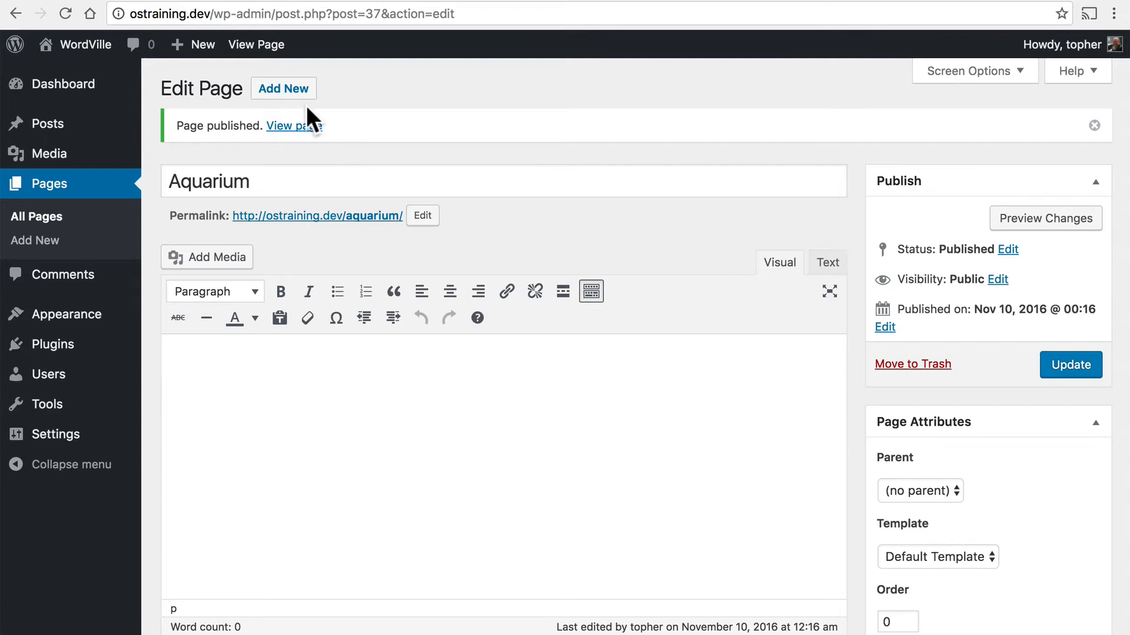
{"action": "mouse_move", "coordinate": [284, 88]}
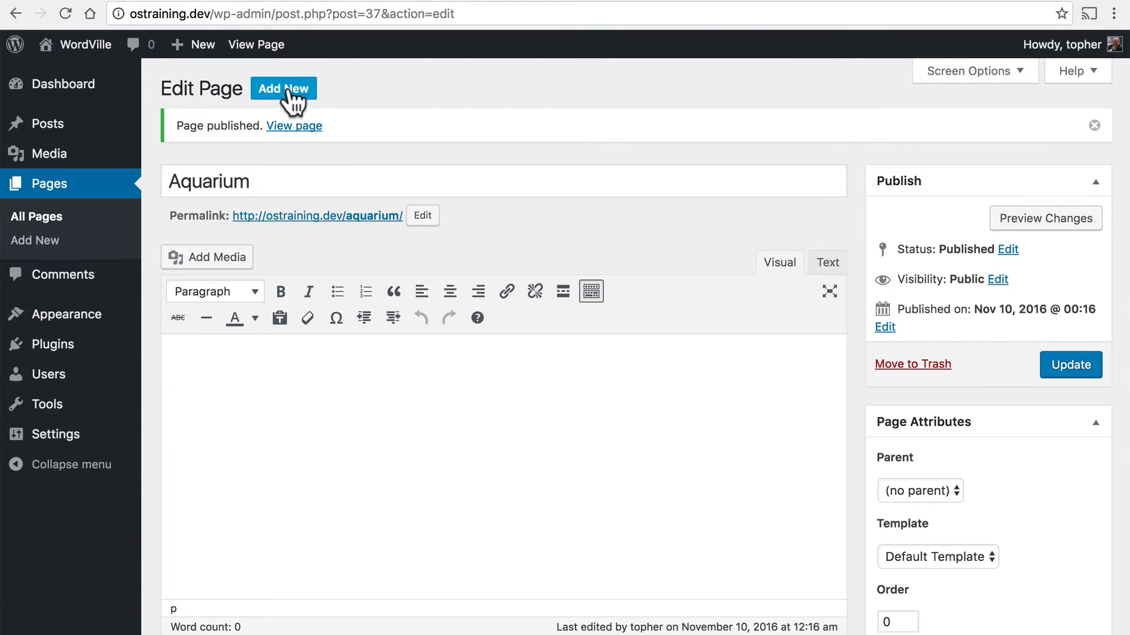
Publish a new empty page titled Zoo
{"action": "left_click", "coordinate": [282, 88]}
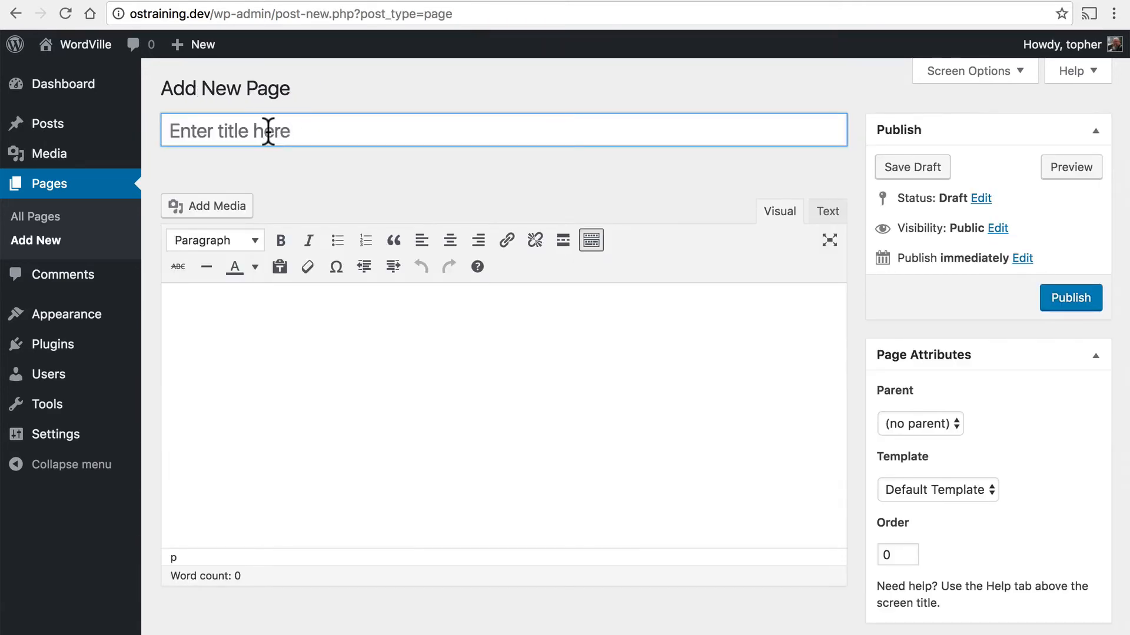
{"action": "type", "text": "Zoo"}
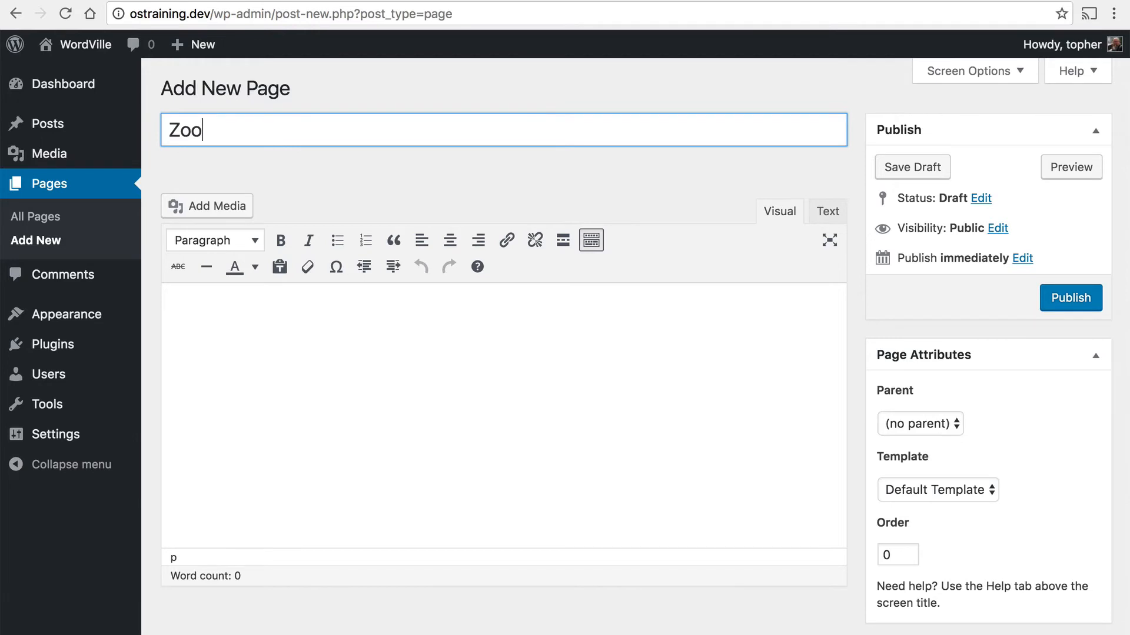
{"action": "left_click", "coordinate": [1069, 298]}
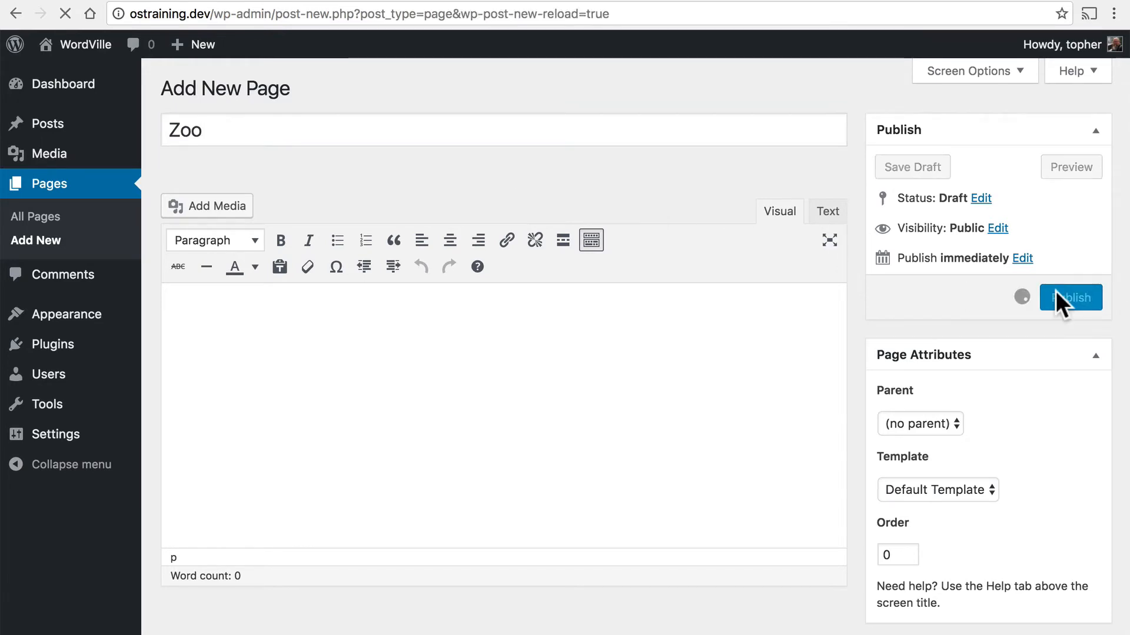
{"action": "left_click", "coordinate": [1070, 296]}
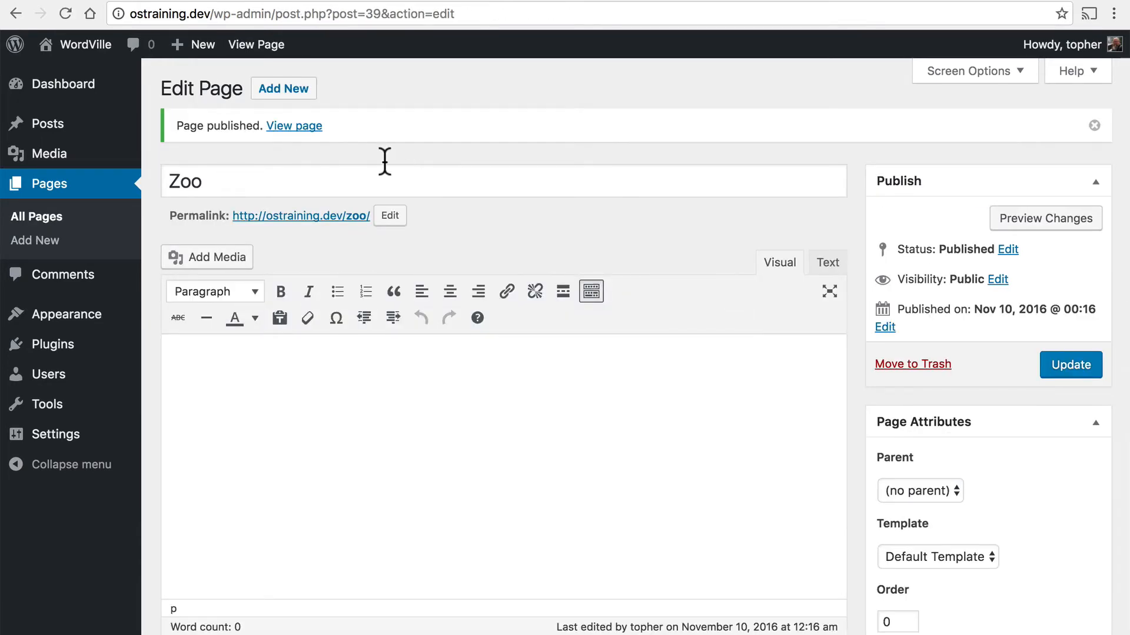
Publish a new empty page titled Museum
{"action": "left_click", "coordinate": [34, 240]}
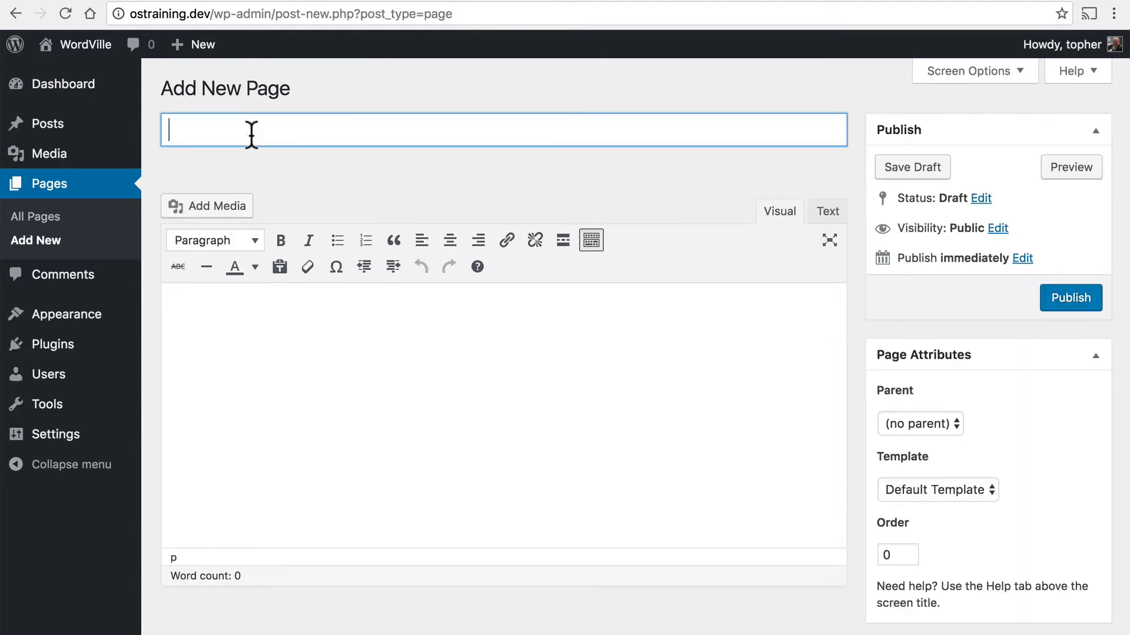
{"action": "type", "text": "Museum"}
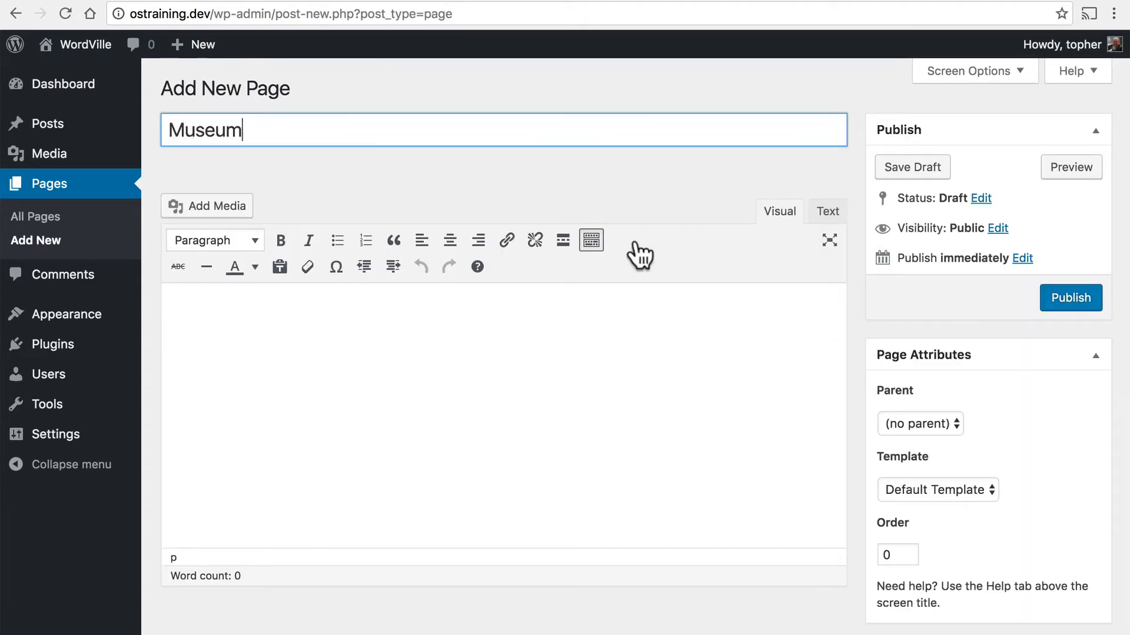
{"action": "left_click", "coordinate": [1069, 298]}
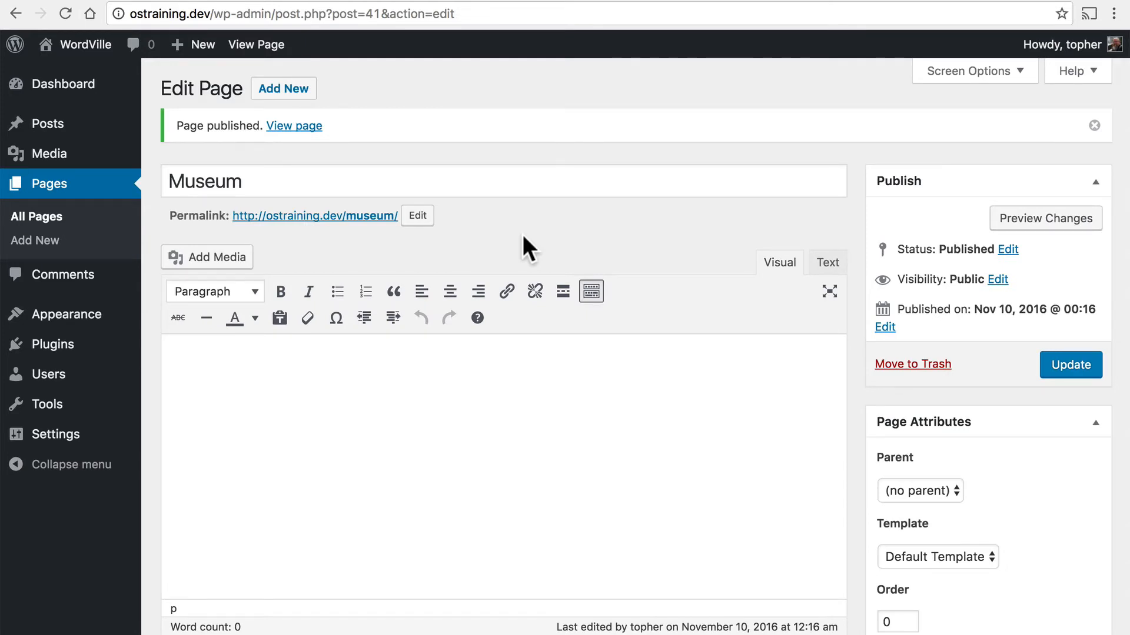
{"action": "mouse_move", "coordinate": [278, 237]}
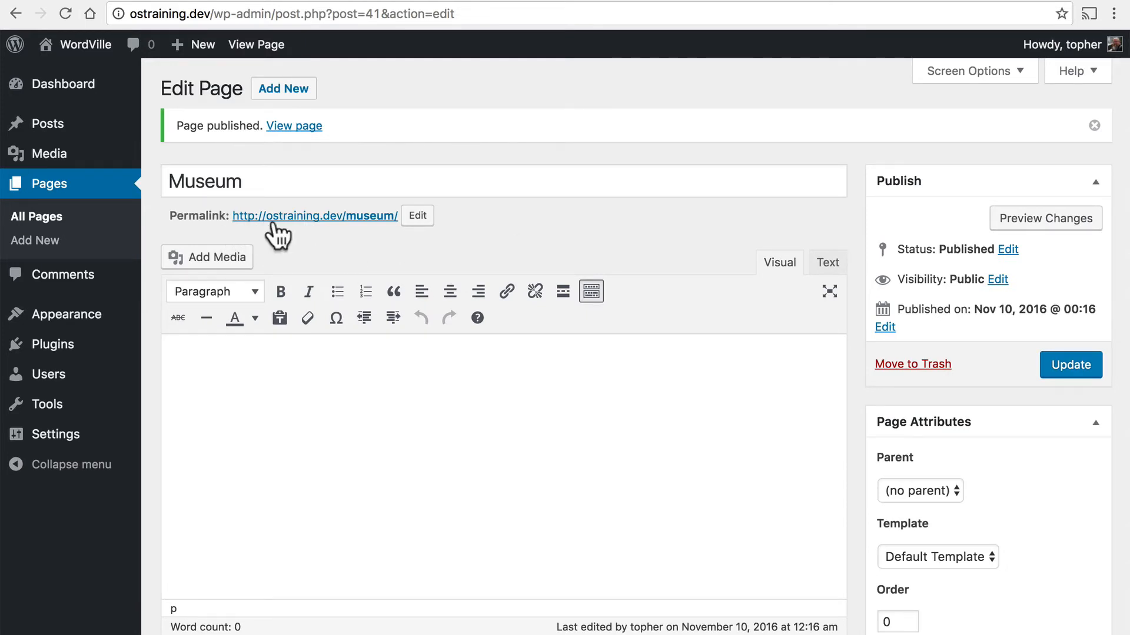
{"action": "mouse_move", "coordinate": [368, 237]}
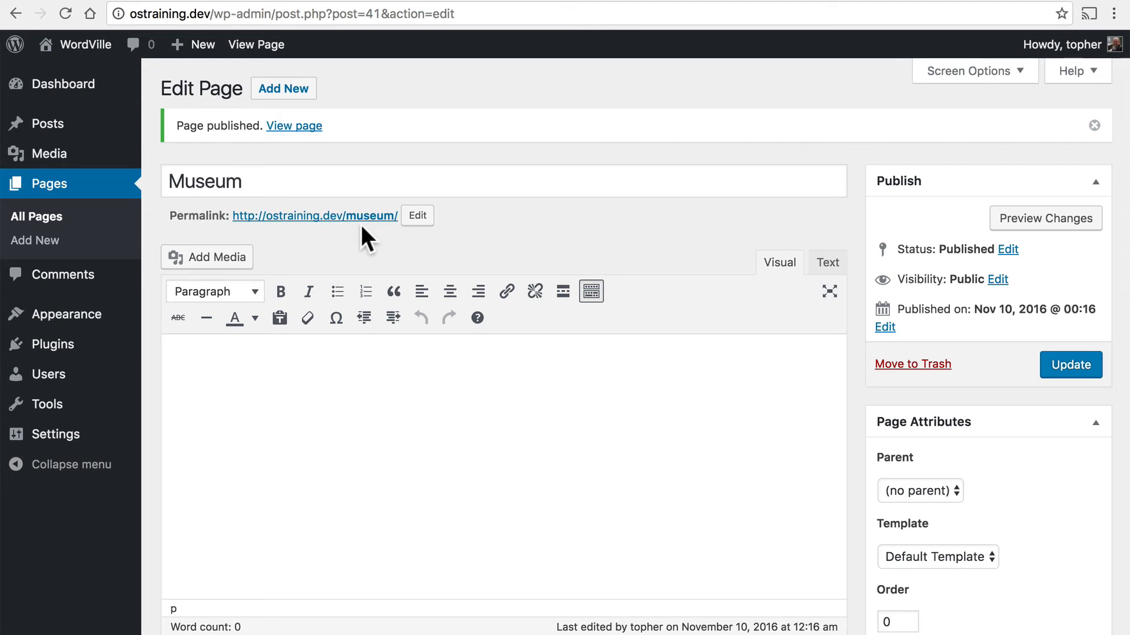
{"action": "mouse_move", "coordinate": [74, 223]}
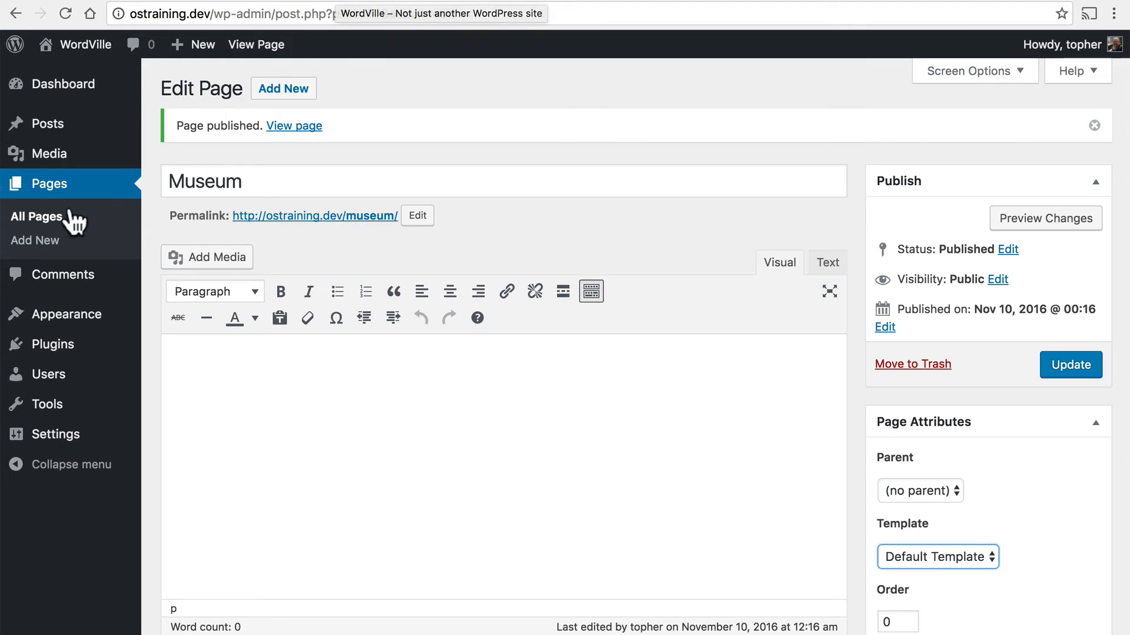
Reopen the Home page for editing from the pages list
{"action": "left_click", "coordinate": [37, 216]}
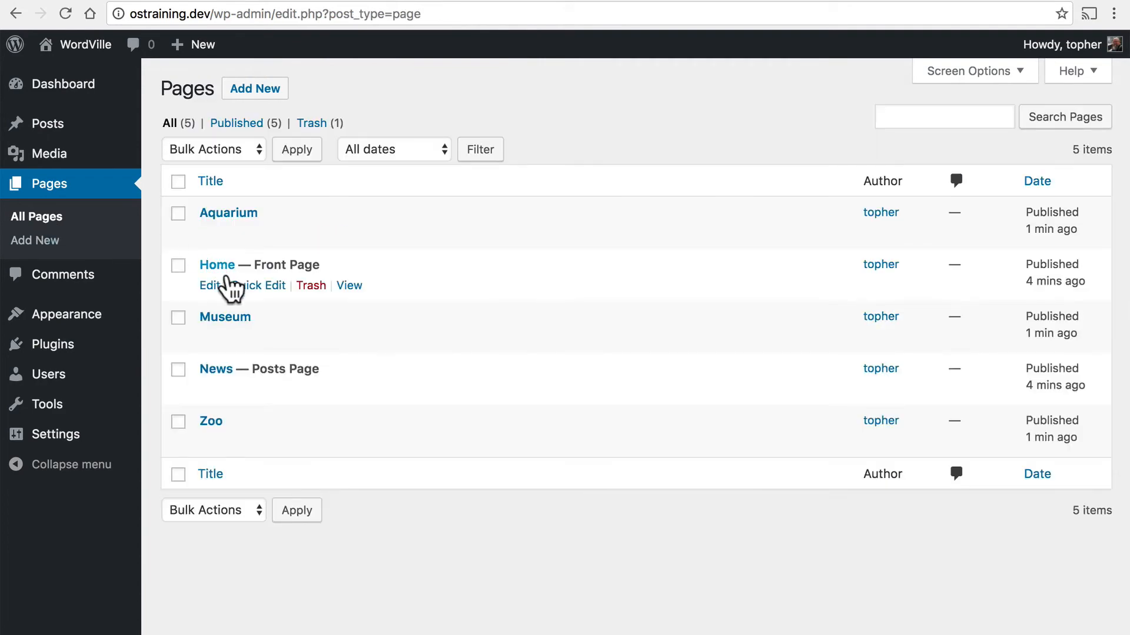
{"action": "left_click", "coordinate": [208, 284]}
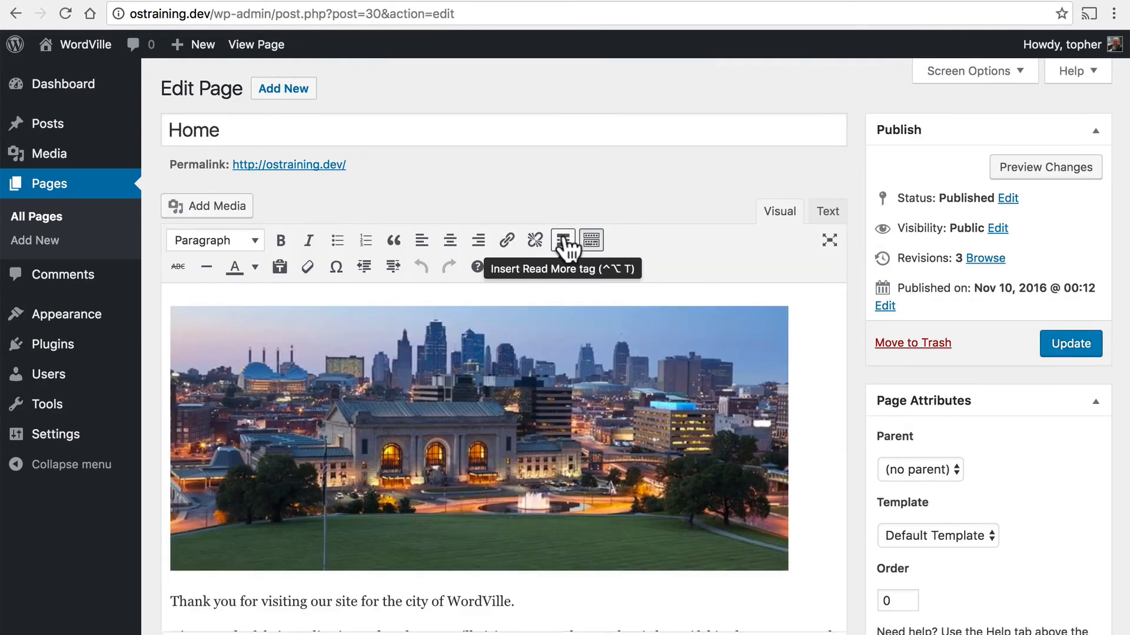
{"action": "scroll", "scroll_direction": "down", "scroll_amount": 3}
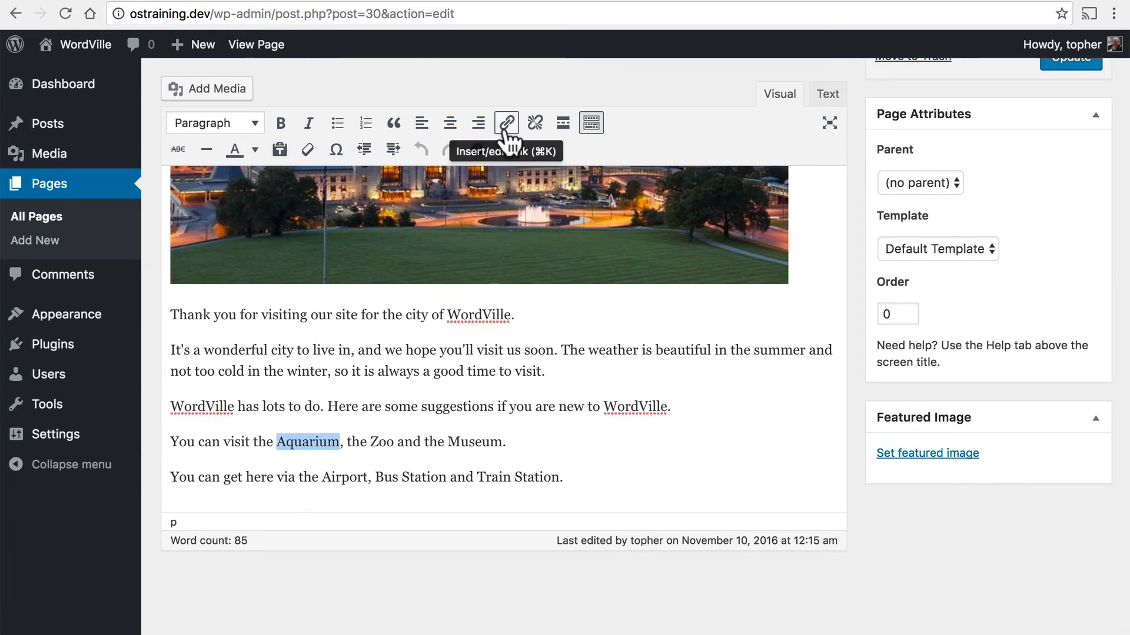
Link the word Aquarium to the Aquarium page via the link options
{"action": "left_click", "coordinate": [506, 122]}
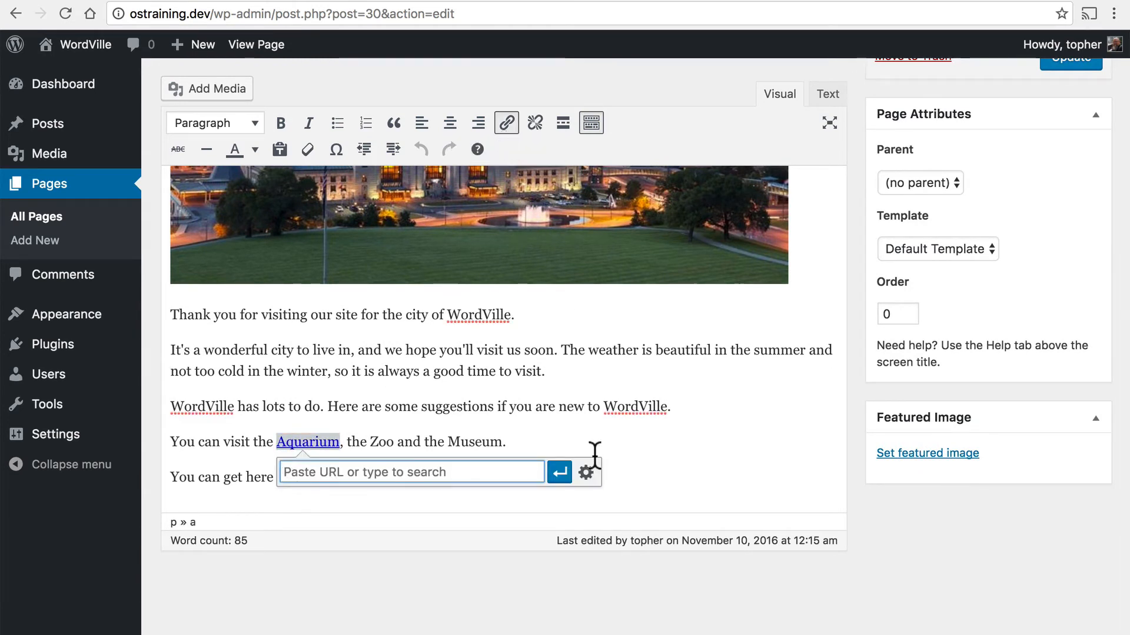
{"action": "left_click", "coordinate": [586, 473]}
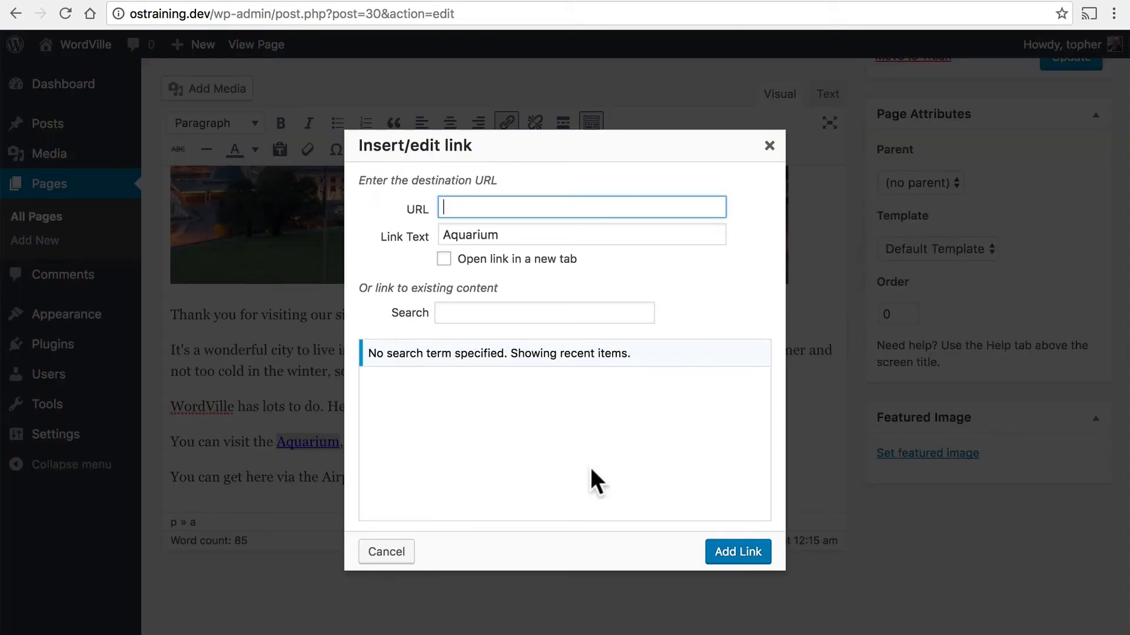
{"action": "left_click", "coordinate": [395, 426]}
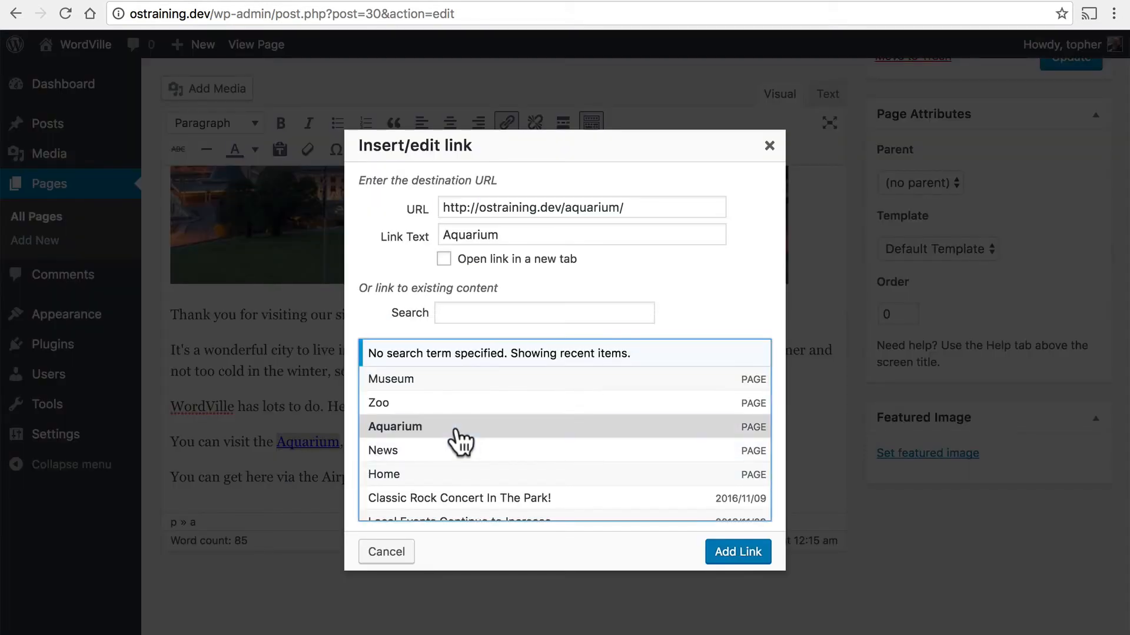
{"action": "left_click", "coordinate": [737, 551]}
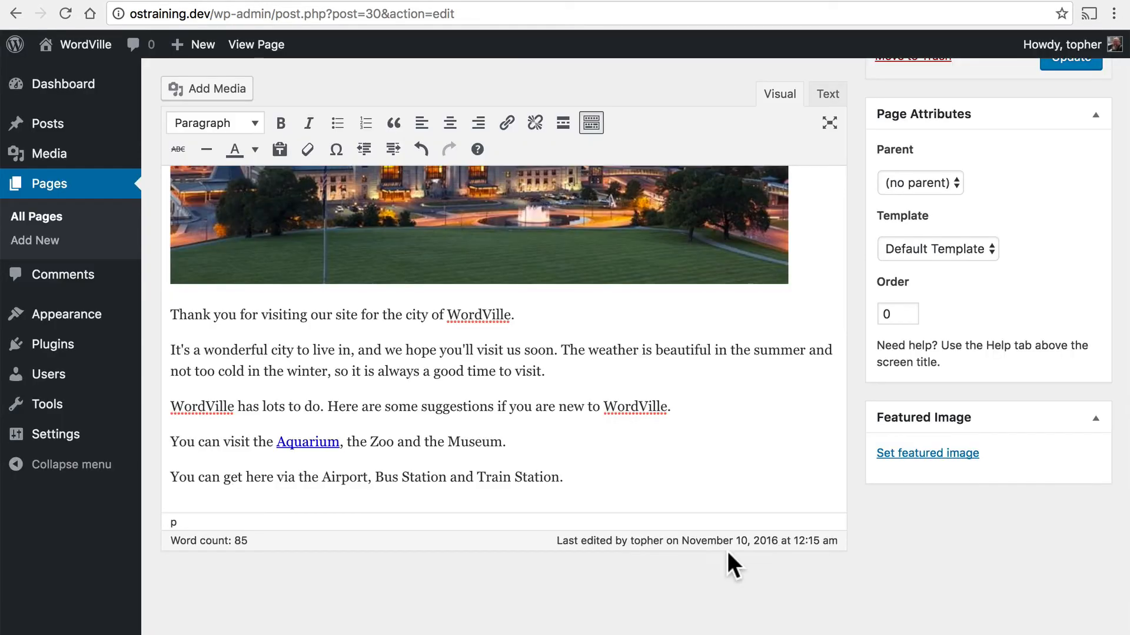
Link the word Zoo to the Zoo page
{"action": "double_click", "coordinate": [379, 441]}
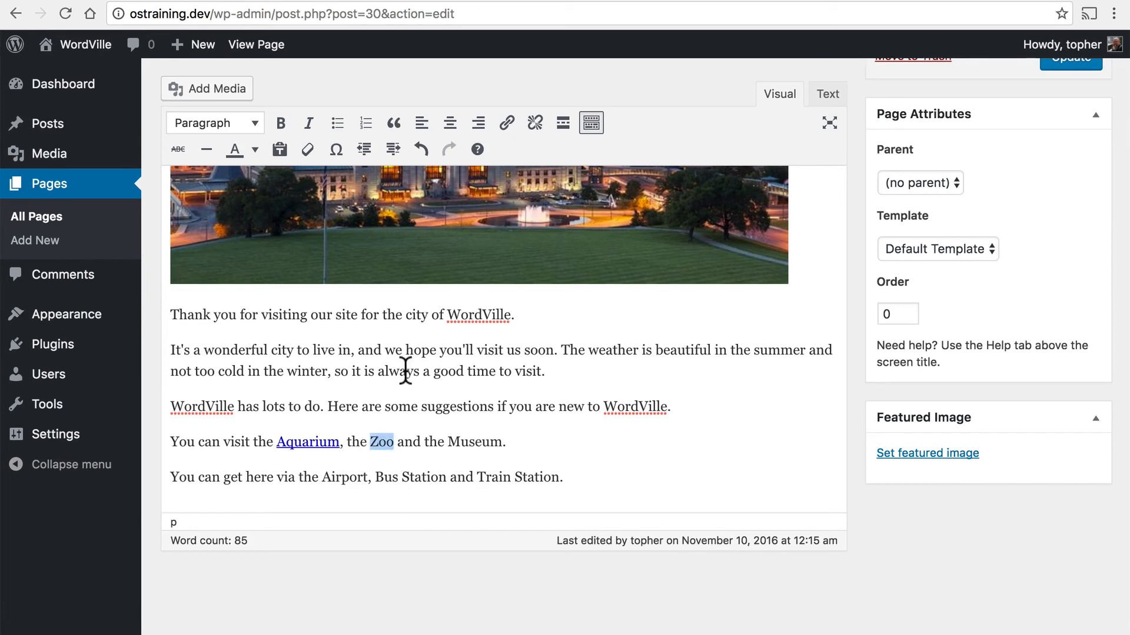
{"action": "left_click", "coordinate": [506, 122]}
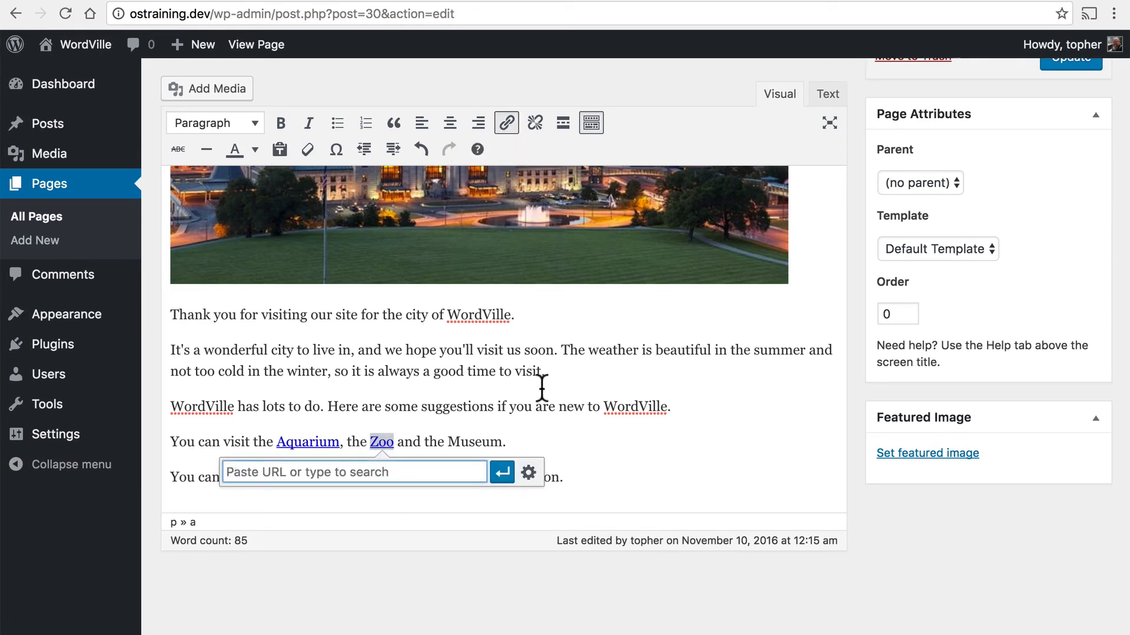
{"action": "left_click", "coordinate": [528, 473]}
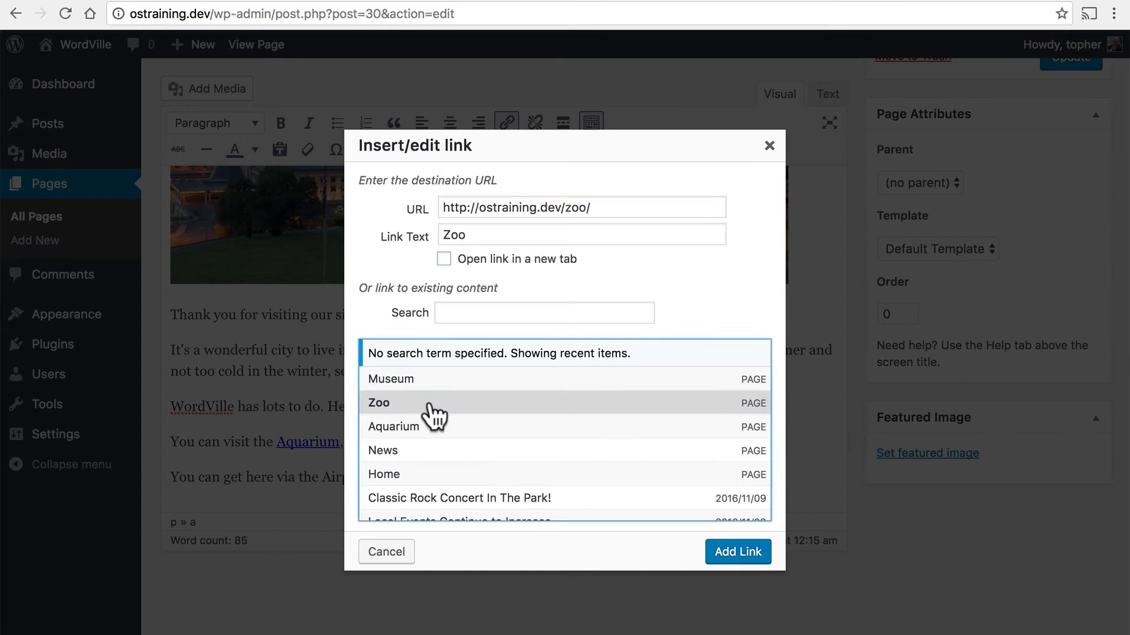
{"action": "left_click", "coordinate": [736, 552]}
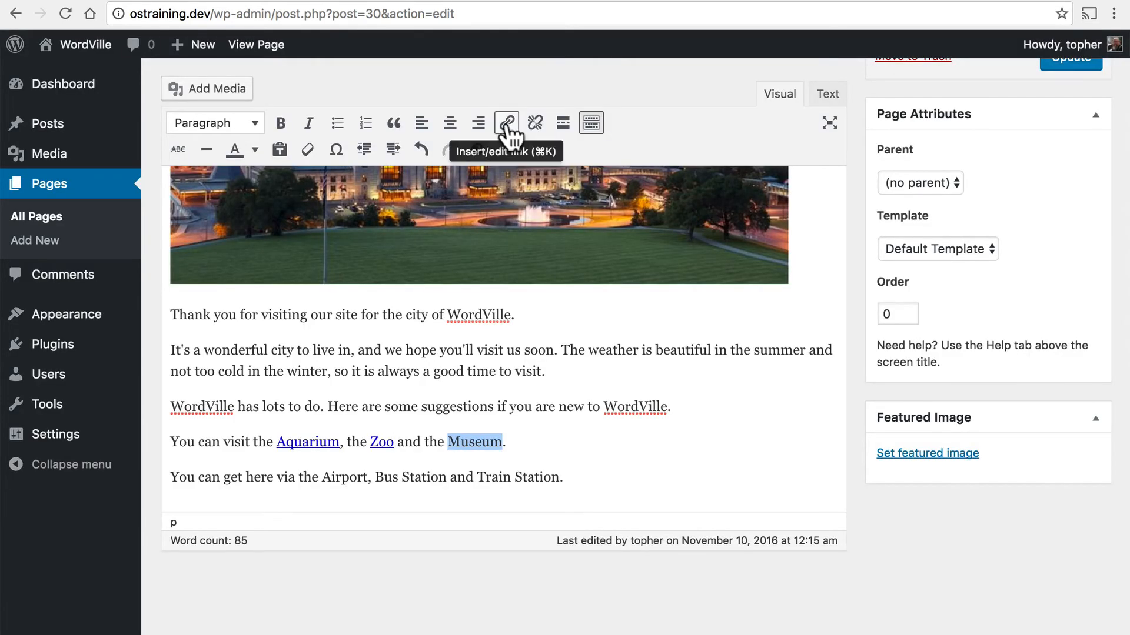
Link the word Museum to the Museum page
{"action": "left_click", "coordinate": [506, 122]}
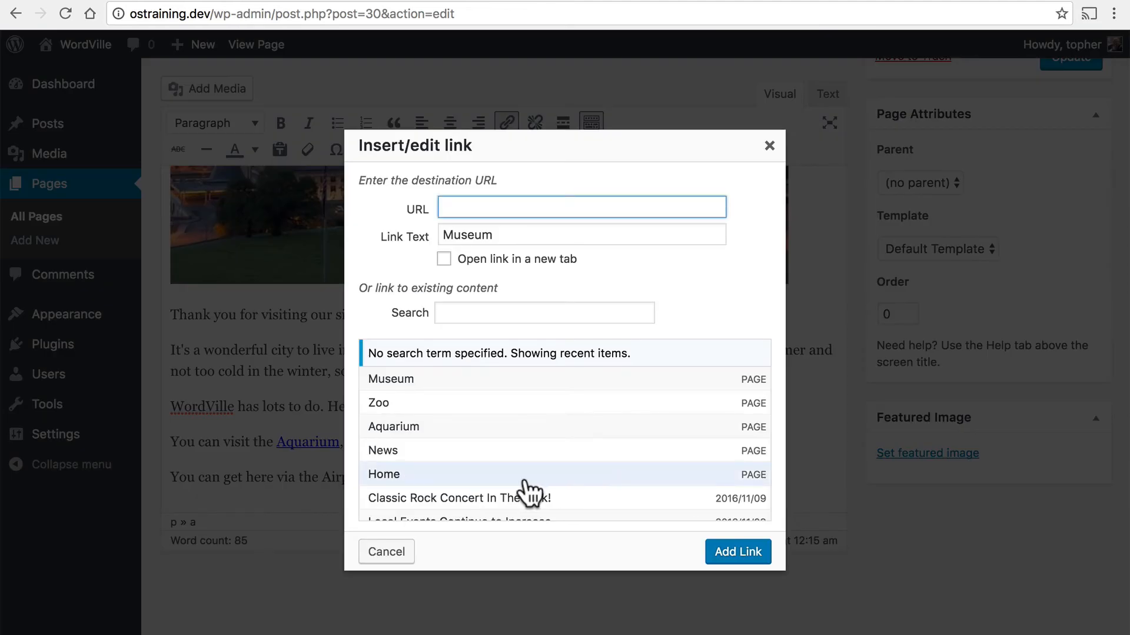
{"action": "left_click", "coordinate": [391, 379]}
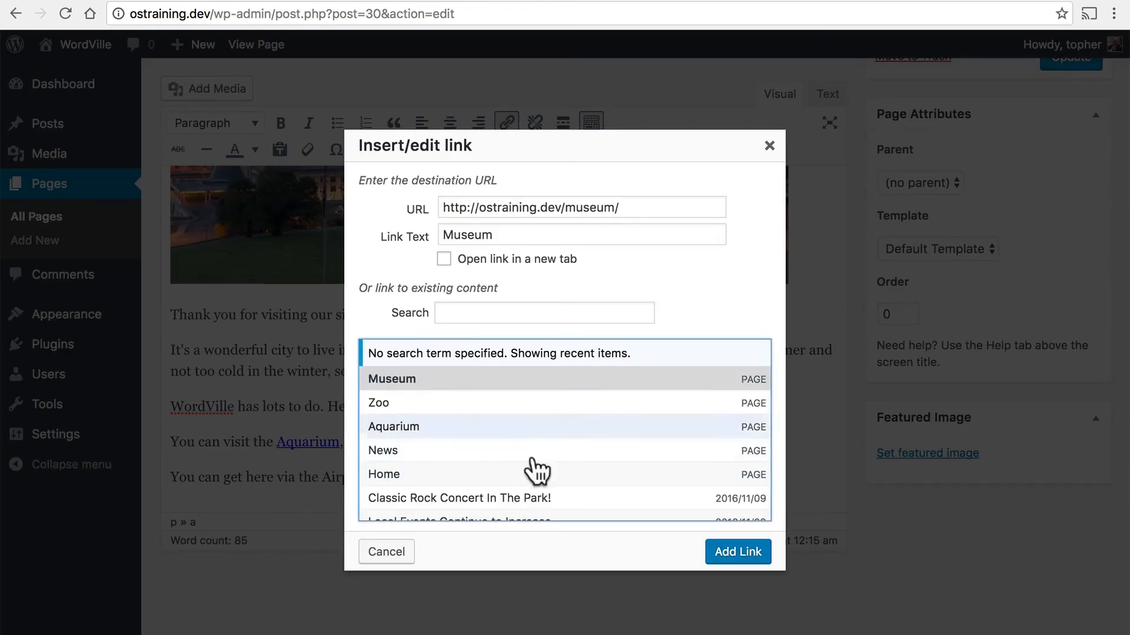
{"action": "left_click", "coordinate": [736, 552]}
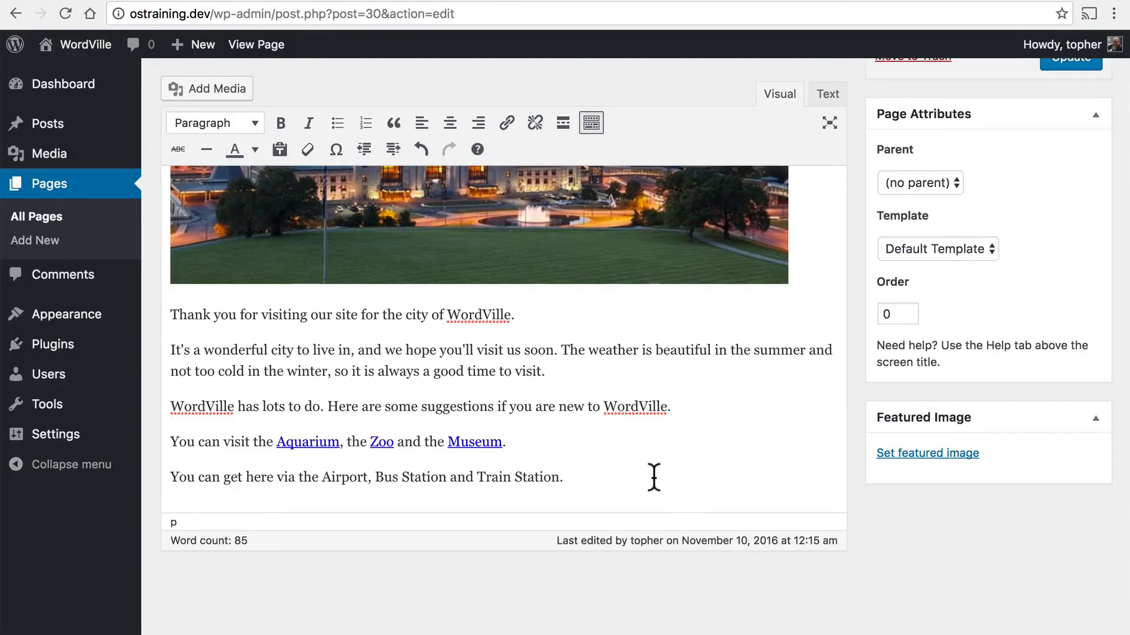
{"action": "mouse_move", "coordinate": [569, 452]}
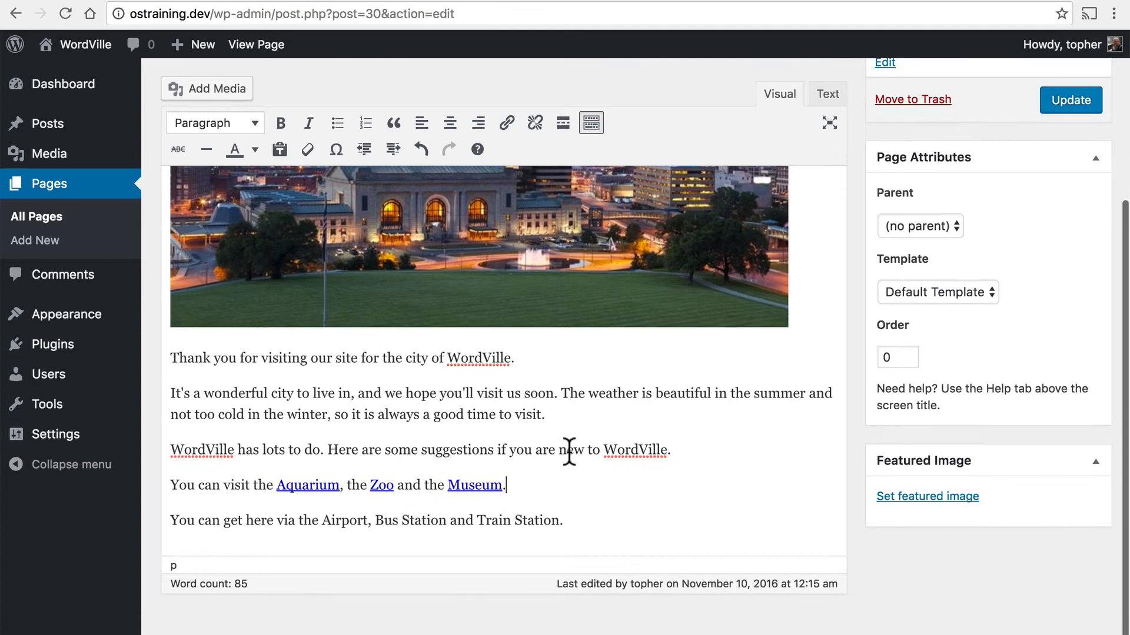
Update the Home page and view the published page, reloaded so the new links show
{"action": "left_click", "coordinate": [1070, 99]}
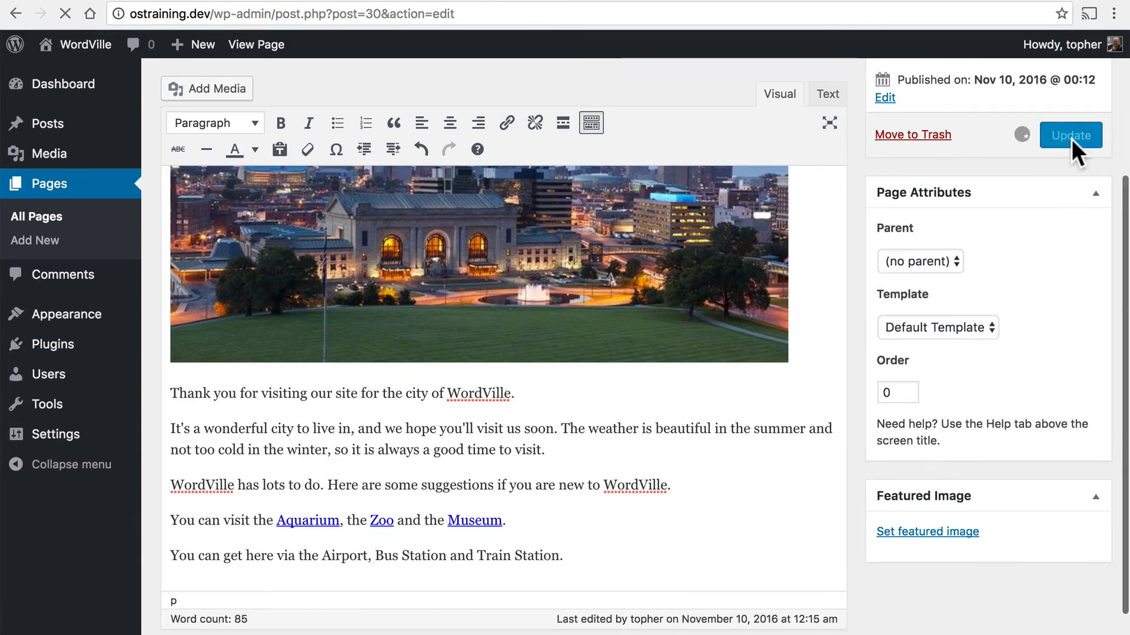
{"action": "left_click", "coordinate": [1070, 134]}
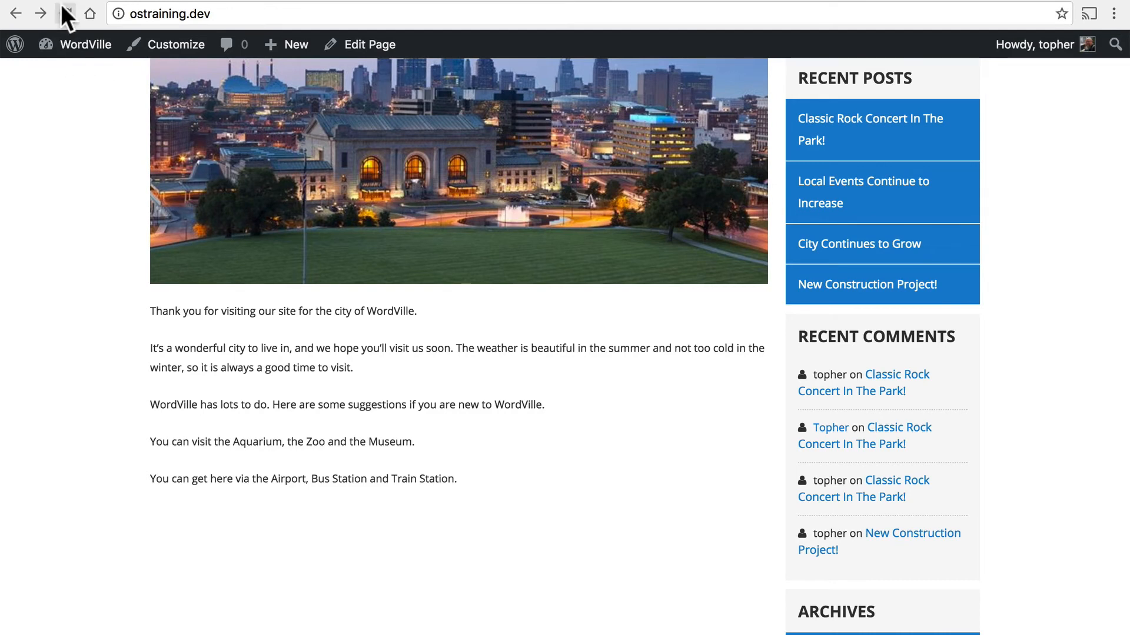
{"action": "left_click", "coordinate": [64, 13]}
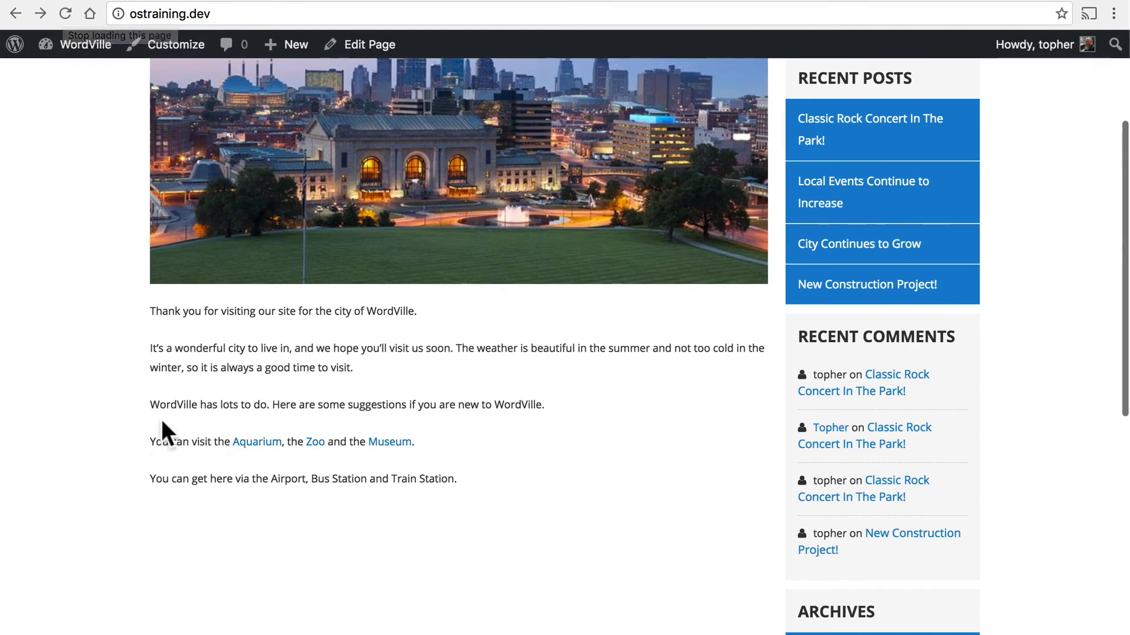
Follow the Aquarium, Zoo and Museum links in turn, returning Home between them
{"action": "left_click", "coordinate": [256, 441]}
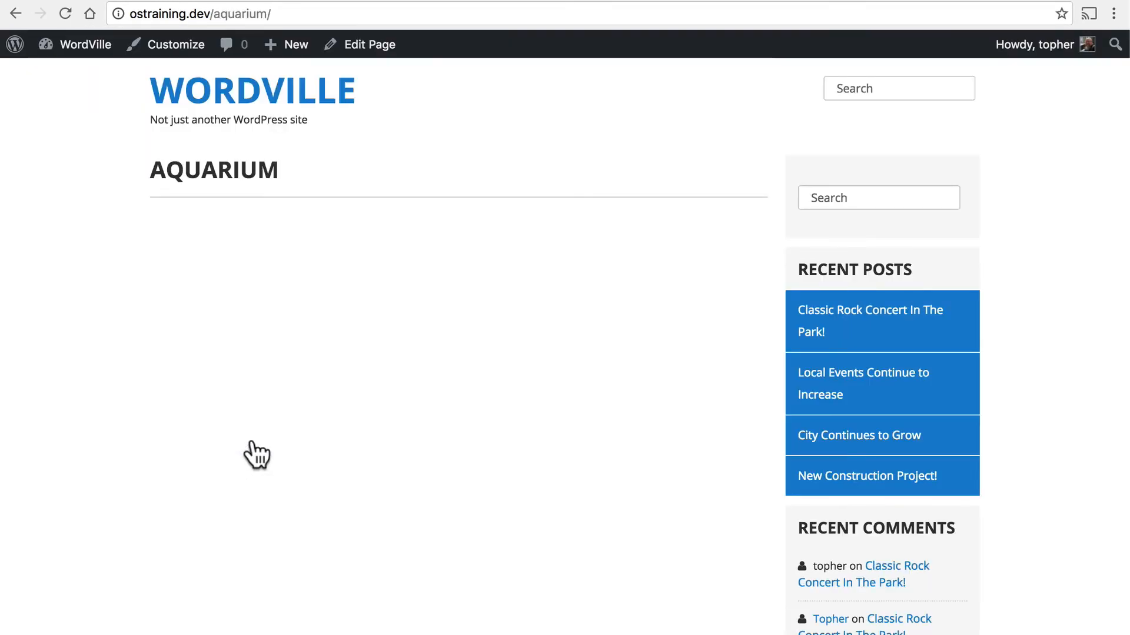
{"action": "mouse_move", "coordinate": [188, 356]}
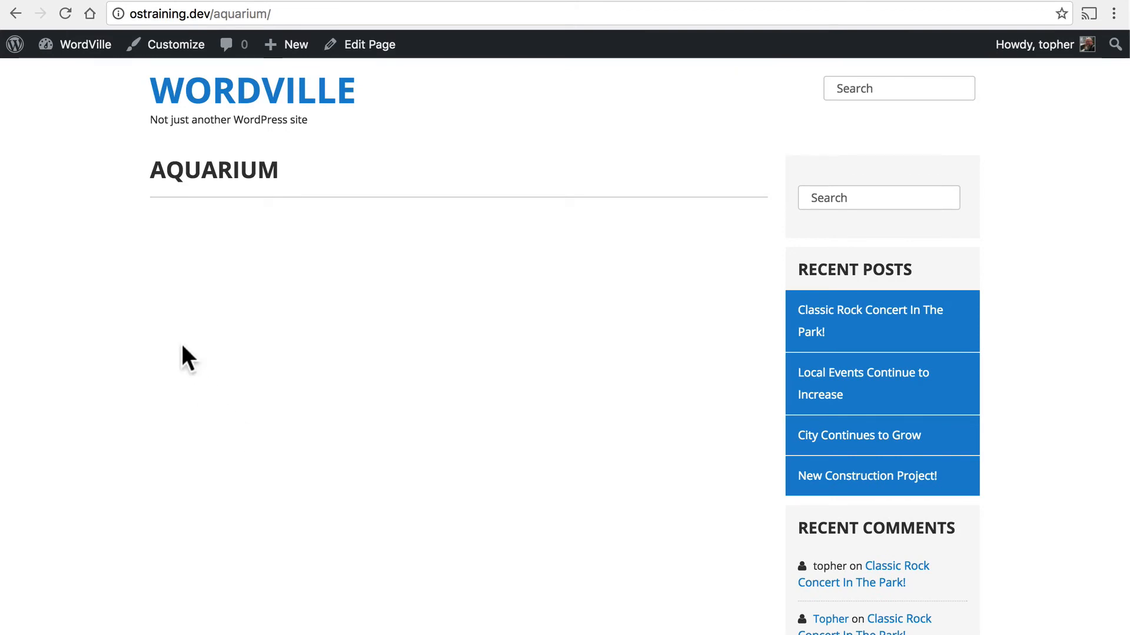
{"action": "scroll", "scroll_direction": "down", "scroll_amount": 3}
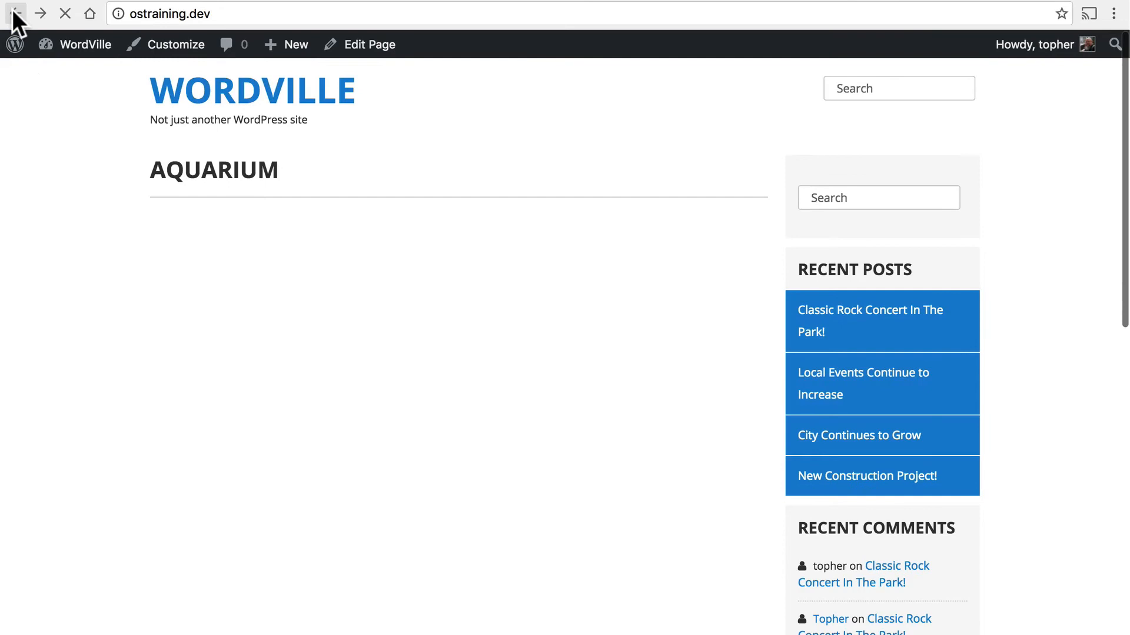
{"action": "left_click", "coordinate": [16, 13]}
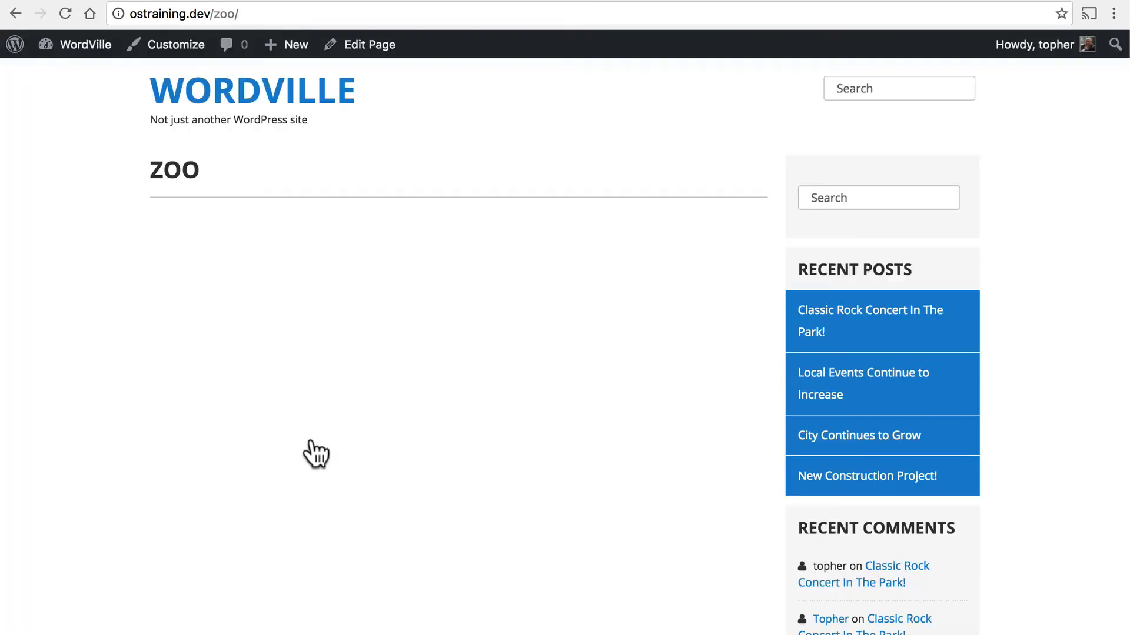
{"action": "left_click", "coordinate": [15, 13]}
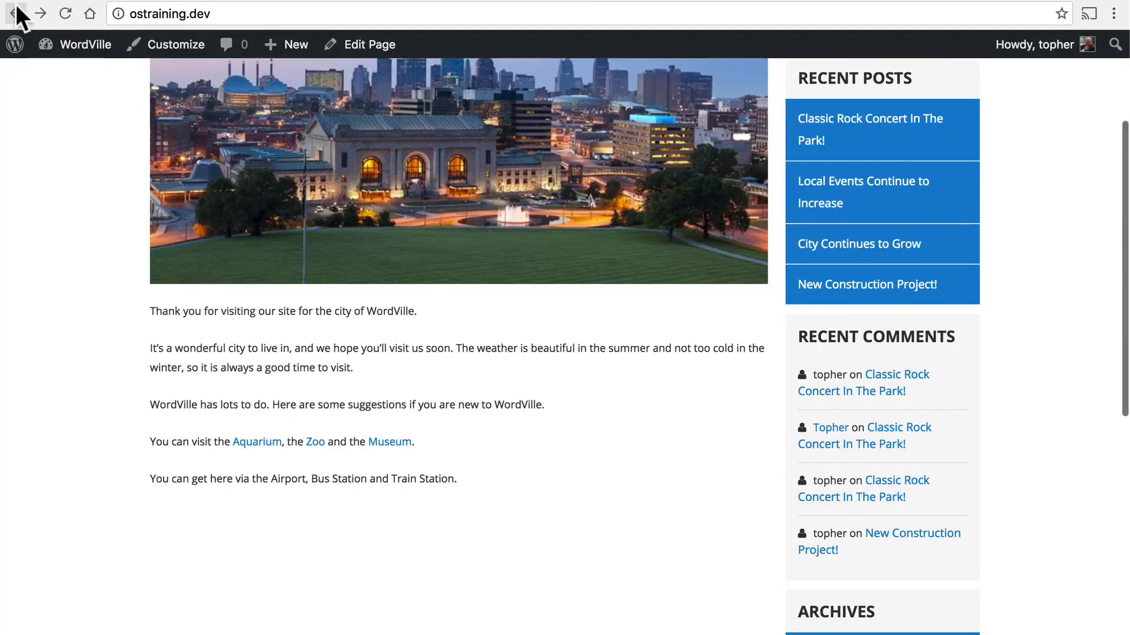
{"action": "left_click", "coordinate": [390, 441]}
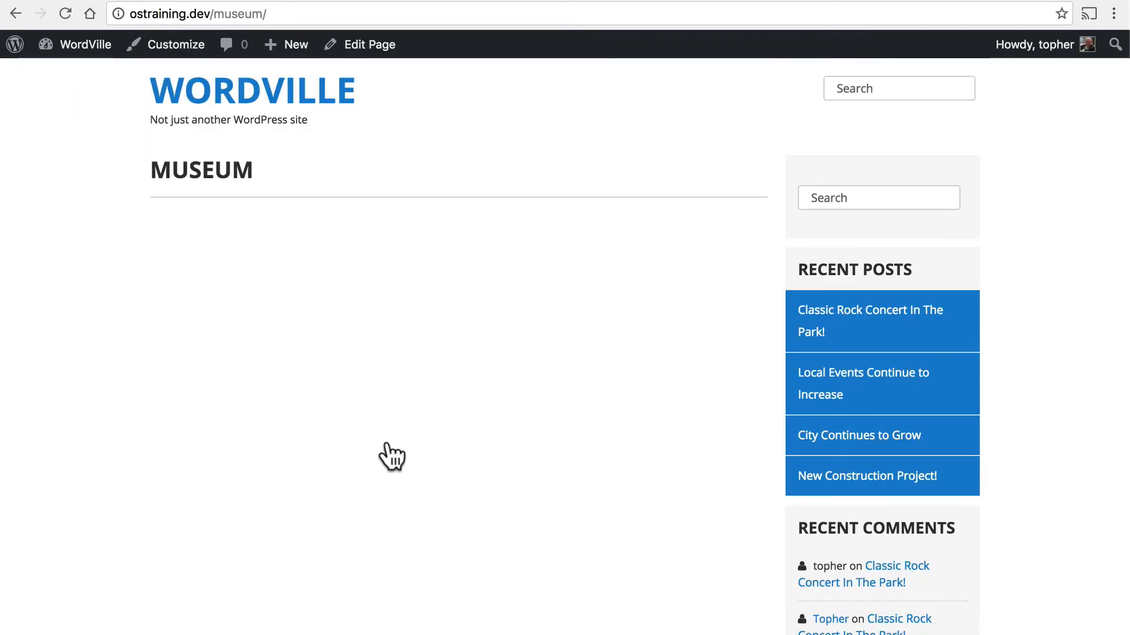
{"action": "mouse_move", "coordinate": [173, 337]}
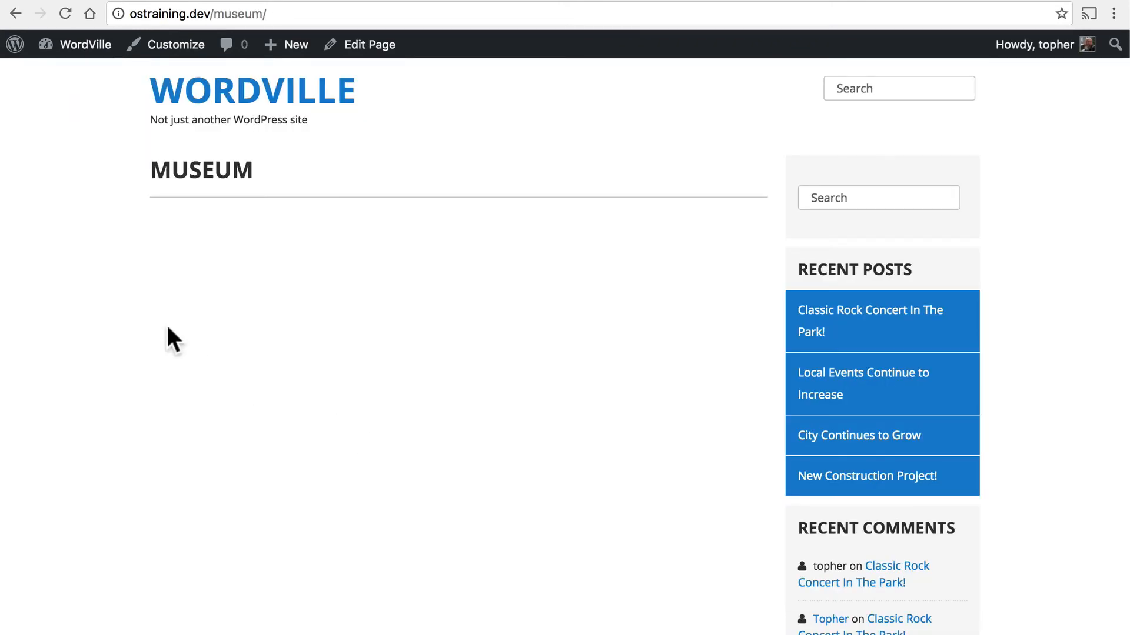
{"action": "mouse_move", "coordinate": [16, 13]}
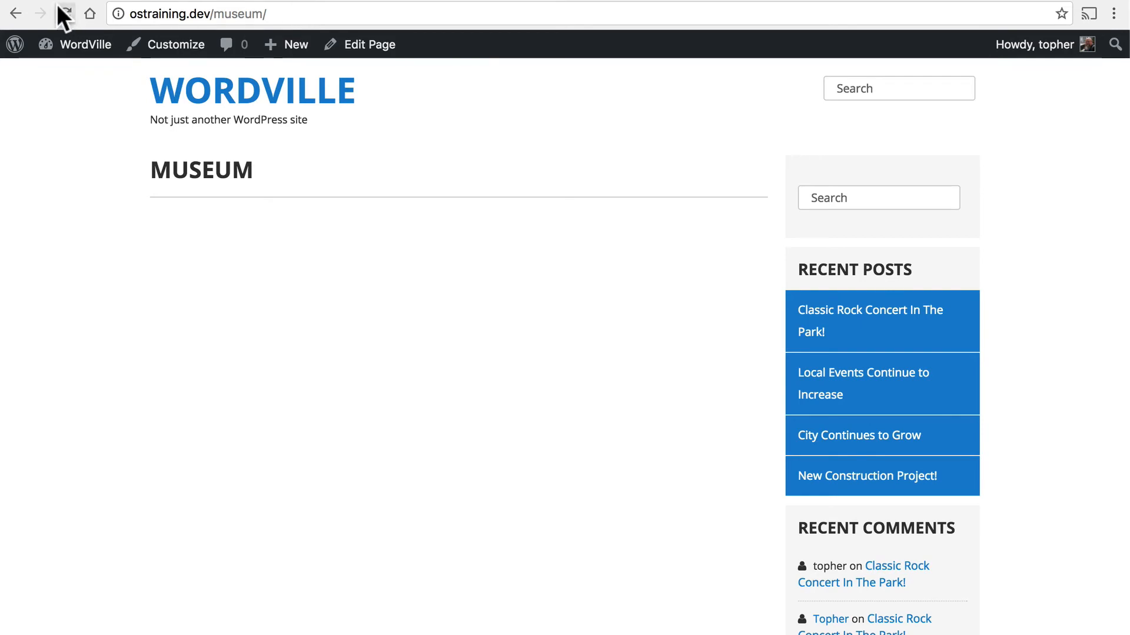
Return from the Museum page to the WordVille home page with its three links
{"action": "left_click", "coordinate": [15, 13]}
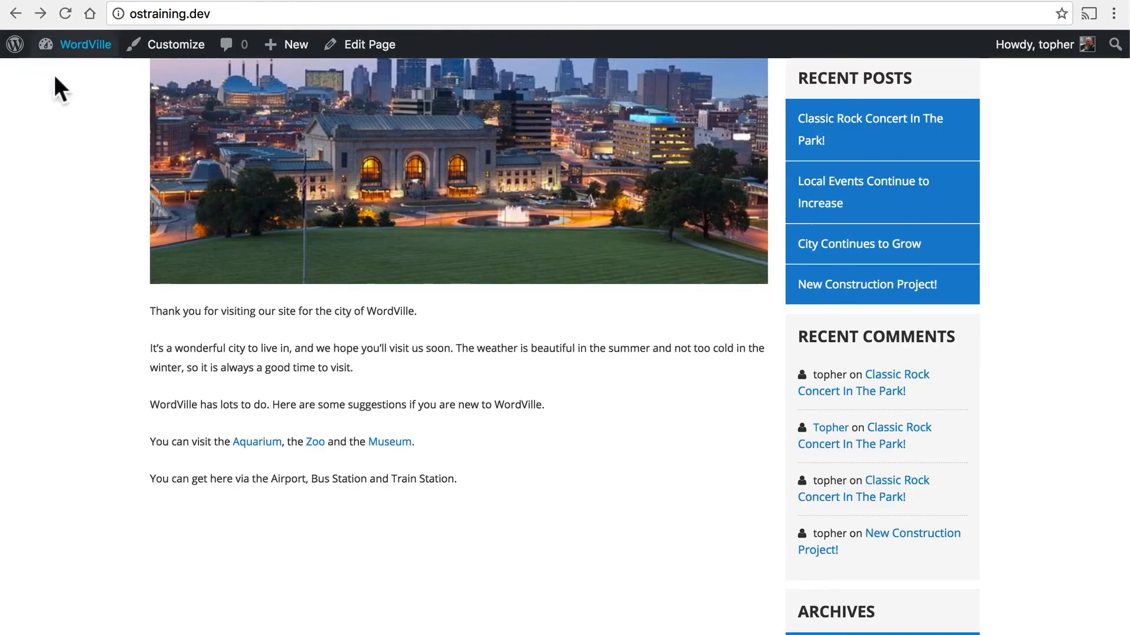
{"action": "mouse_move", "coordinate": [506, 387]}
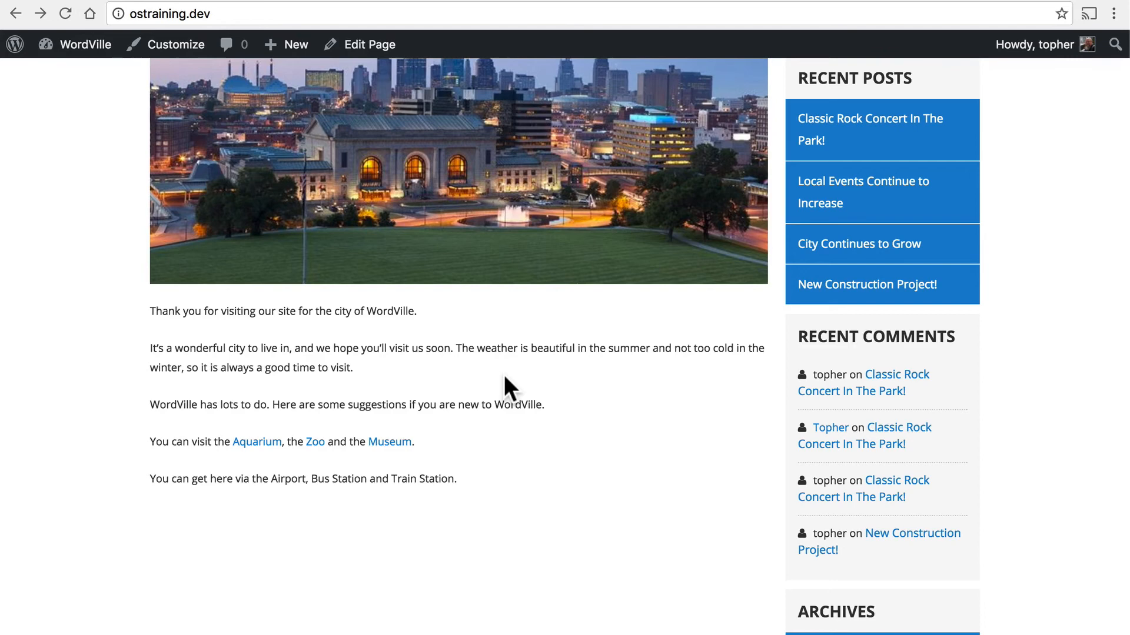
Reach the All Pages admin list (Aquarium, Home, Museum, News, Zoo) with Screen Options collapsed
{"action": "left_click", "coordinate": [368, 43]}
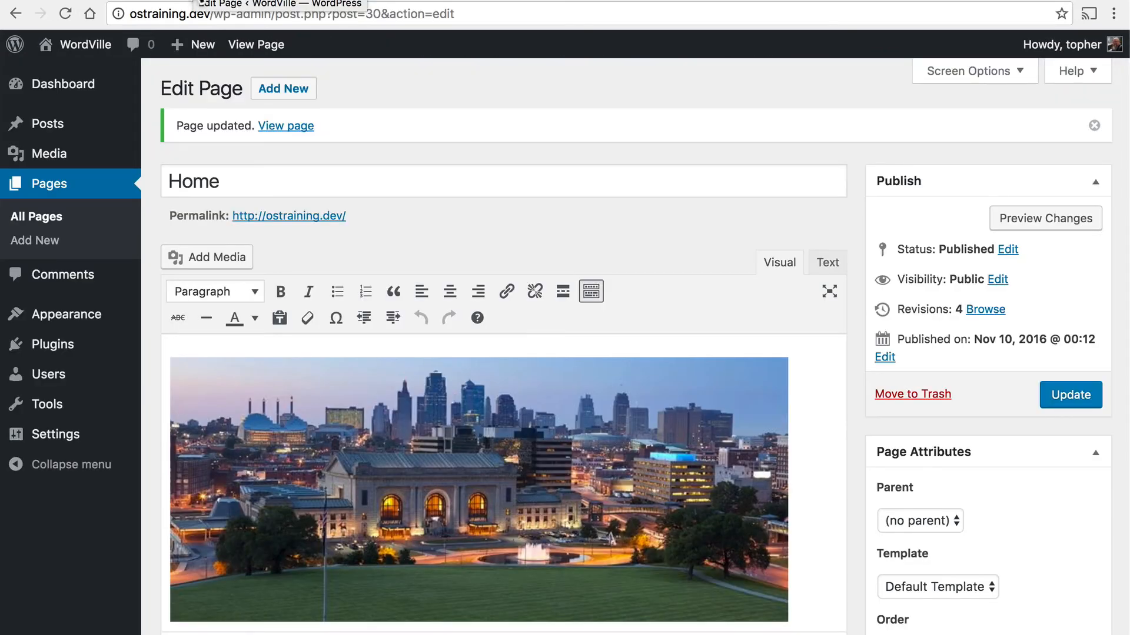
{"action": "mouse_move", "coordinate": [51, 227]}
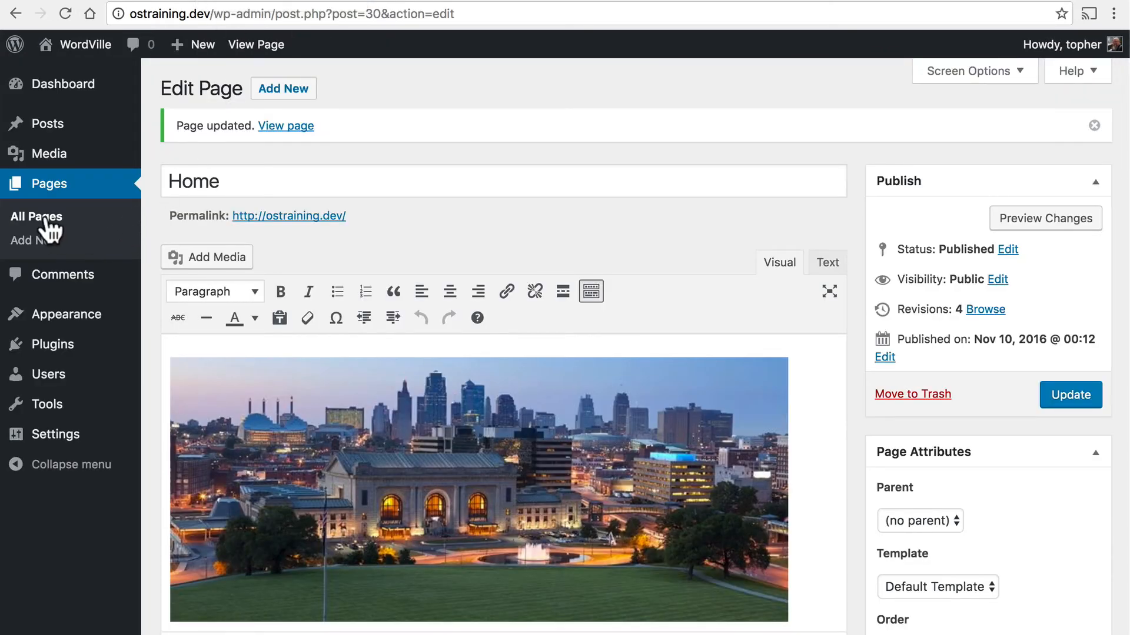
{"action": "left_click", "coordinate": [35, 217]}
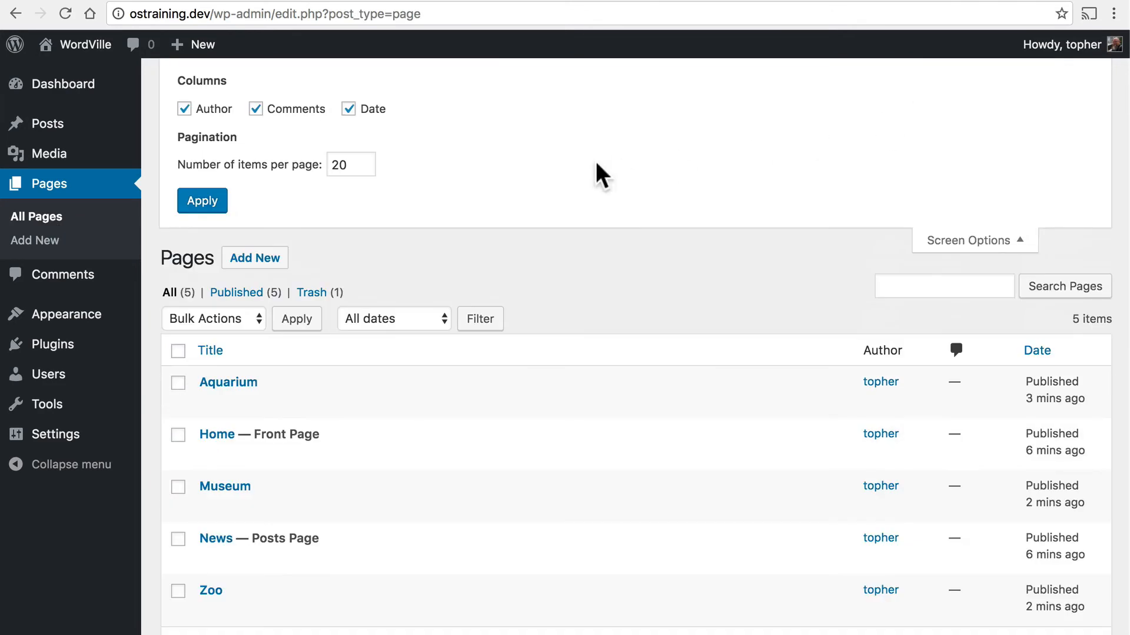
{"action": "mouse_move", "coordinate": [546, 173]}
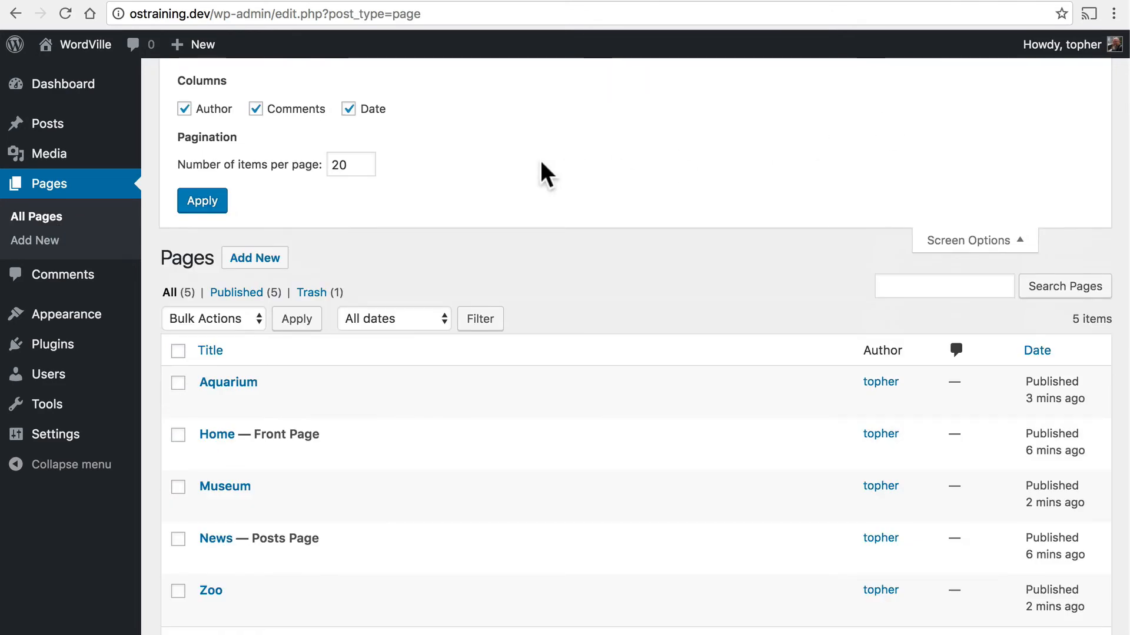
{"action": "mouse_move", "coordinate": [919, 227]}
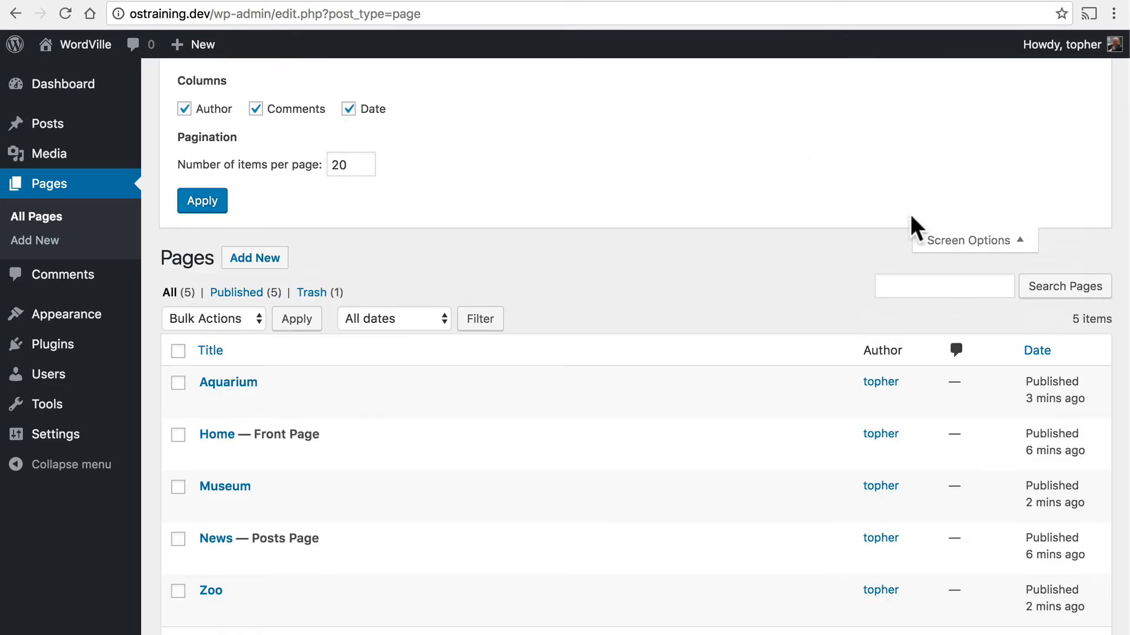
{"action": "left_click", "coordinate": [968, 240]}
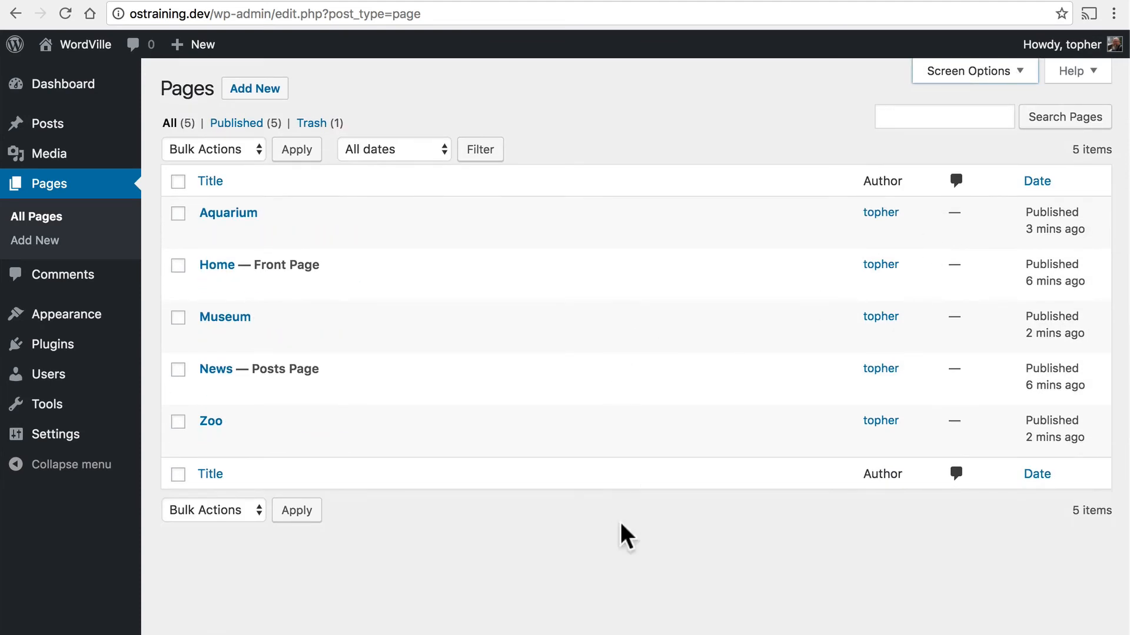
{"action": "mouse_move", "coordinate": [439, 177]}
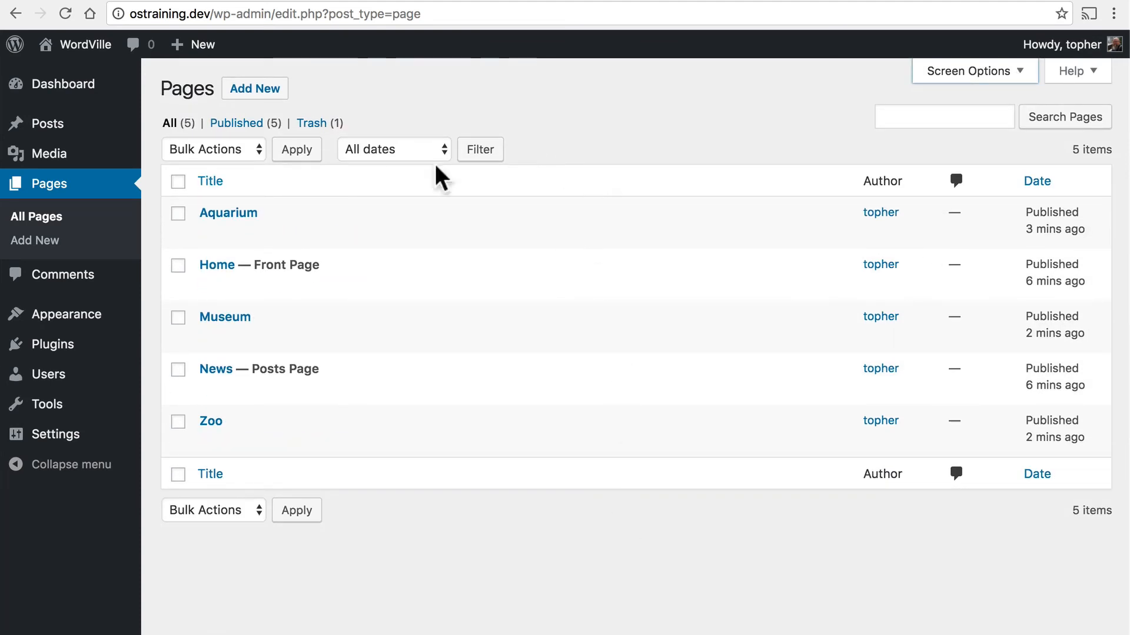
{"action": "mouse_move", "coordinate": [570, 162]}
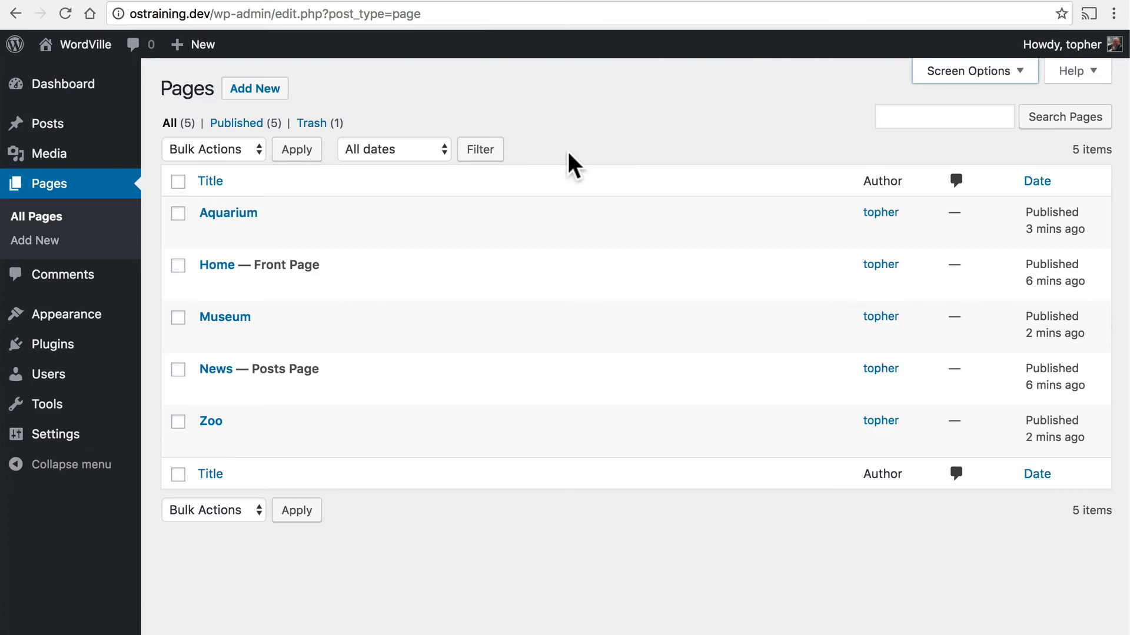
{"action": "mouse_move", "coordinate": [217, 265]}
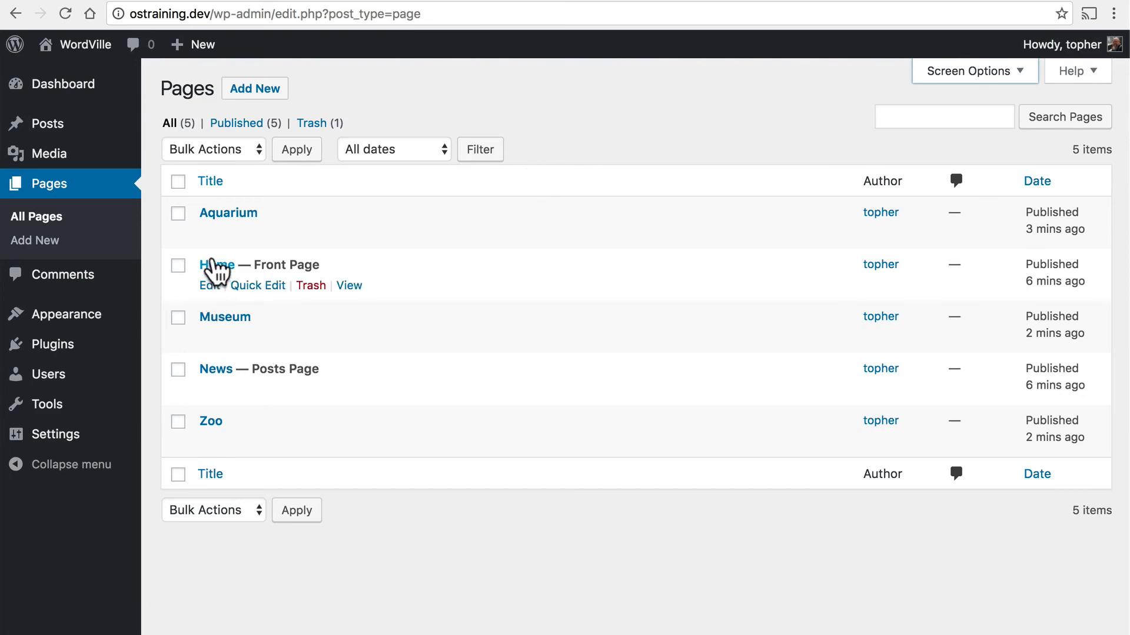
Edit the Aquarium page and review its Template choices, leaving Default Template selected
{"action": "left_click", "coordinate": [227, 213]}
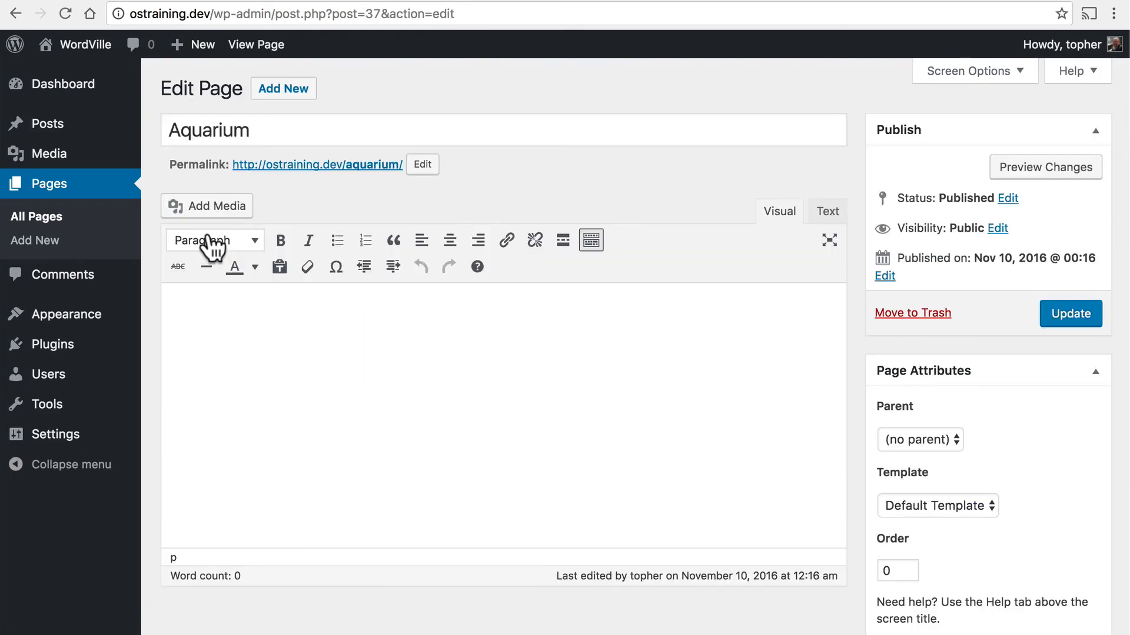
{"action": "scroll", "scroll_direction": "down", "scroll_amount": 3}
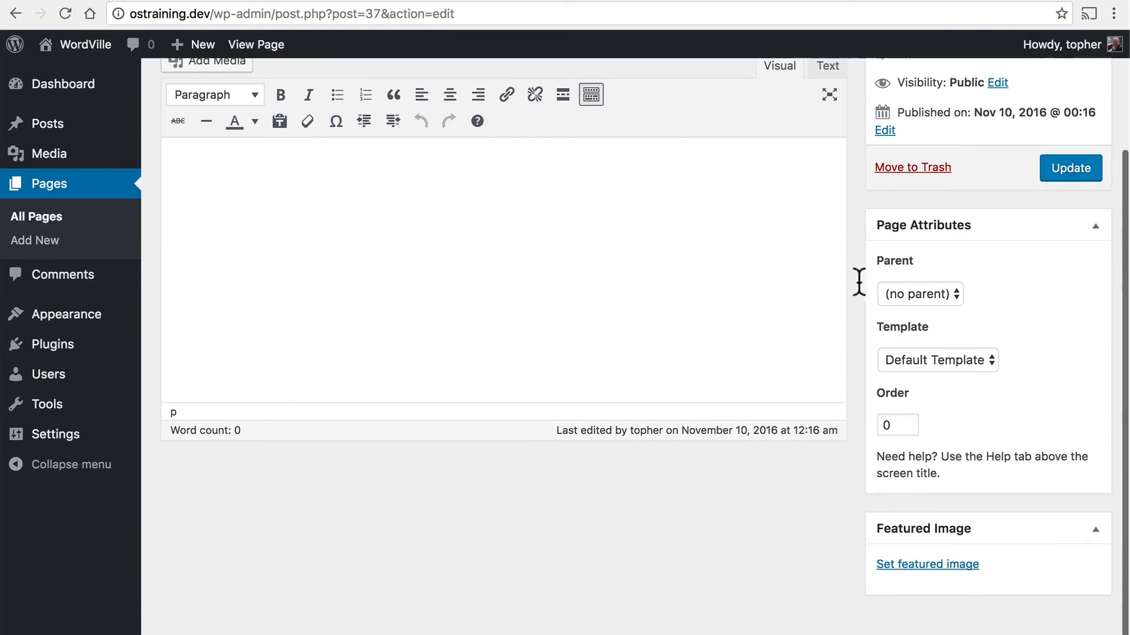
{"action": "left_click", "coordinate": [938, 360]}
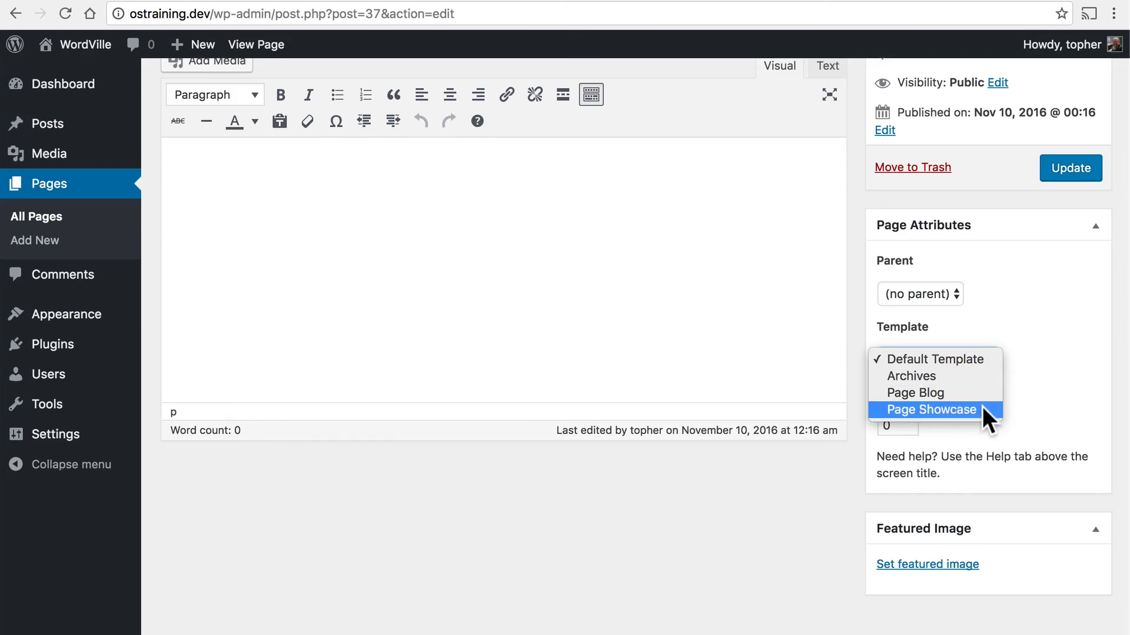
{"action": "mouse_move", "coordinate": [933, 393]}
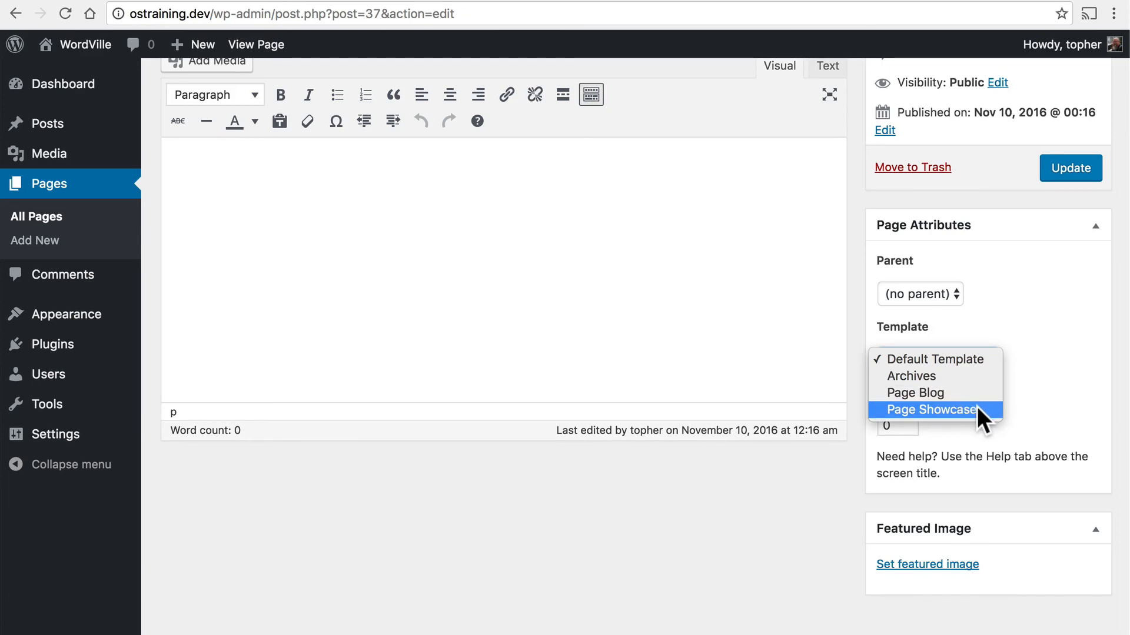
{"action": "left_click", "coordinate": [937, 360]}
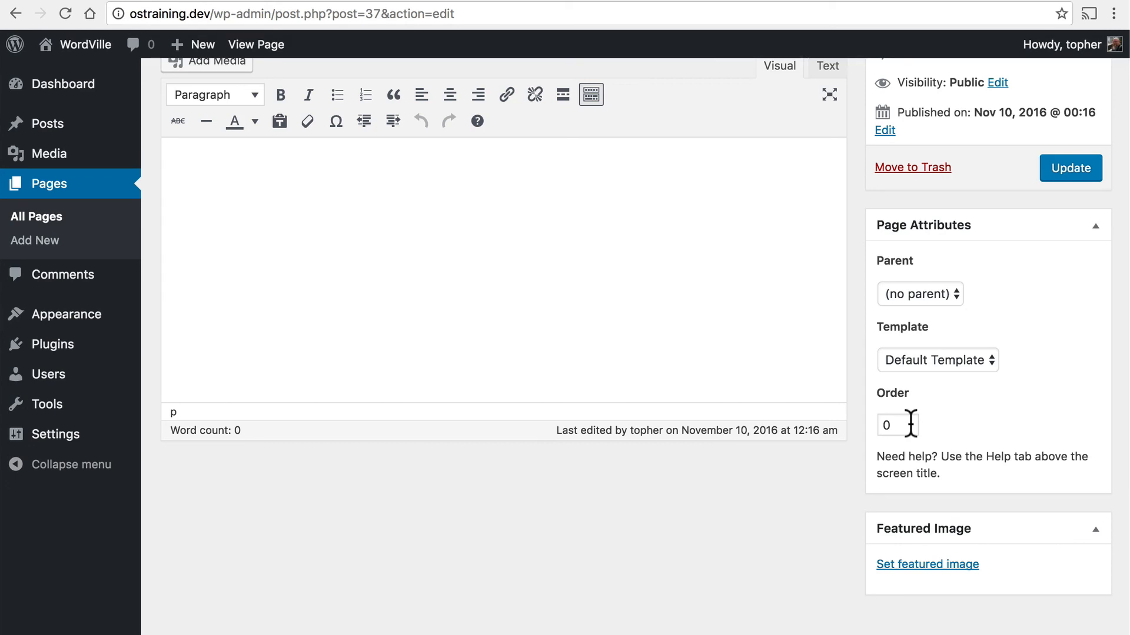
{"action": "left_click", "coordinate": [973, 257]}
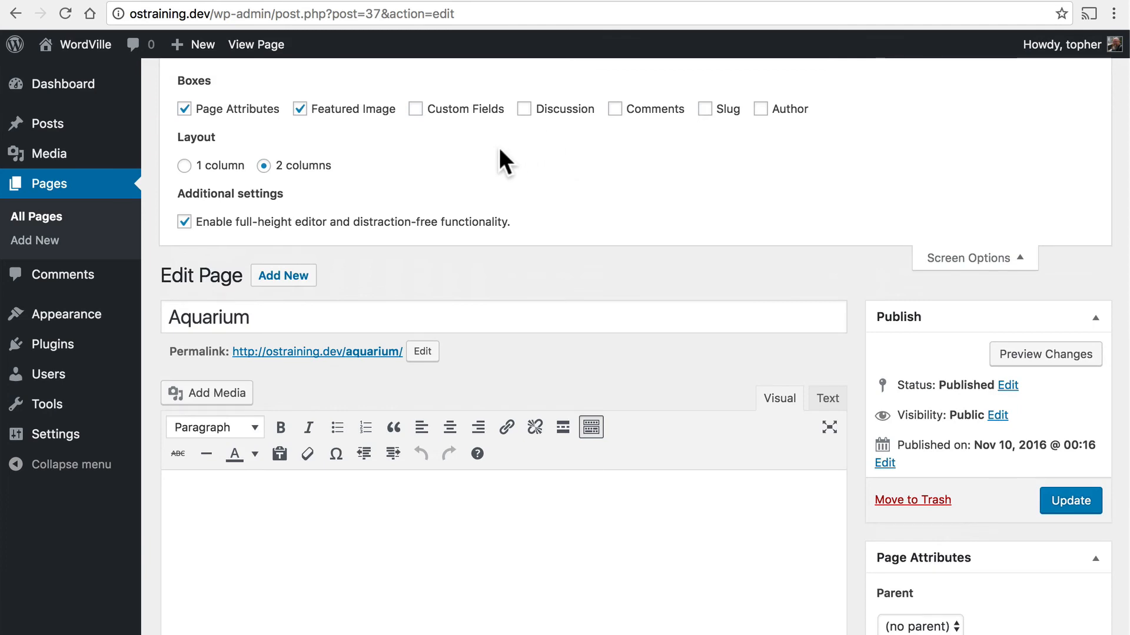
{"action": "mouse_move", "coordinate": [543, 122]}
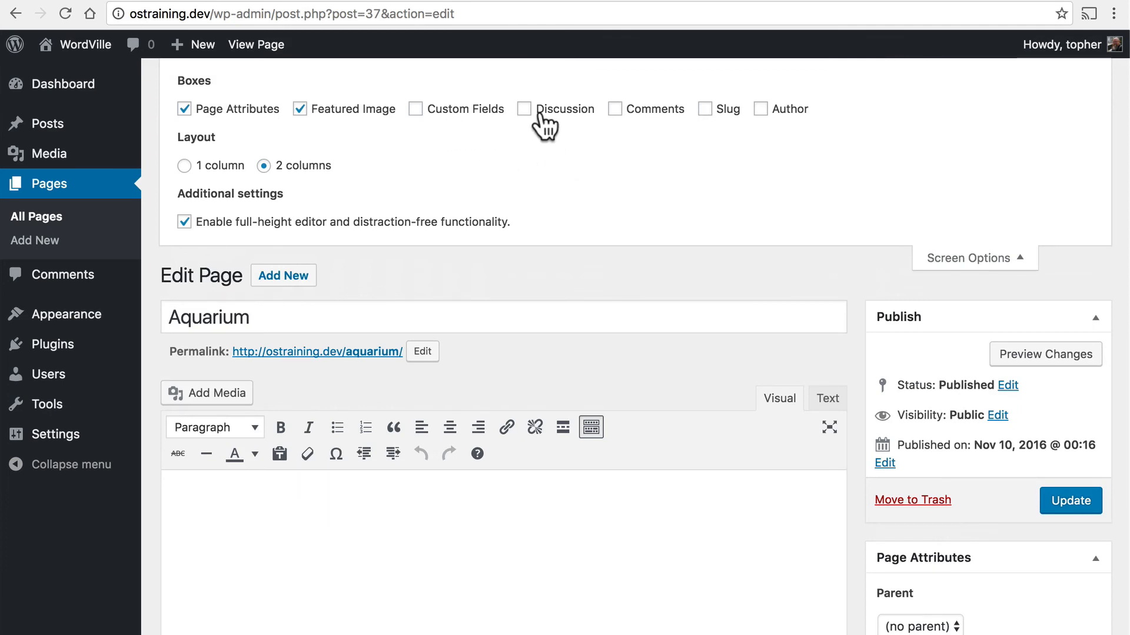
{"action": "mouse_move", "coordinate": [647, 126]}
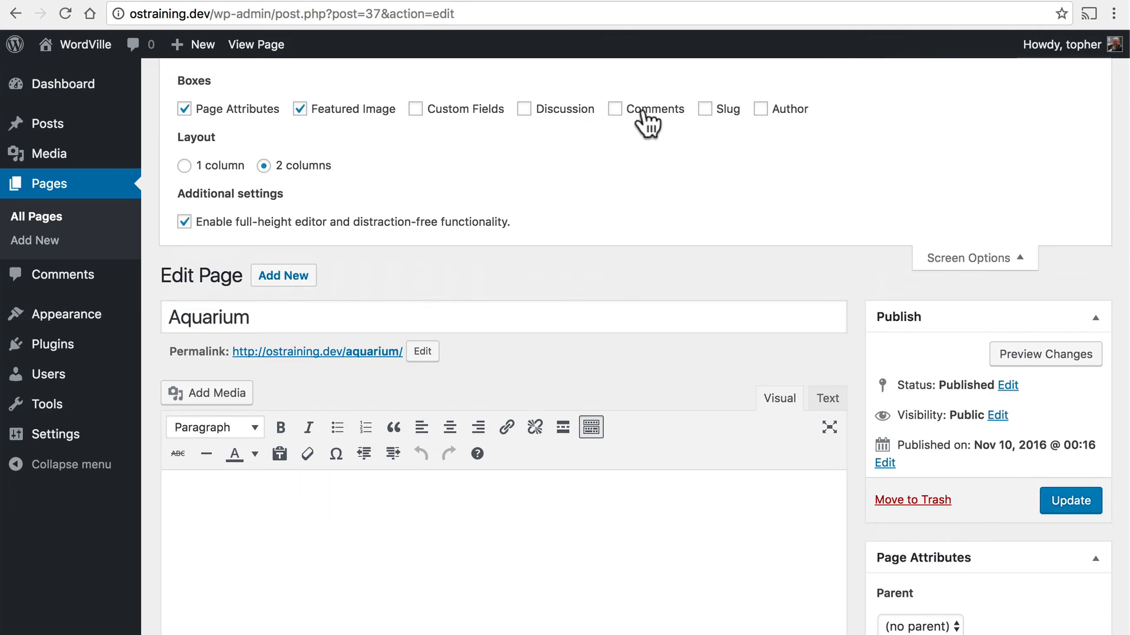
{"action": "mouse_move", "coordinate": [765, 118]}
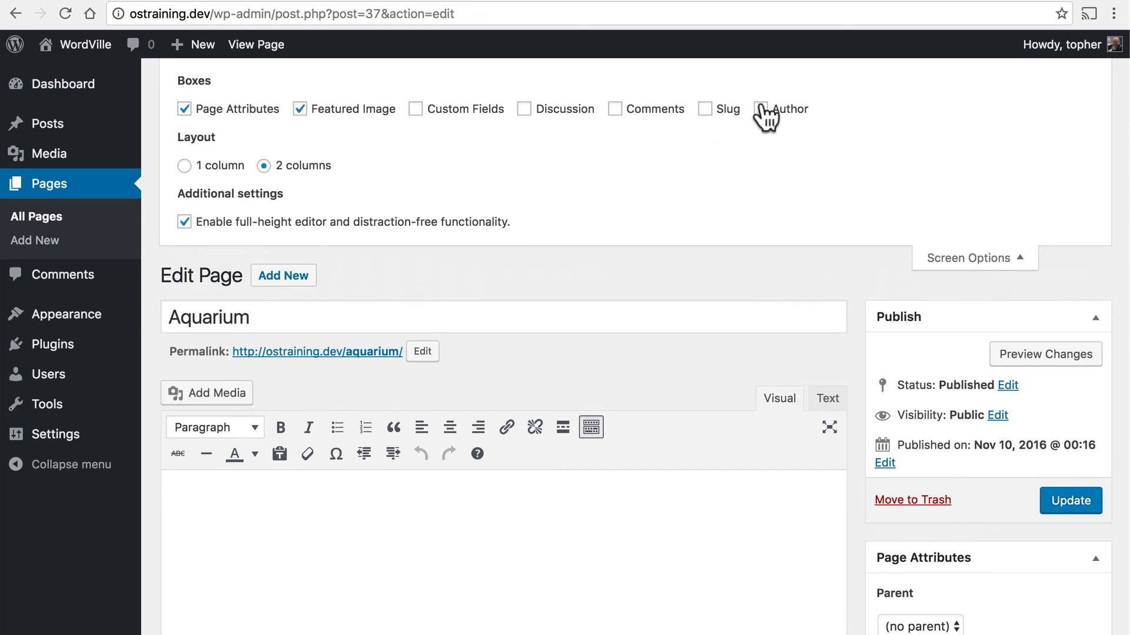
{"action": "mouse_move", "coordinate": [768, 133]}
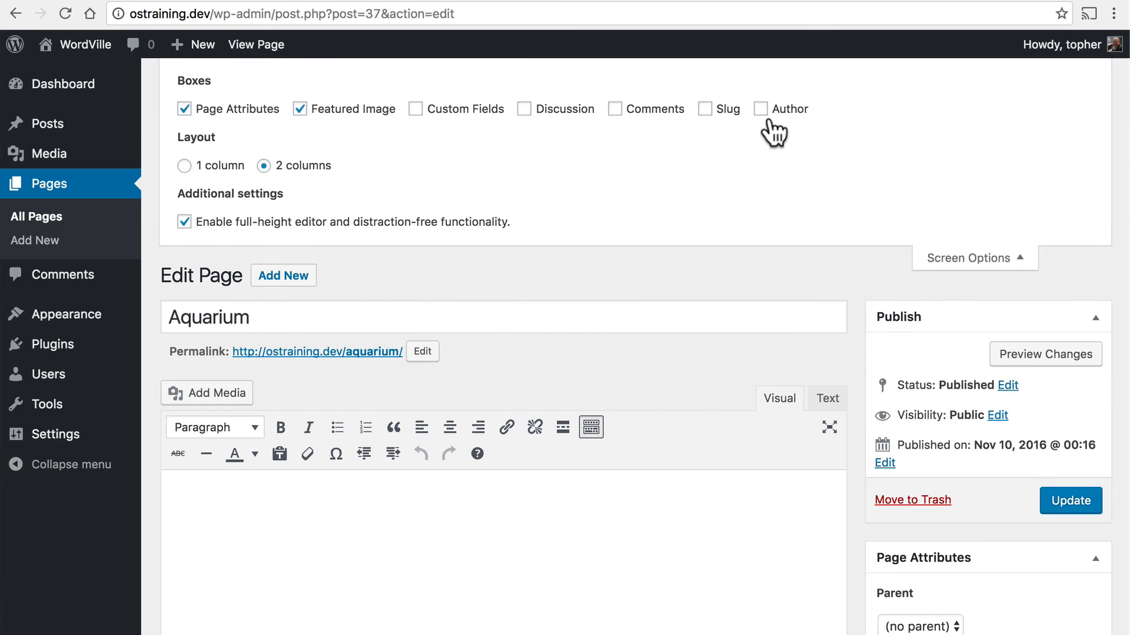
{"action": "left_click", "coordinate": [973, 257]}
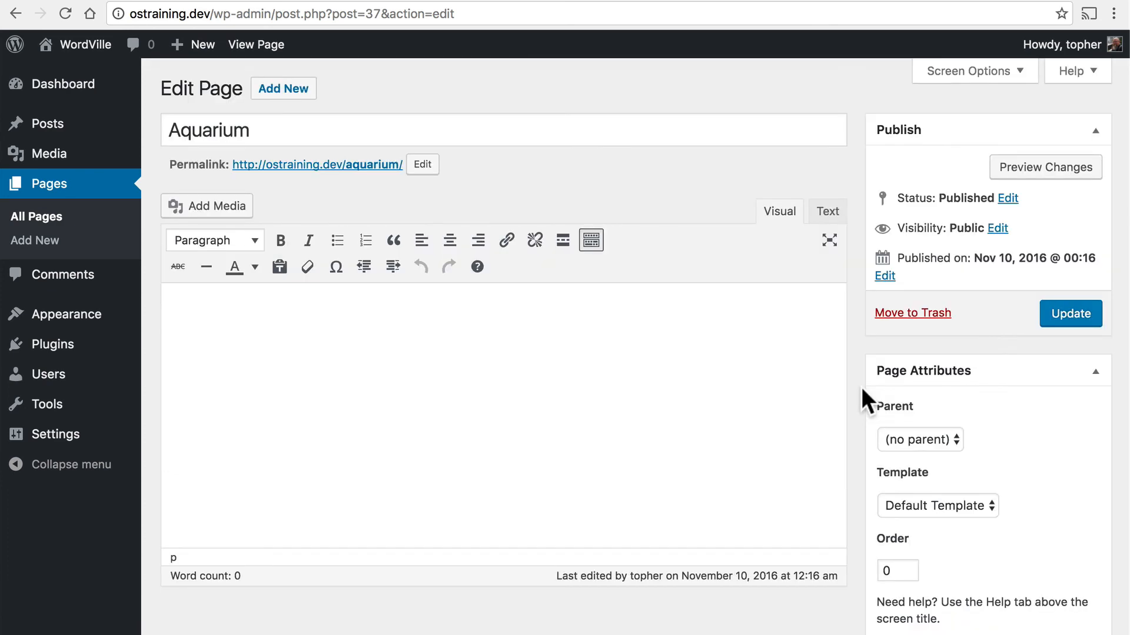